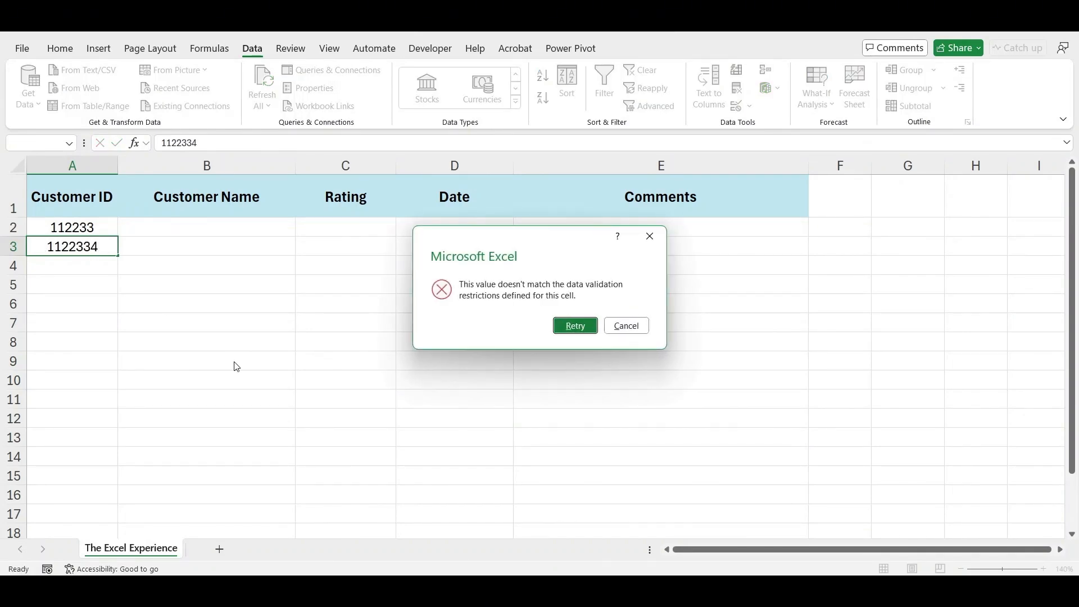
# Preview: enter a 2024 meeting date and confirm the WEEKDAY(E2,2) validation formula.
pyautogui.click(626, 326)
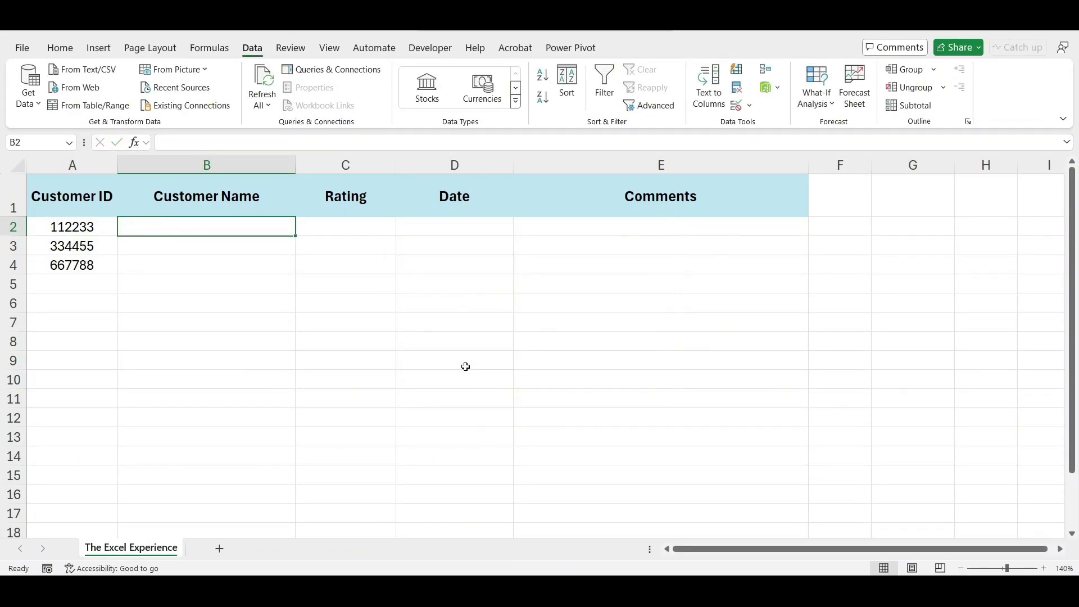
pyautogui.write('16/7/')
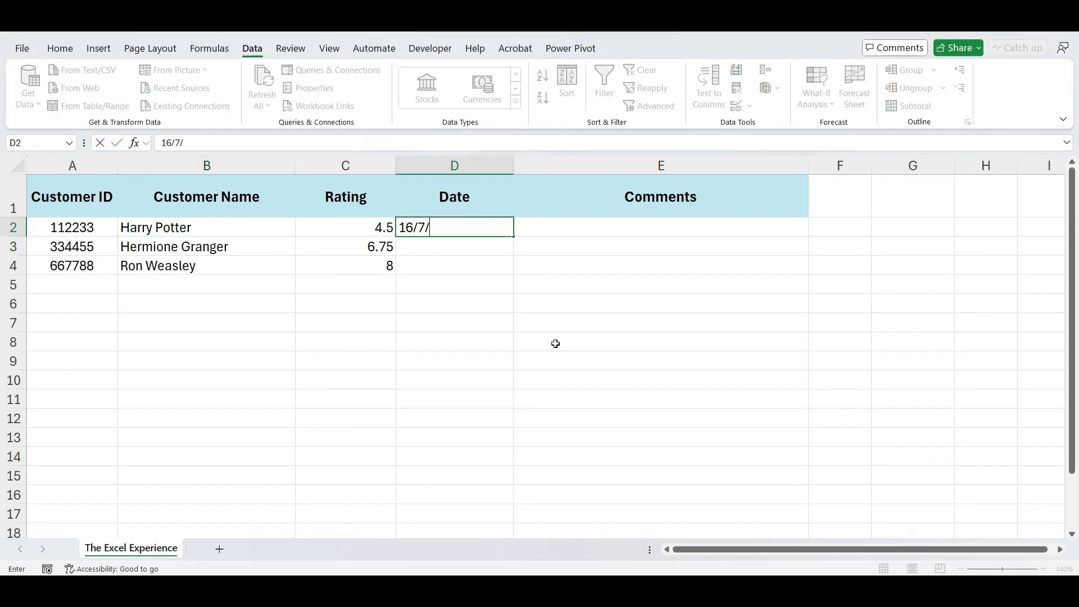
pyautogui.write('2024')
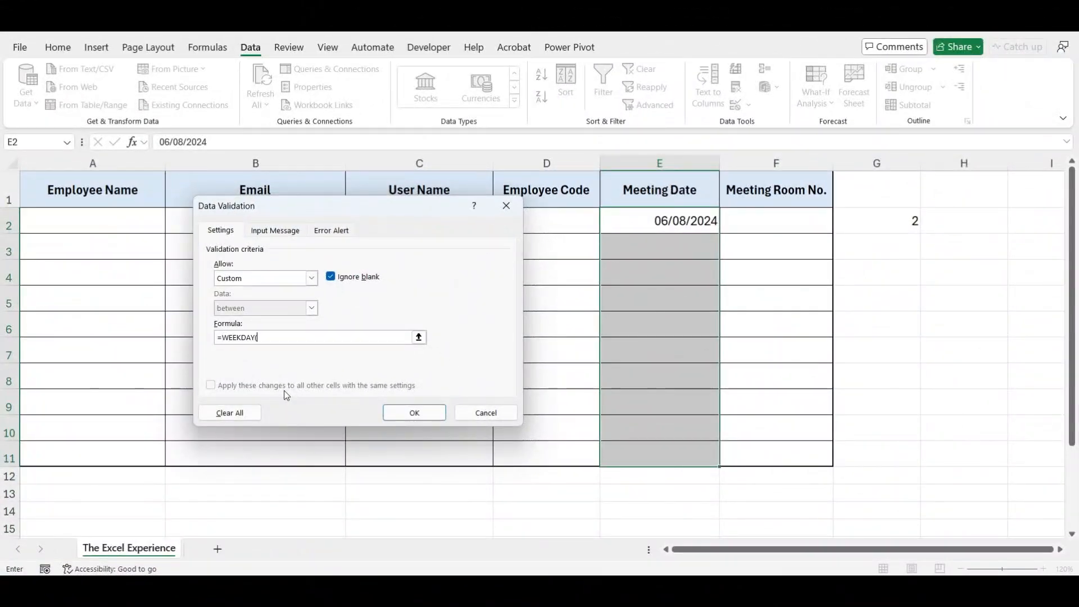
pyautogui.write('E2,2)')
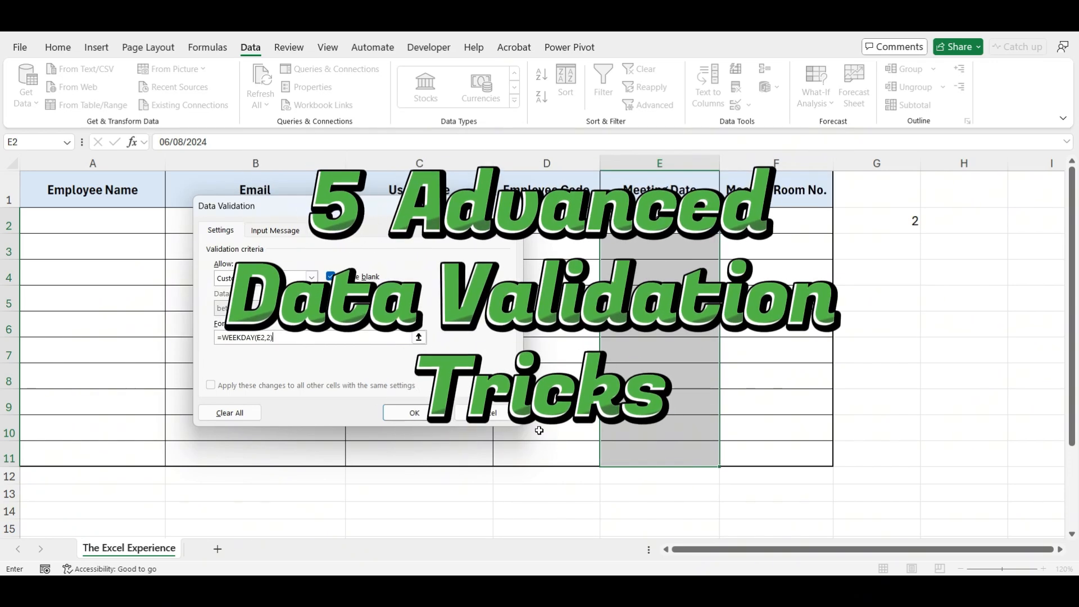
pyautogui.click(414, 412)
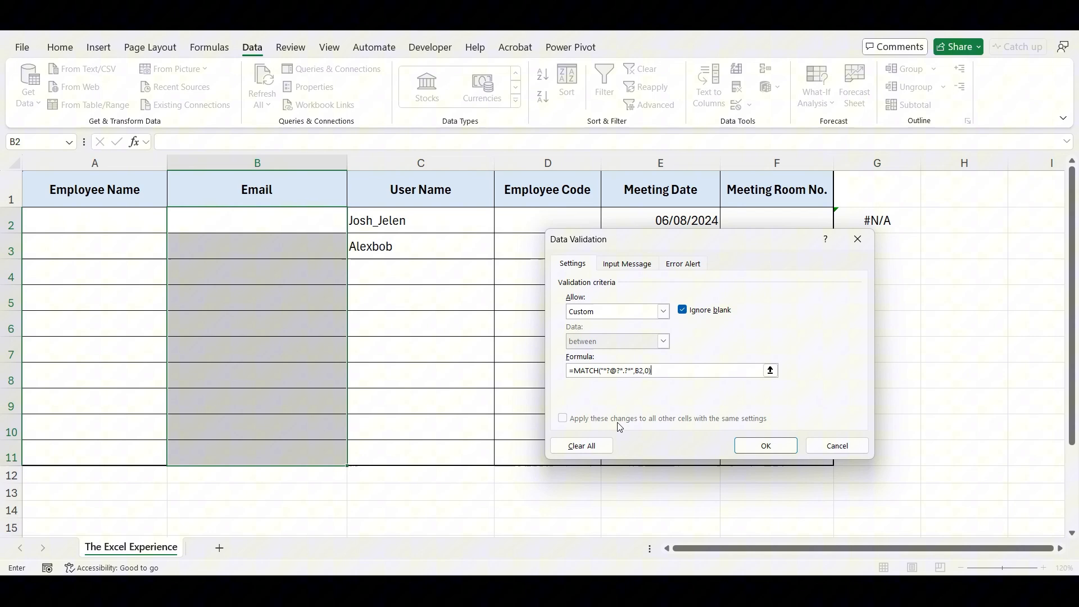
# Preview: confirm the ISNUMBER employee-code rule and the no-duplicate room rule.
pyautogui.write('isnumber(')
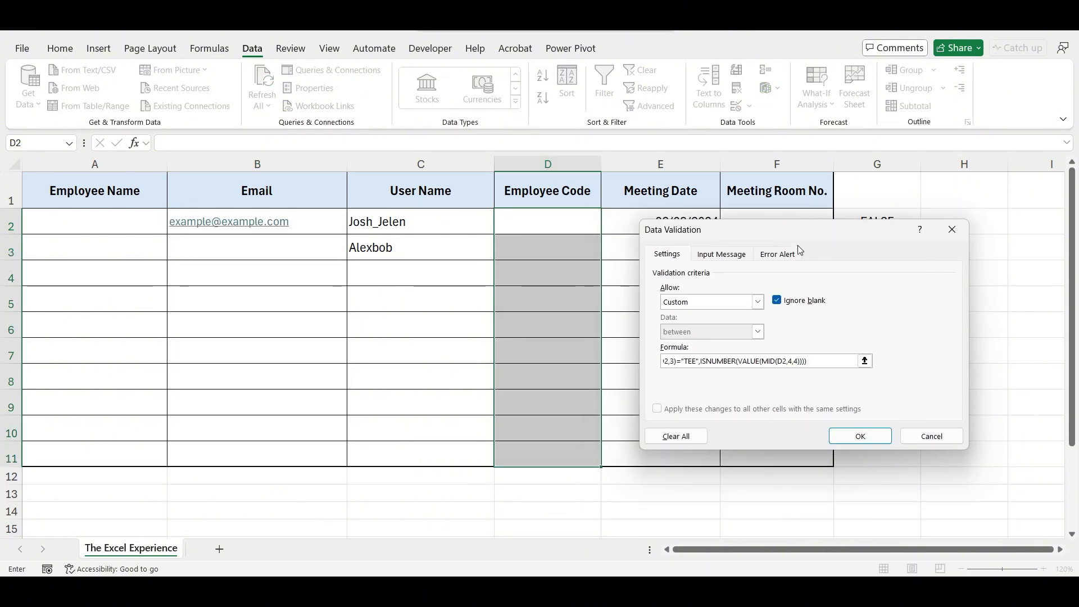
pyautogui.click(777, 254)
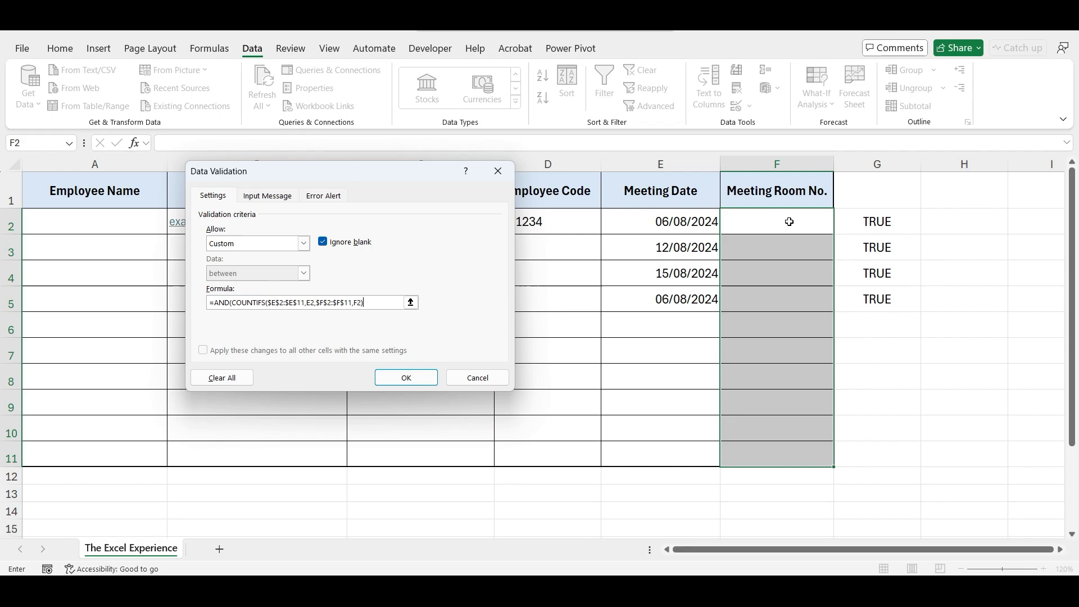
pyautogui.click(406, 377)
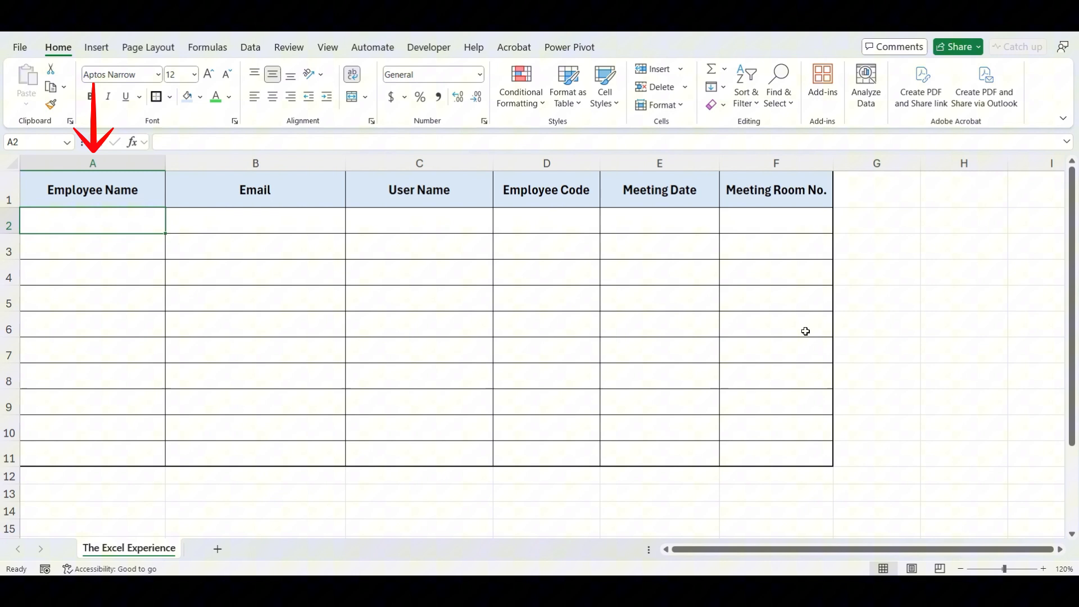
pyautogui.click(92, 188)
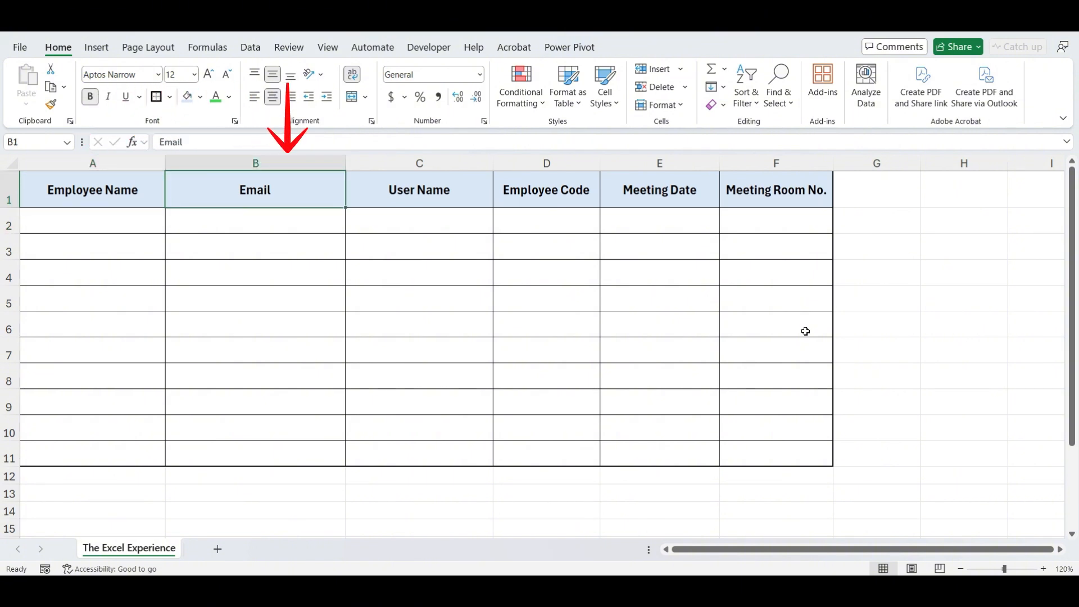
pyautogui.click(546, 189)
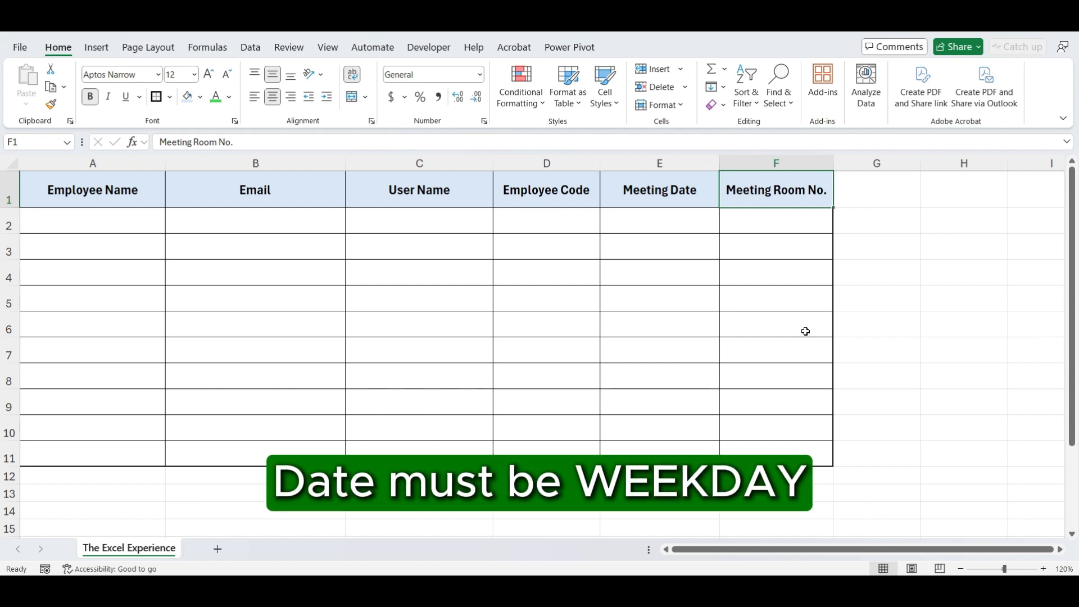
pyautogui.click(658, 163)
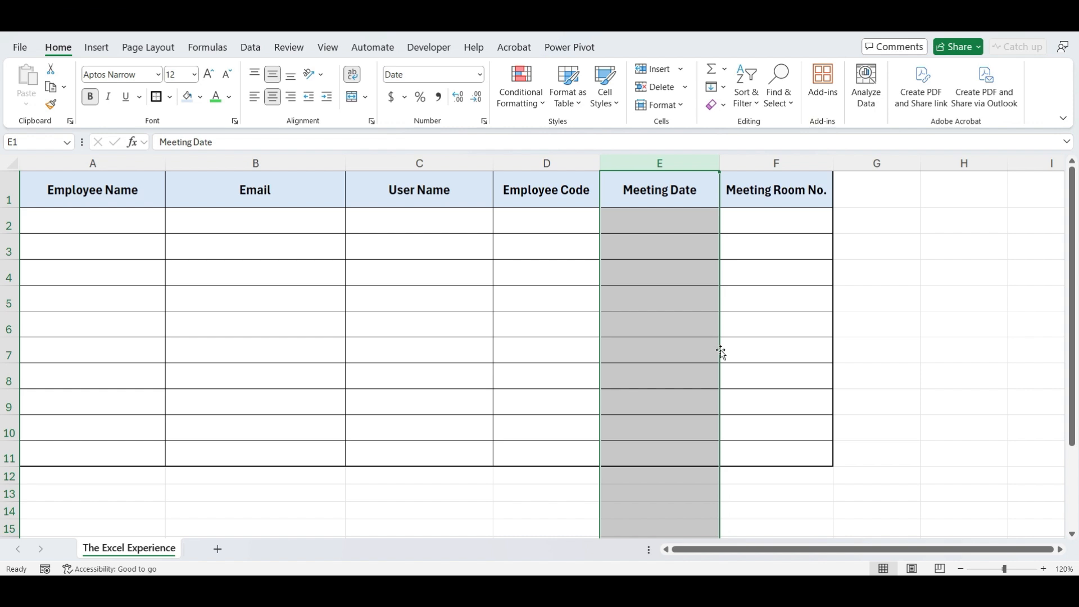
pyautogui.click(657, 225)
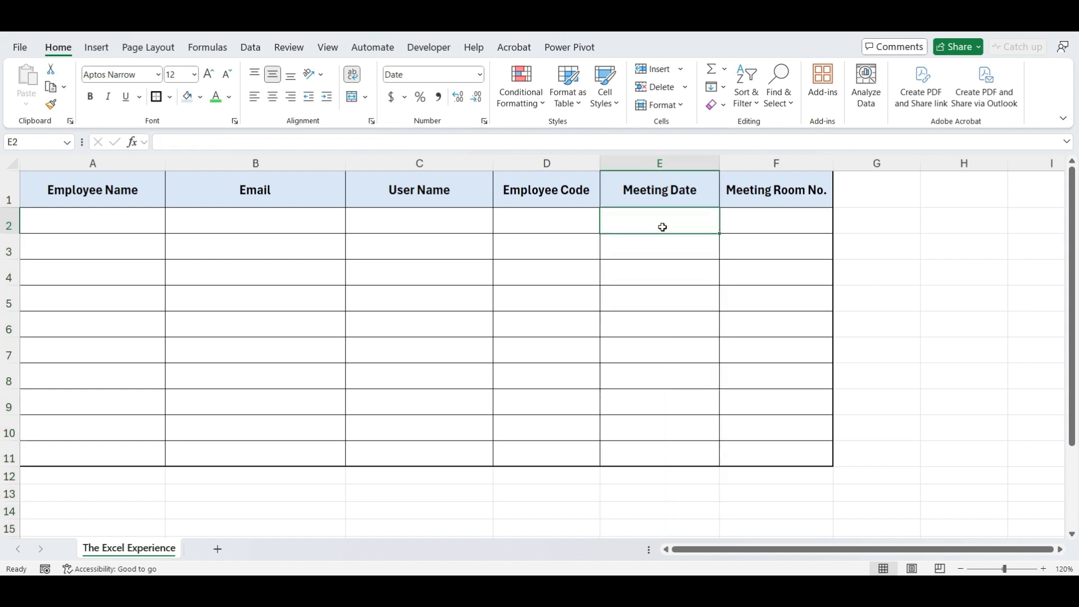
pyautogui.moveTo(666, 277)
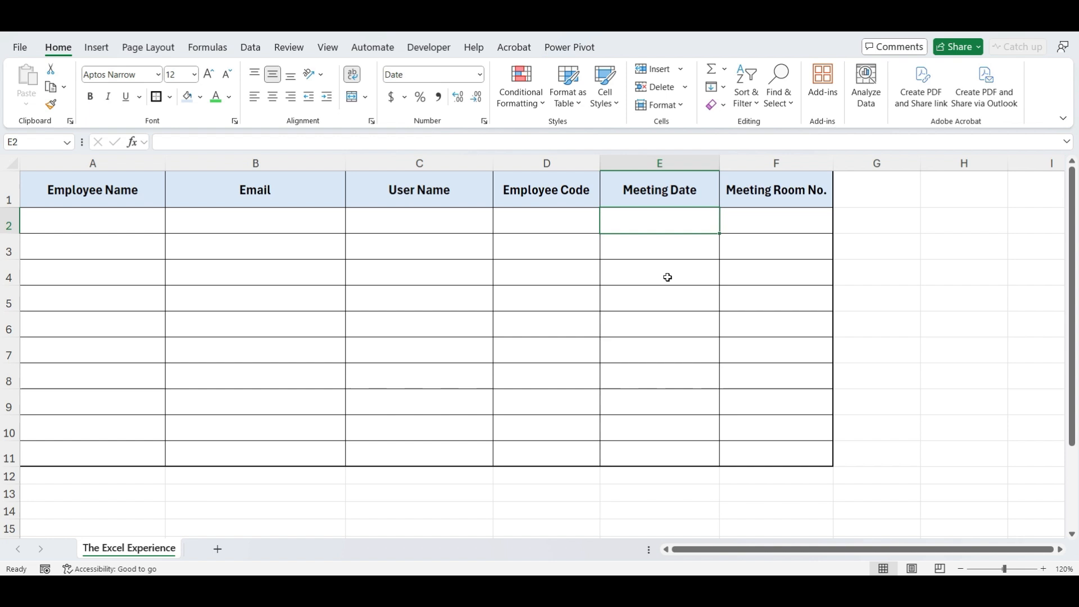
# Enter 6/8/2024 in E2 and =WEEKDAY(E2,2) in G2, returning 2.
pyautogui.write('6/8/2024')
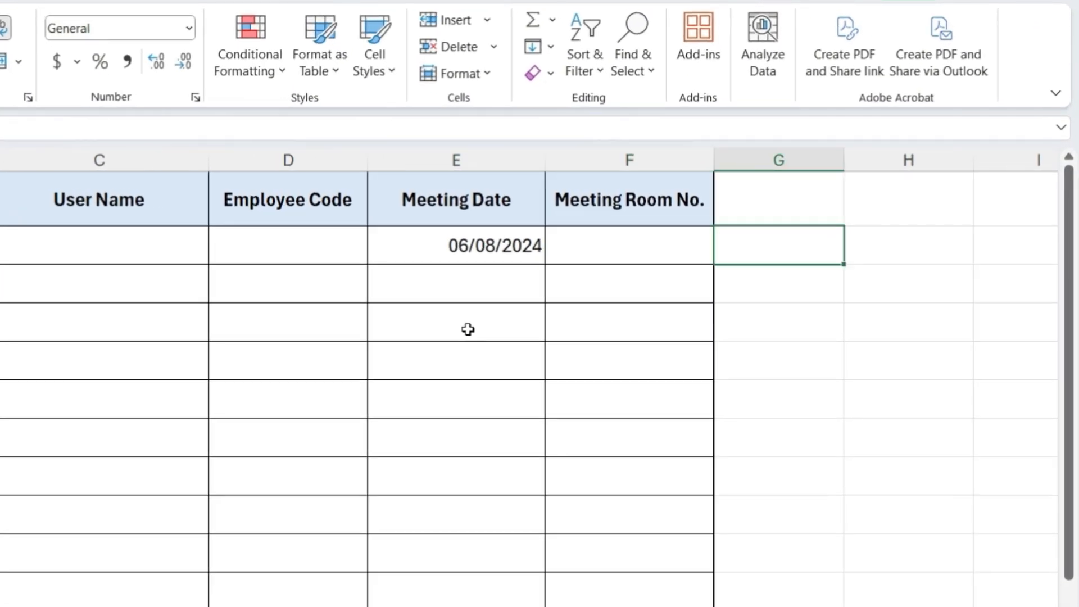
pyautogui.write('=WEEKDAY(')
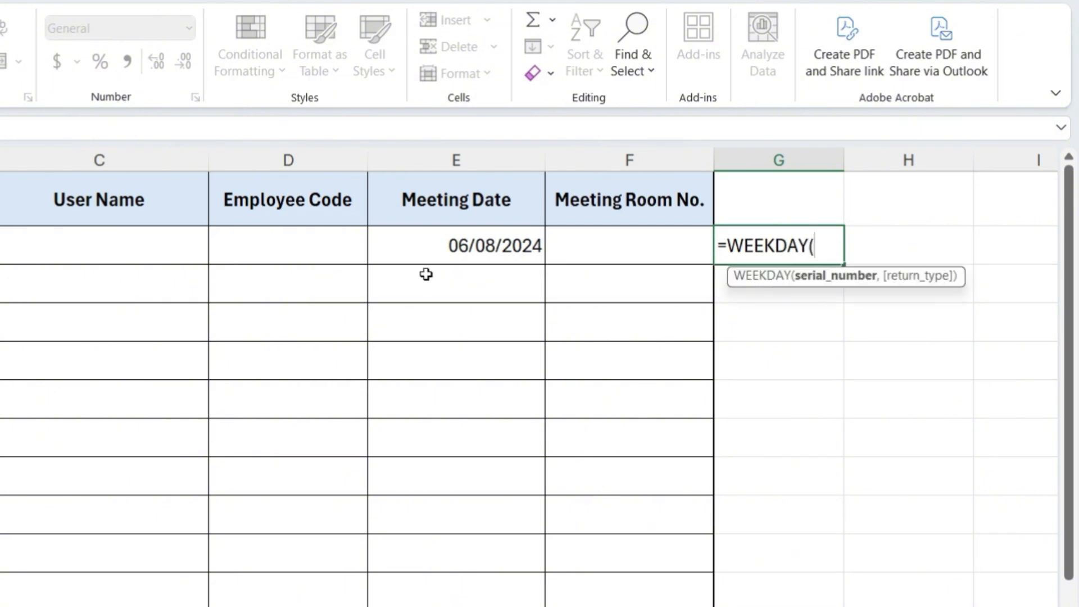
pyautogui.click(455, 245)
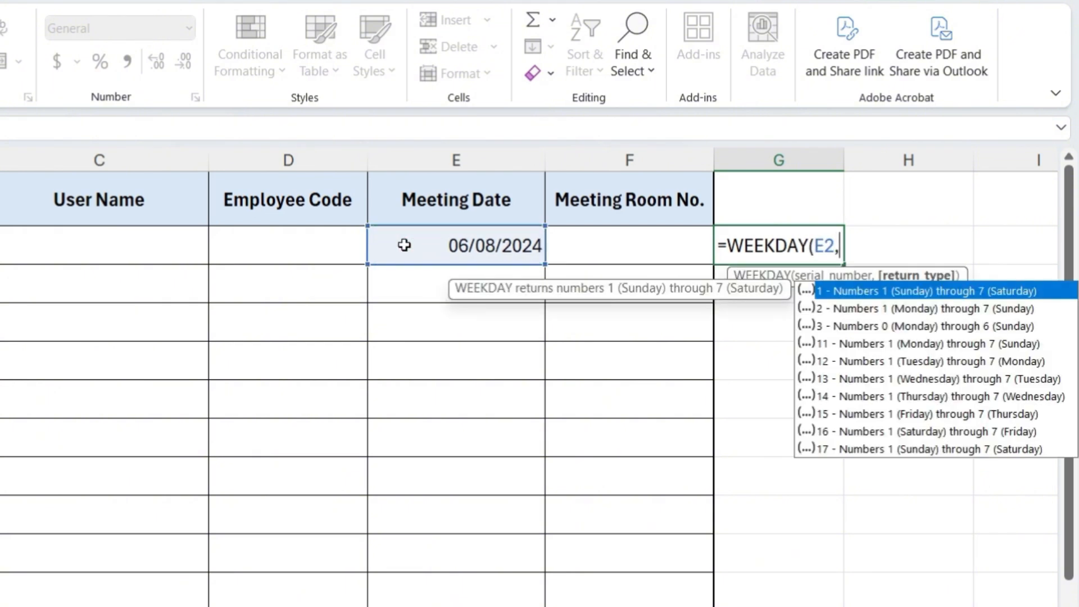
pyautogui.write('2')
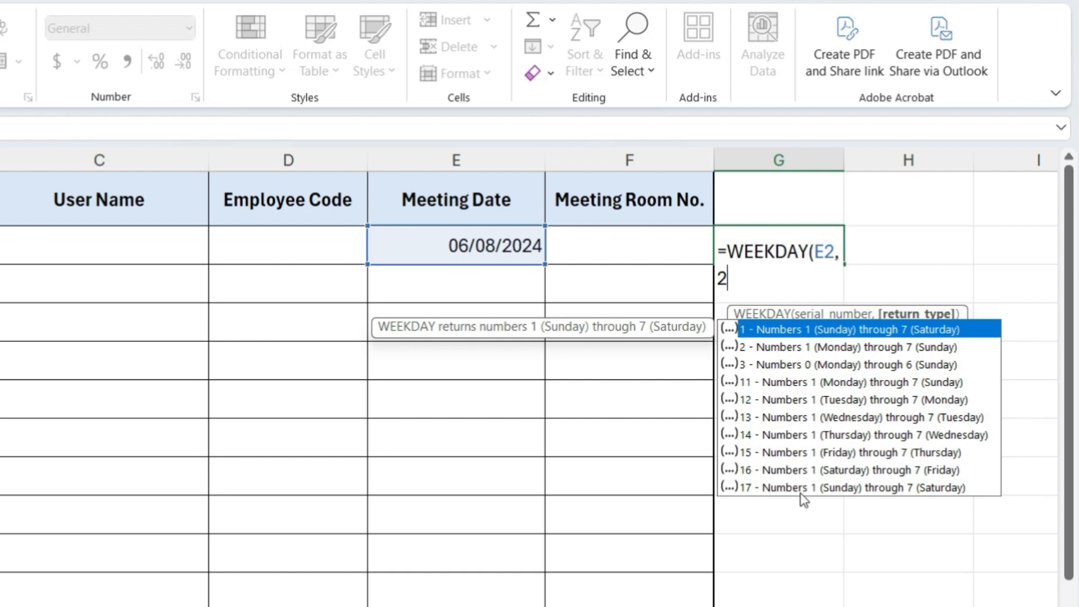
pyautogui.moveTo(851, 361)
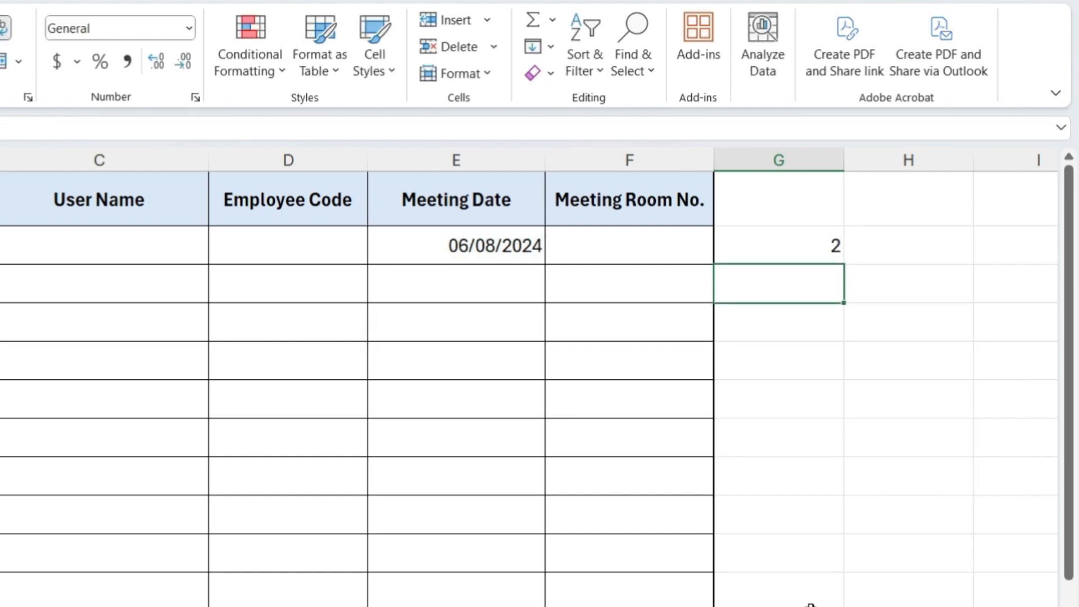
pyautogui.click(455, 245)
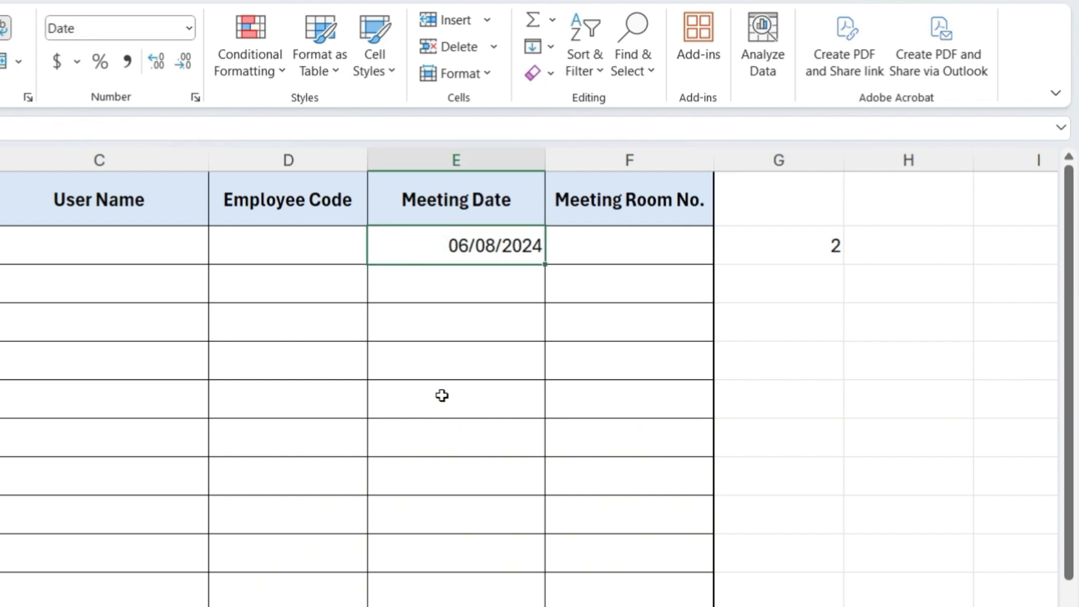
pyautogui.moveTo(445, 386)
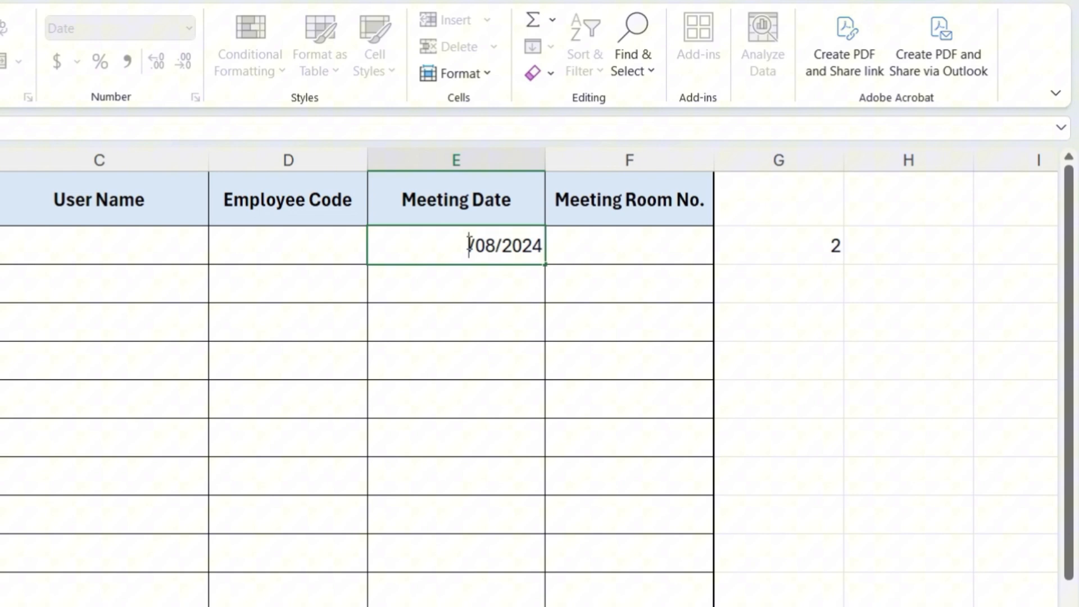
pyautogui.write('10')
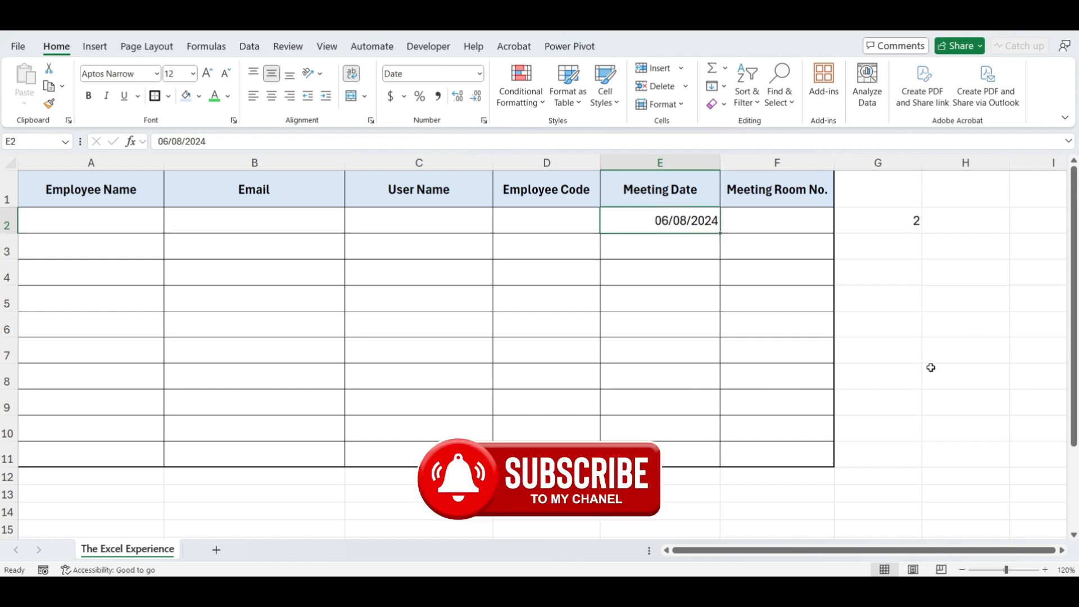
# Select Meeting Date cells E2:E11 and set Data Validation to a Custom formula.
pyautogui.moveTo(659, 220); pyautogui.dragTo(659, 322)
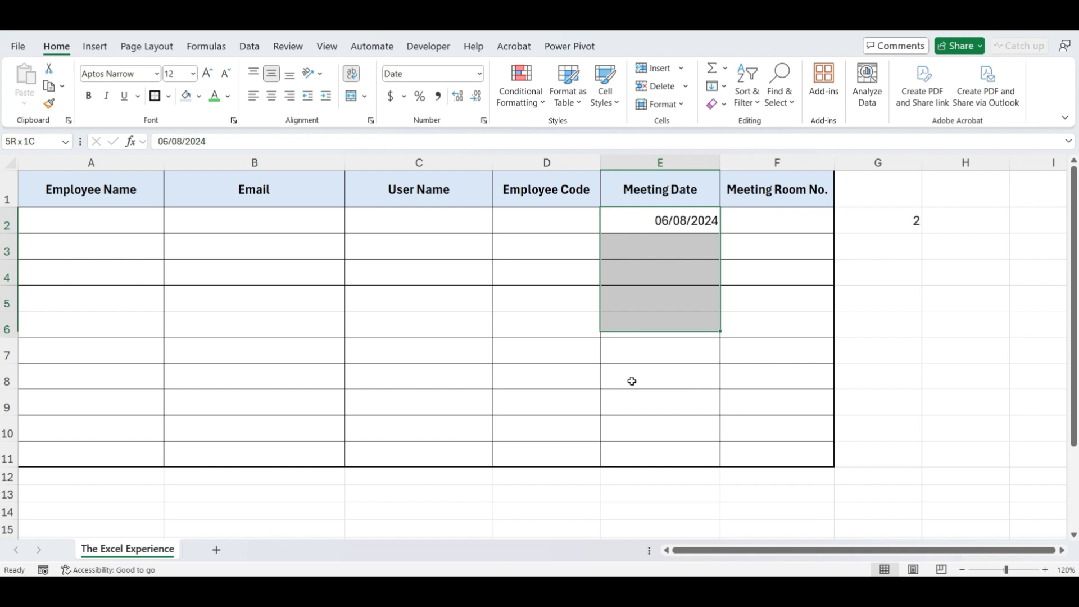
pyautogui.moveTo(658, 323); pyautogui.dragTo(642, 454)
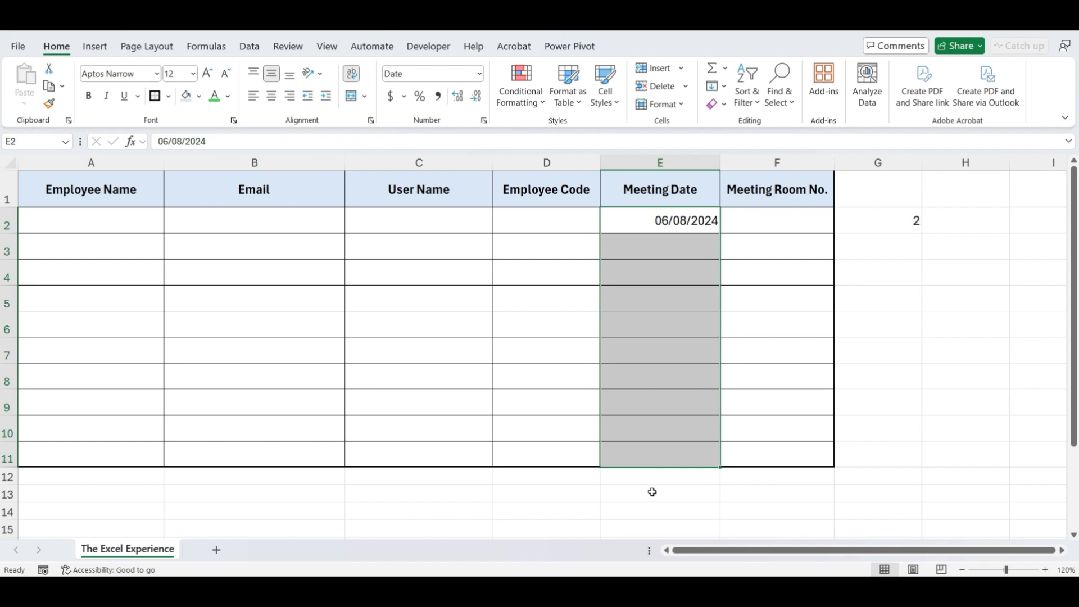
pyautogui.click(249, 46)
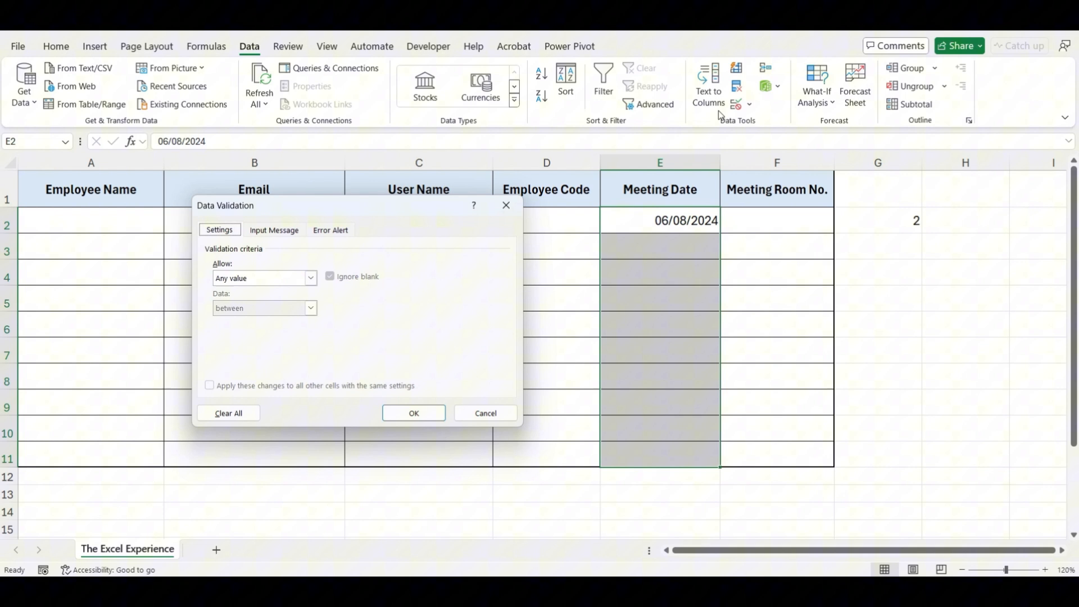
pyautogui.click(310, 278)
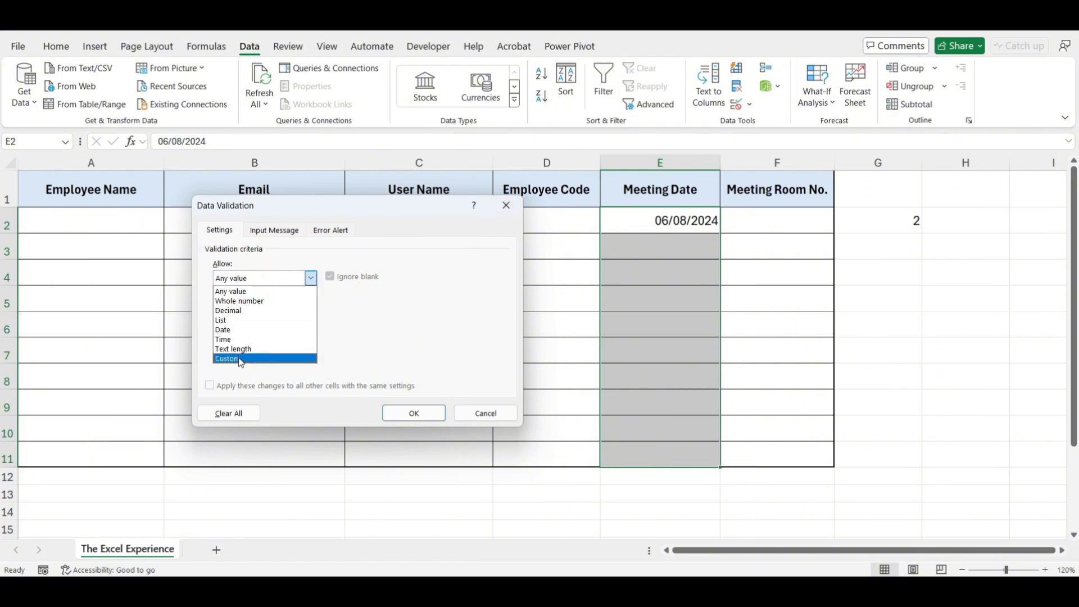
pyautogui.click(227, 358)
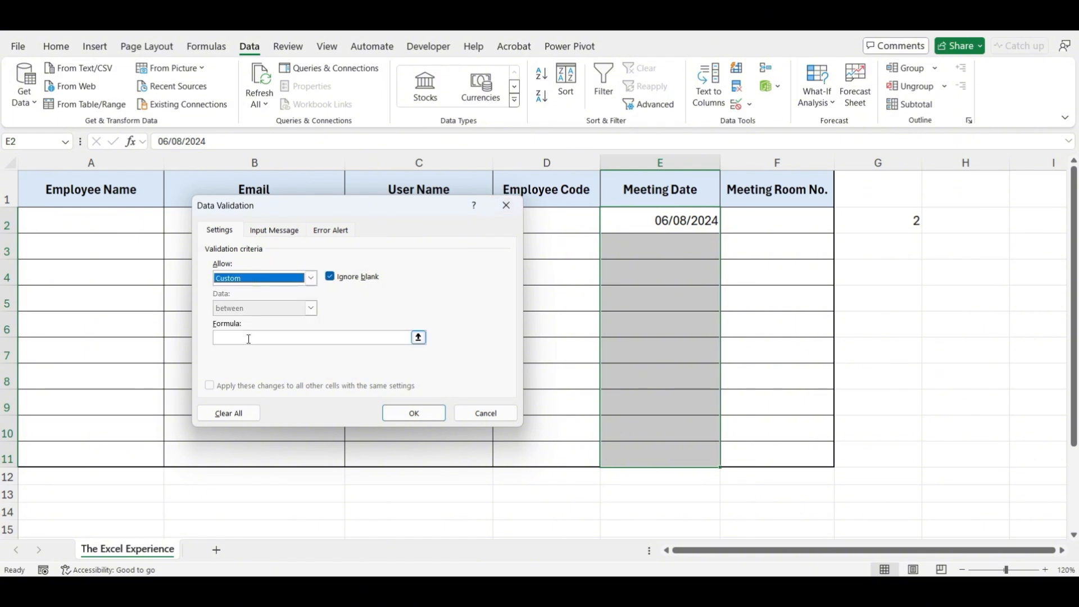
# Enter the weekday-only formula =WEEKDAY(E2,2)<=5 in the Formula box.
pyautogui.write('=')
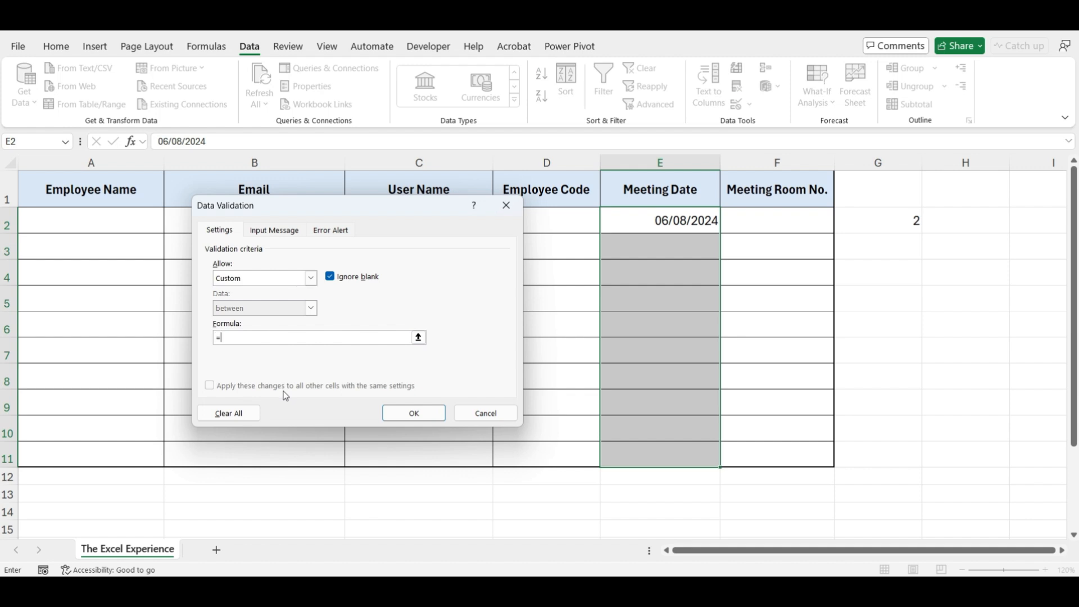
pyautogui.write('WEEKDAY')
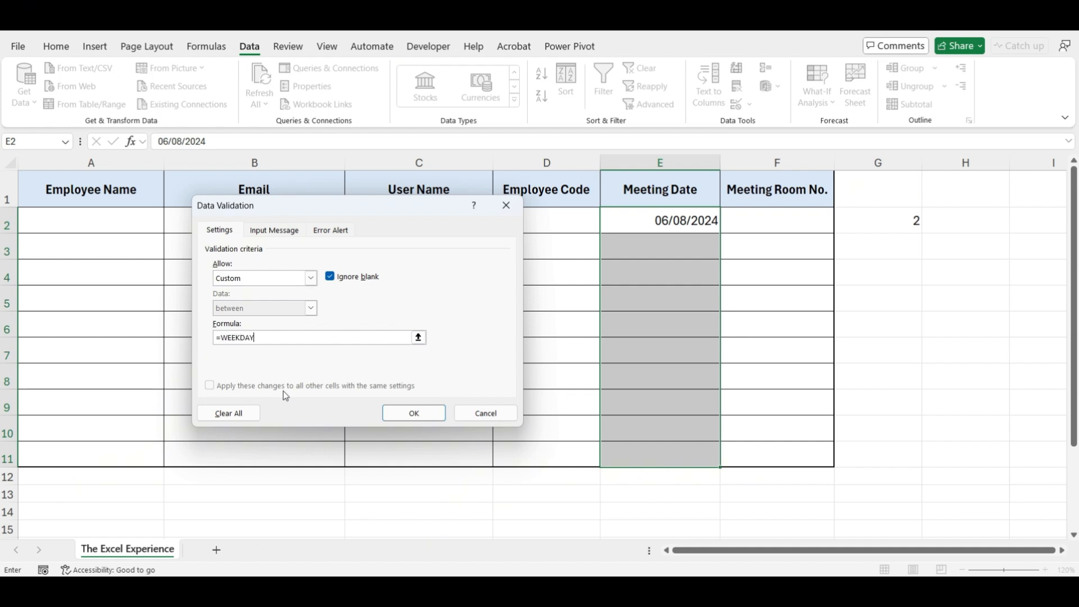
pyautogui.write('(E2')
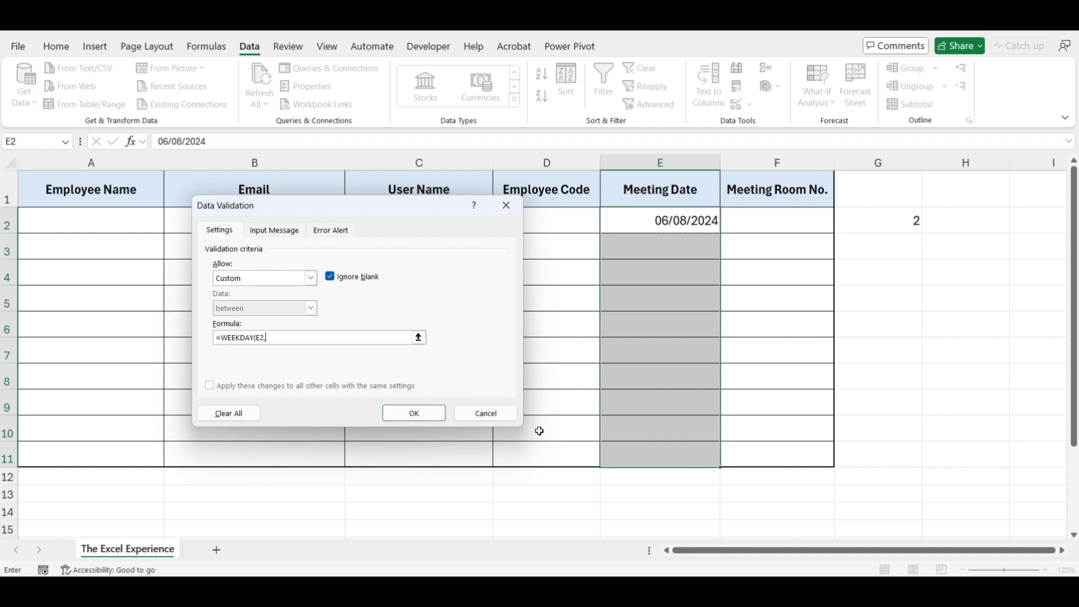
pyautogui.write(',2)')
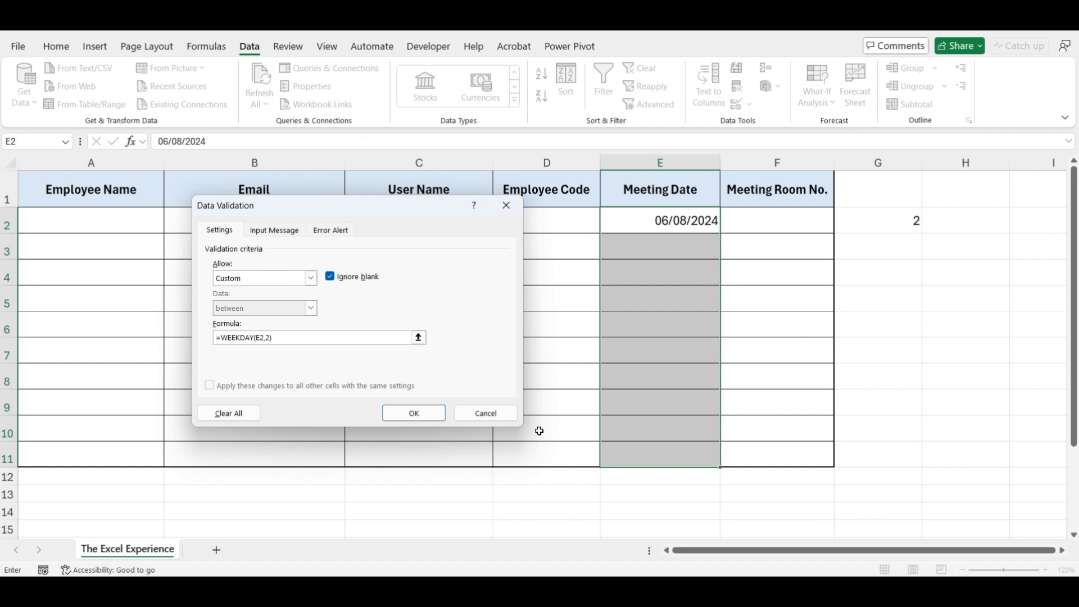
pyautogui.write('<=5')
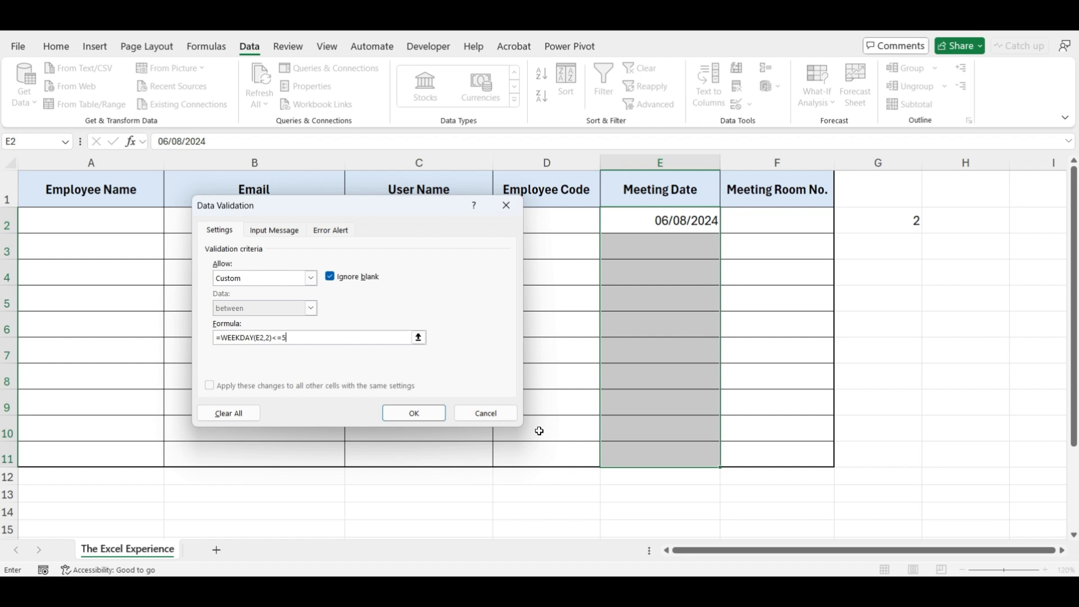
pyautogui.moveTo(414, 413)
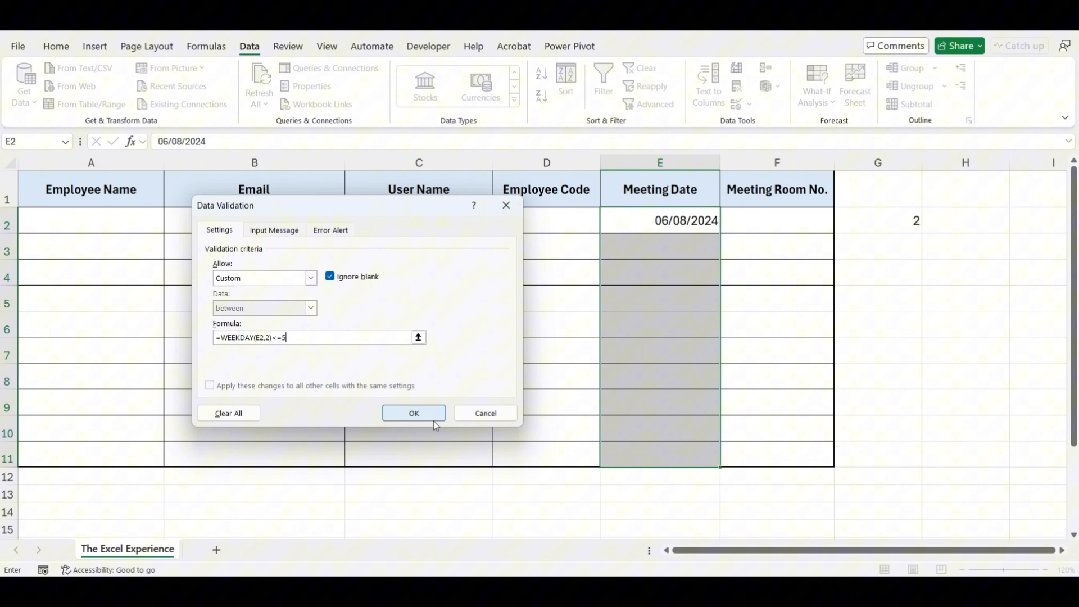
# Apply the weekday rule and enter 12/08/2024 and 15/08/2024 in E3 and E4.
pyautogui.click(413, 412)
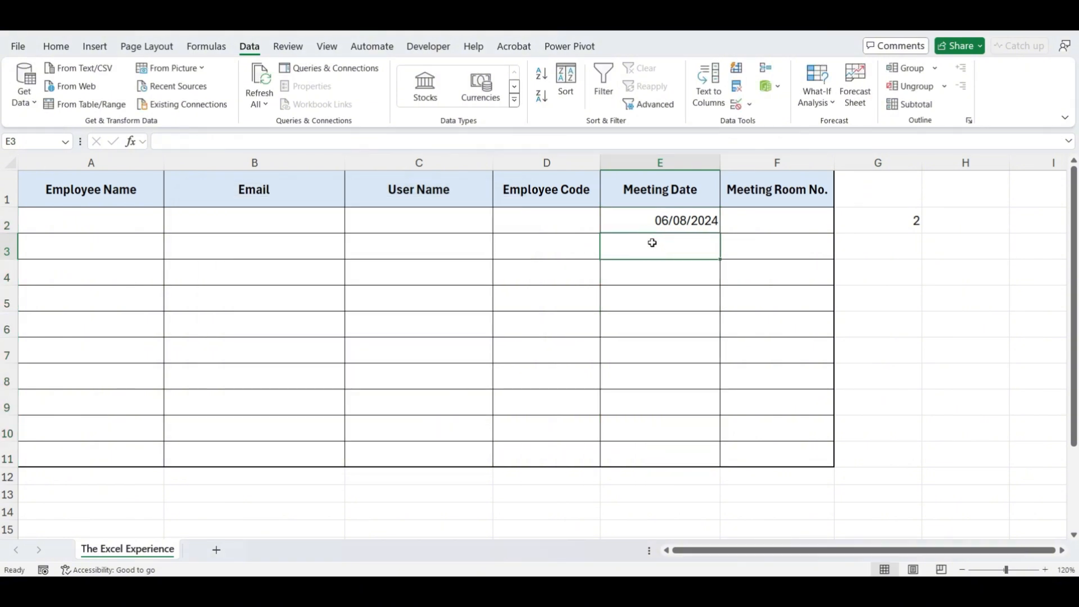
pyautogui.write('12/08/2024')
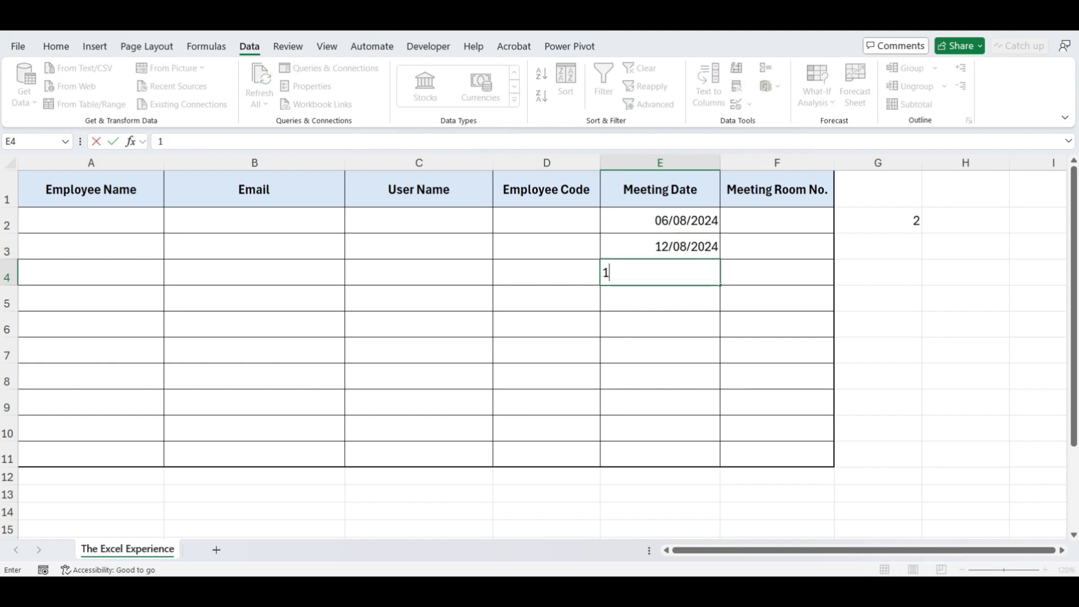
pyautogui.write('0/8/2024')
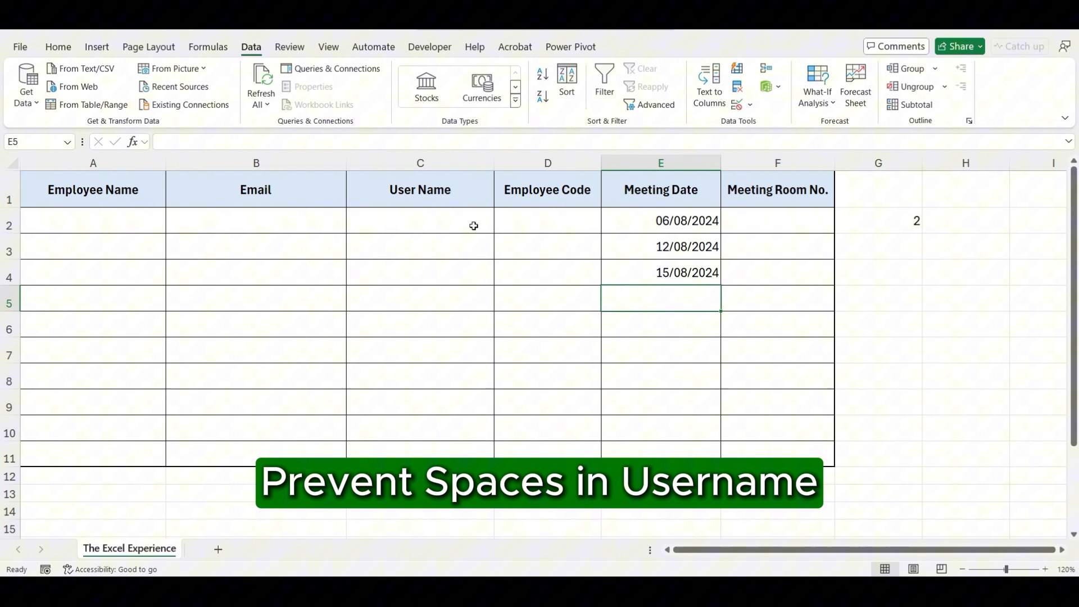
# Clear helper G2, select User Name cells C2:C11 and choose a Custom validation rule.
pyautogui.click(419, 163)
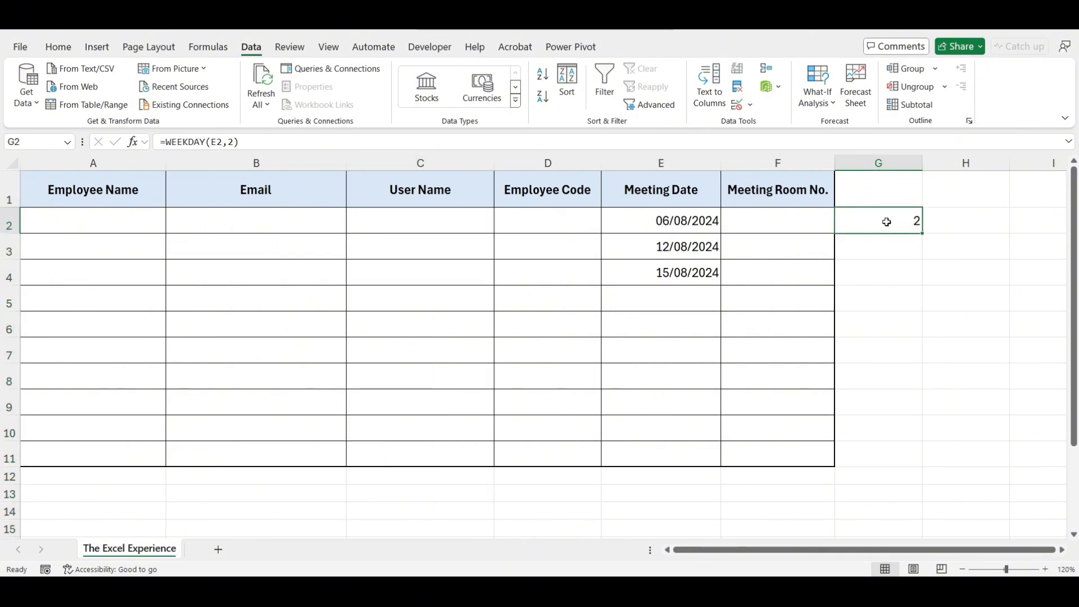
pyautogui.click(419, 220)
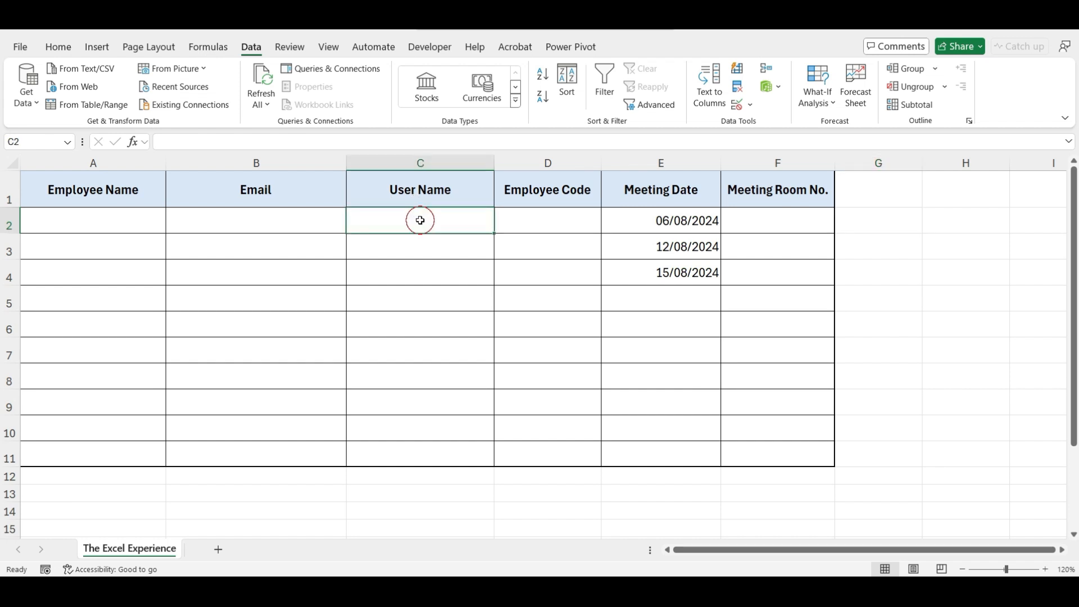
pyautogui.moveTo(419, 221); pyautogui.dragTo(424, 453)
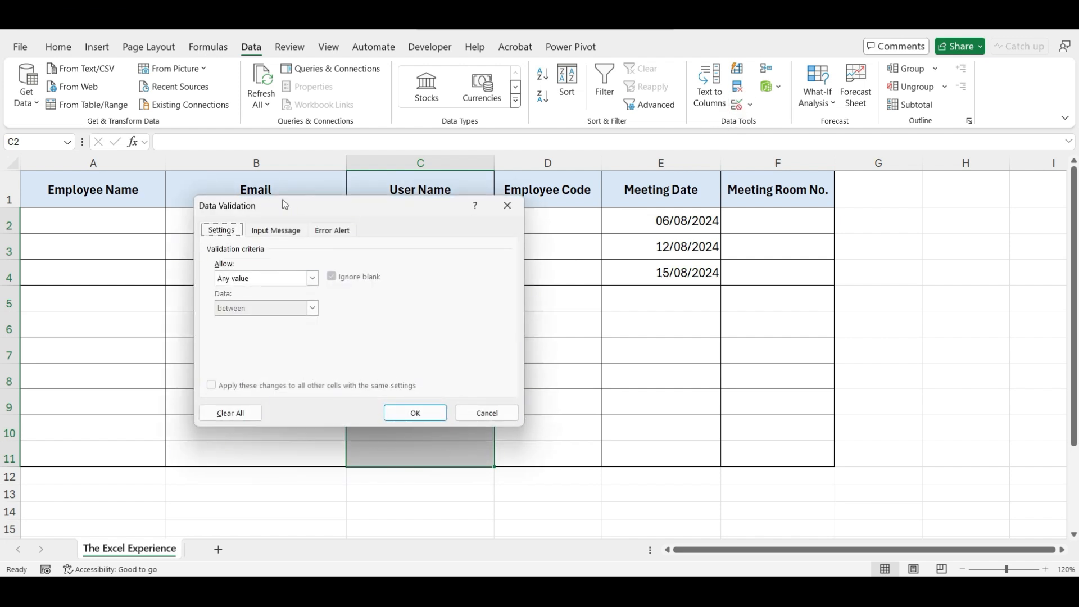
pyautogui.click(679, 205)
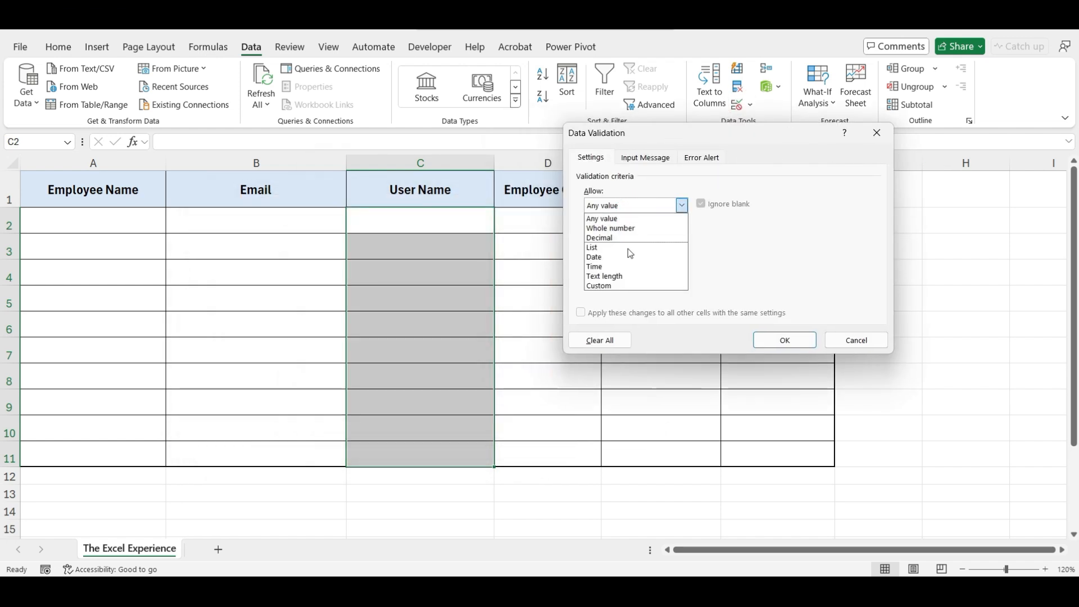
pyautogui.click(597, 285)
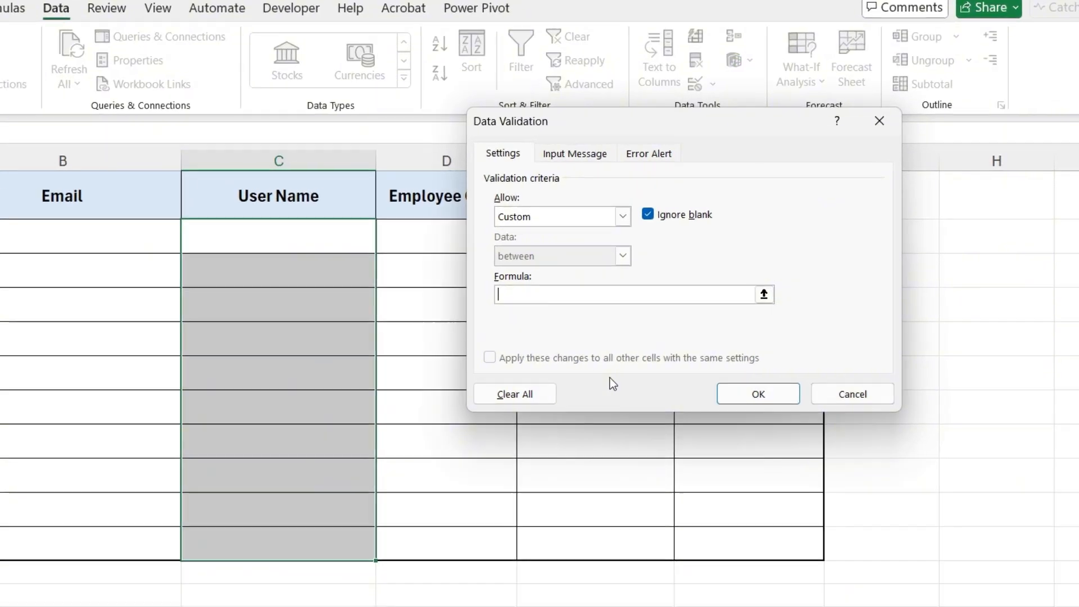
# Enter and confirm the no-spaces formula =ISERROR(FIND(" ",C2)).
pyautogui.write('=')
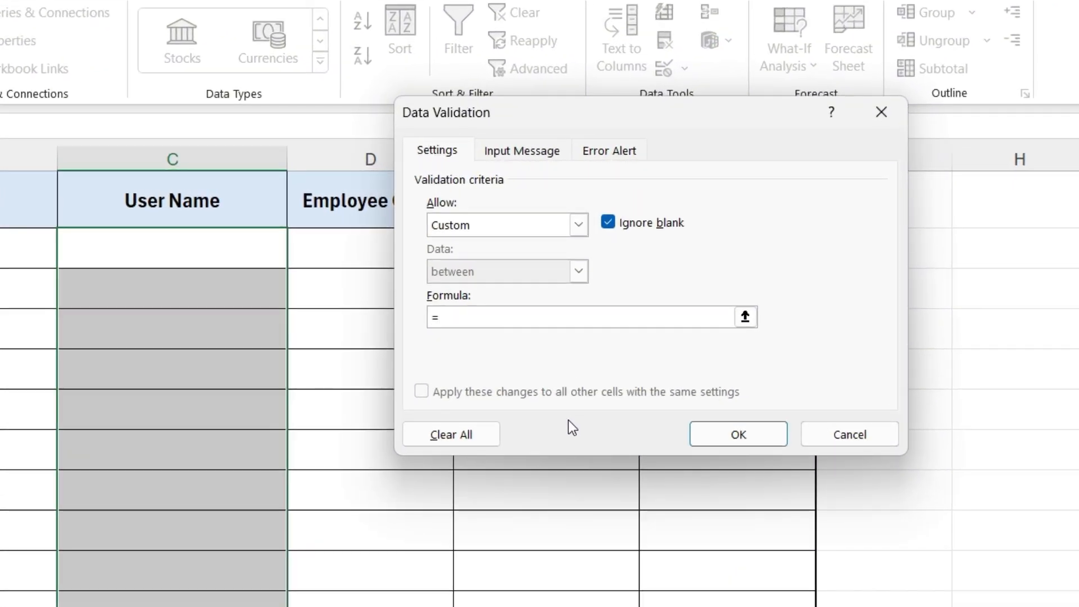
pyautogui.write('ISERROR')
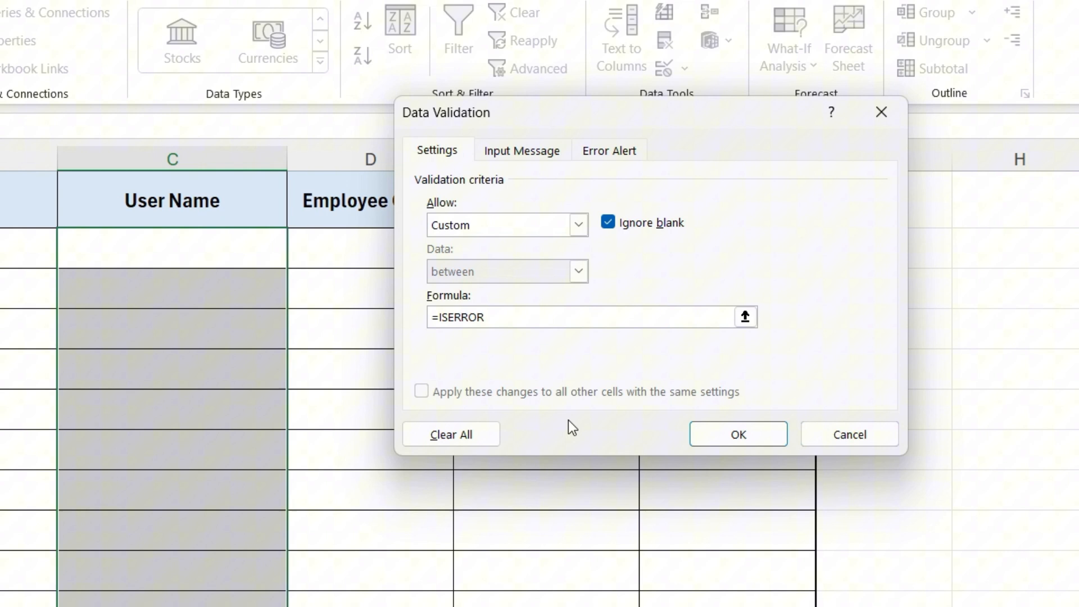
pyautogui.write('(')
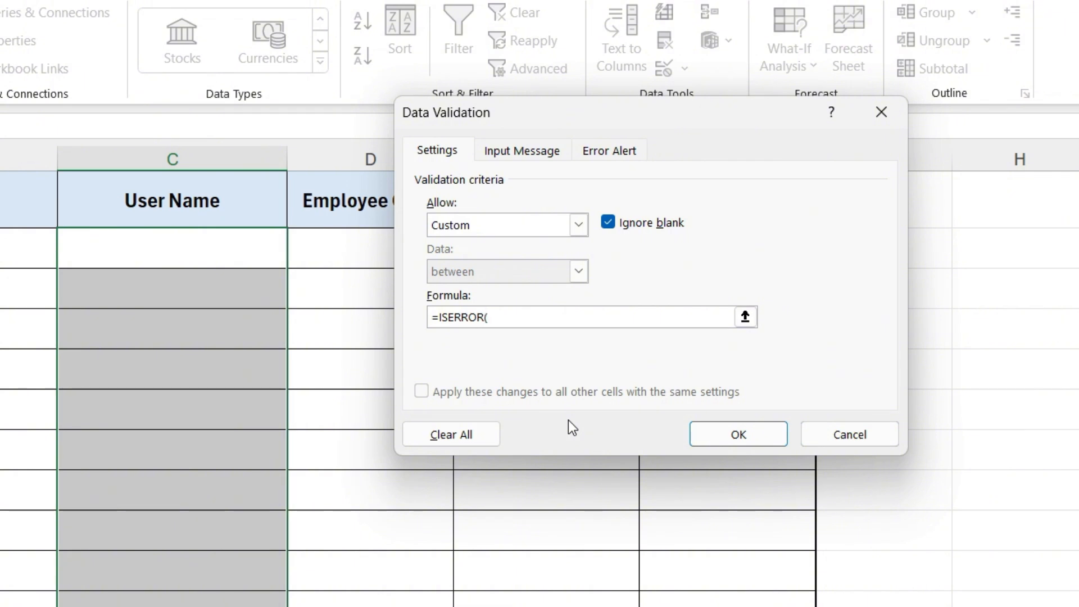
pyautogui.write('FIND(')
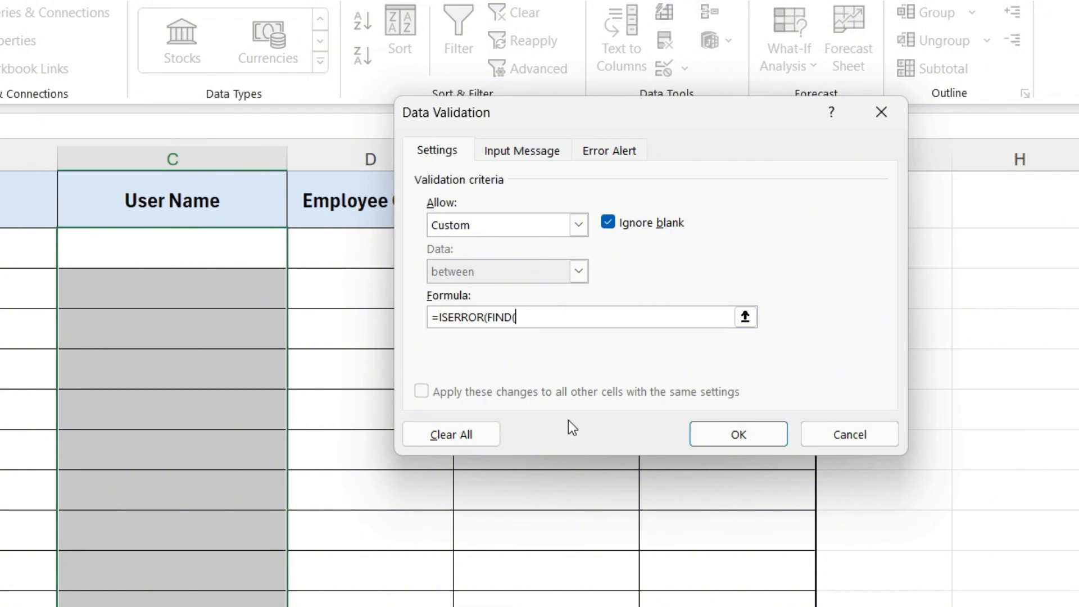
pyautogui.write('"')
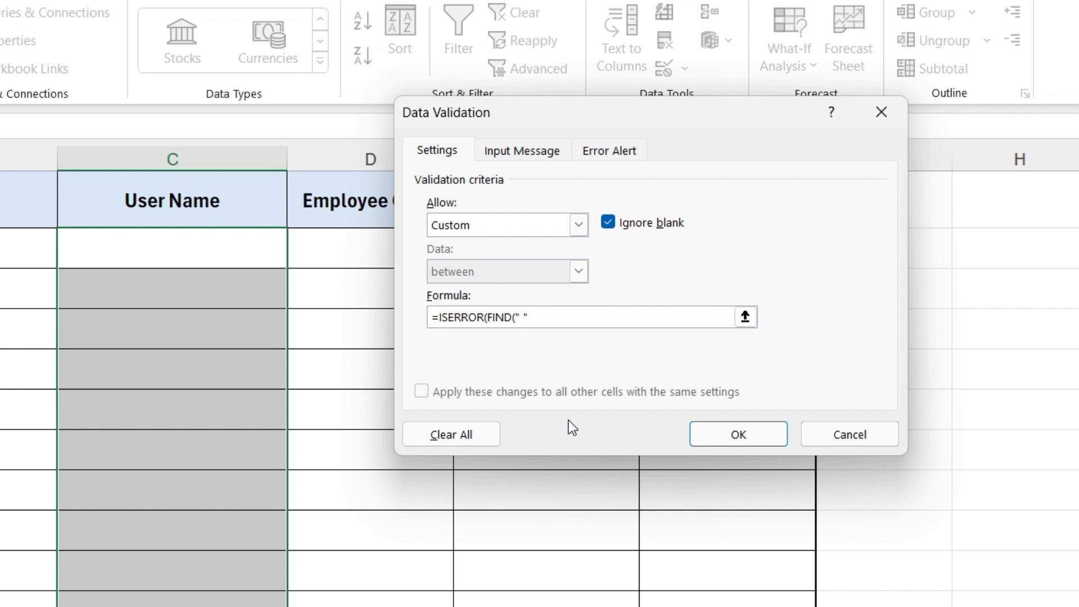
pyautogui.click(171, 248)
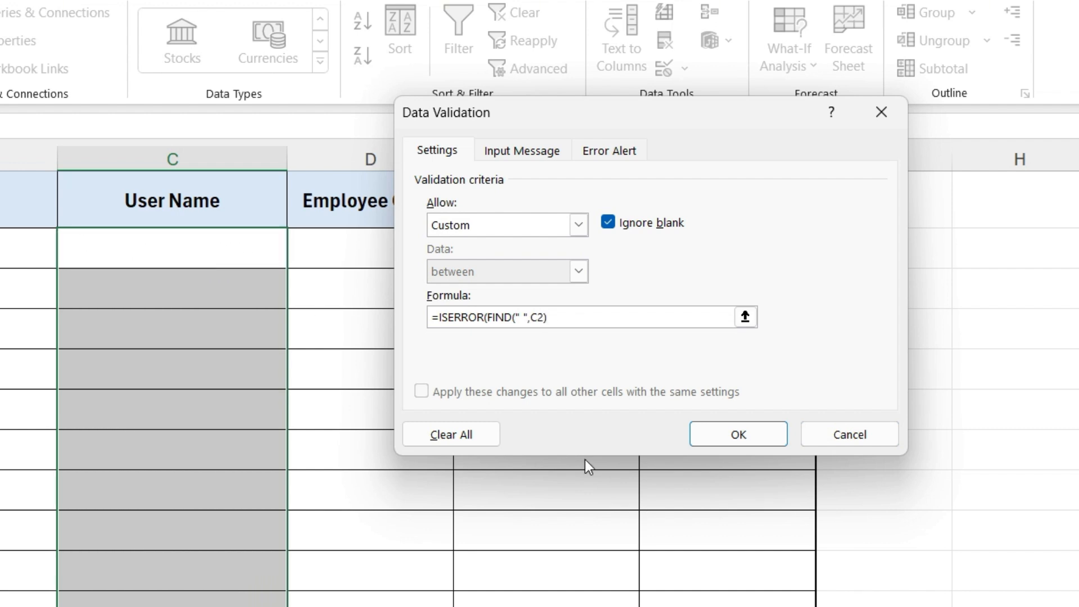
pyautogui.click(546, 317)
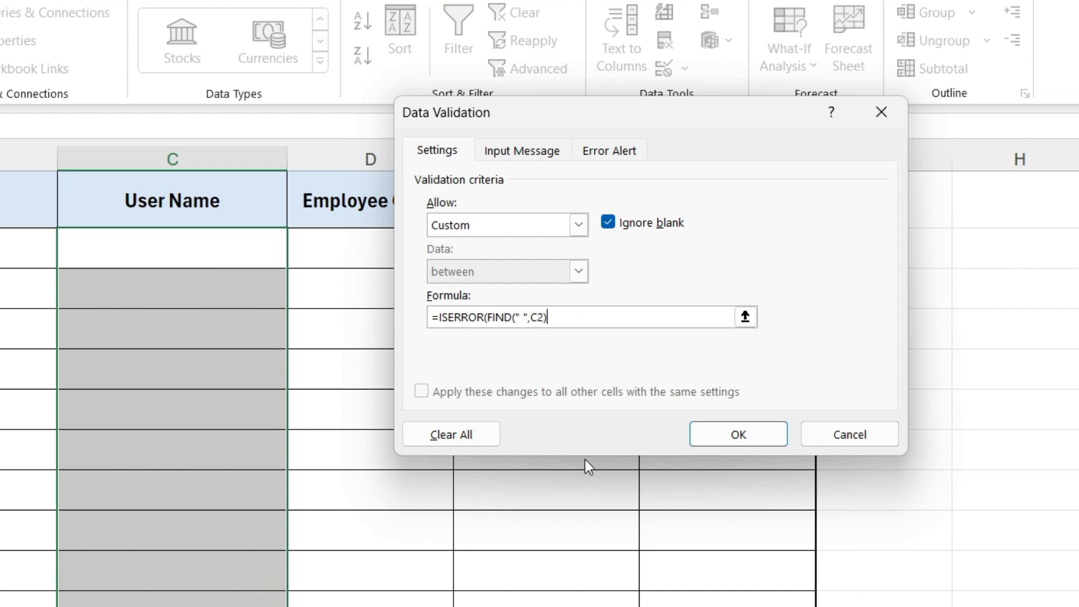
pyautogui.write(')')
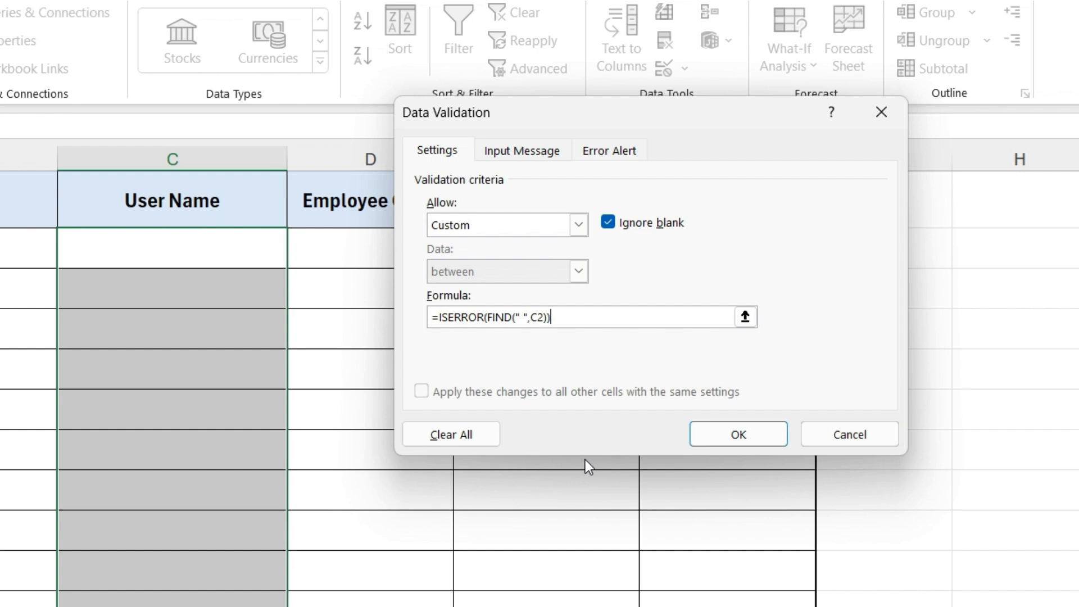
pyautogui.click(737, 434)
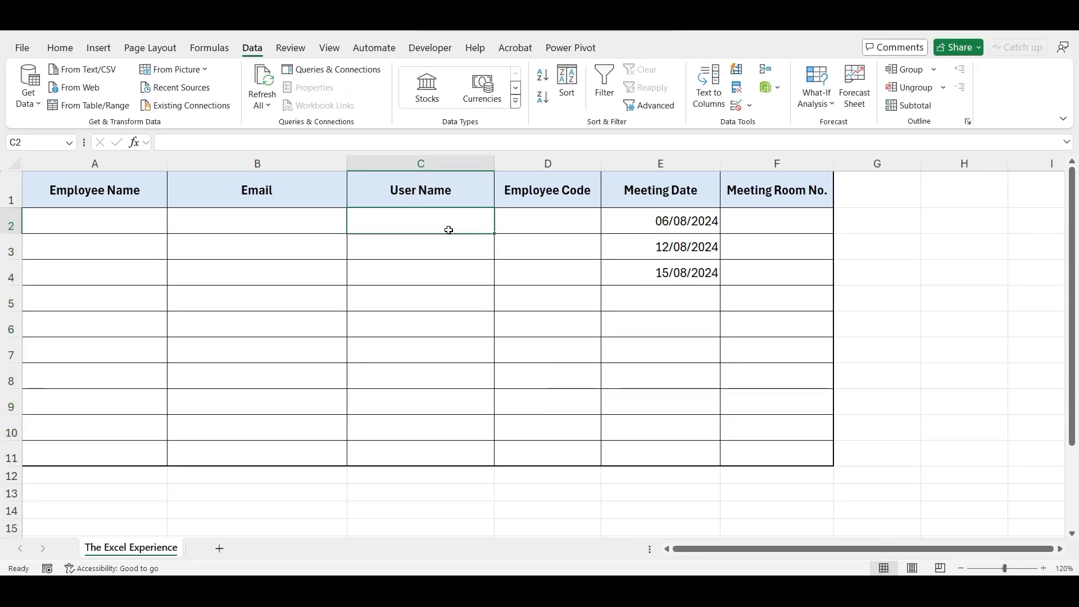
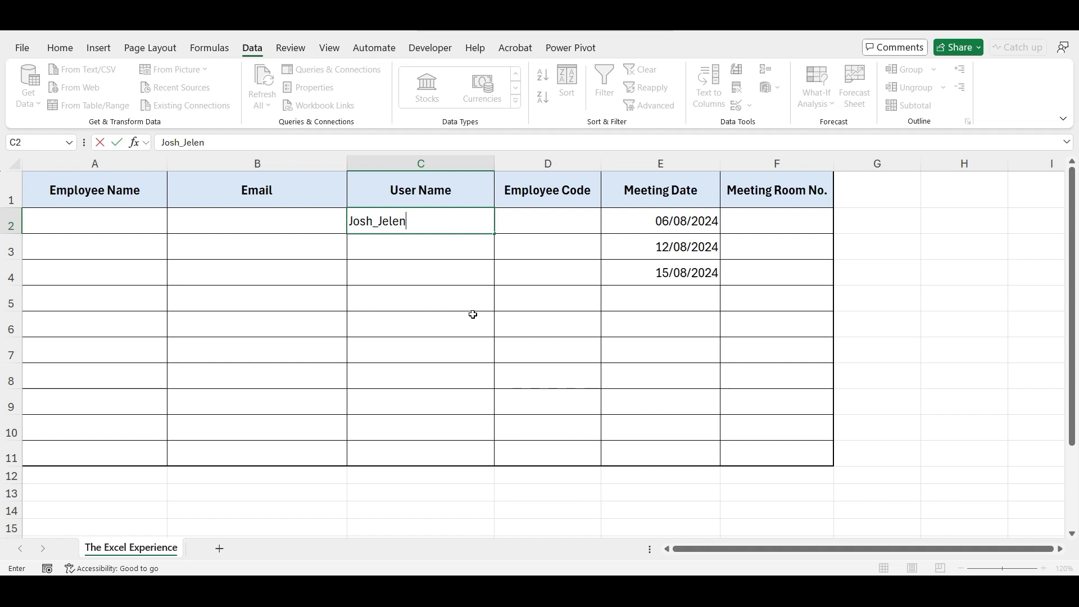
pyautogui.write('Al')
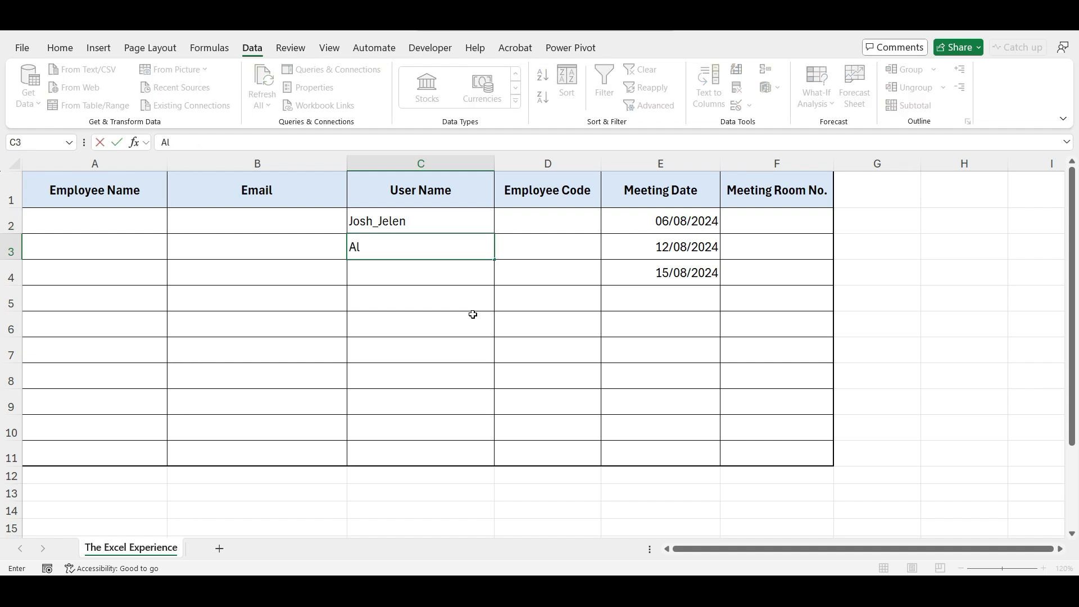
pyautogui.write('exbob')
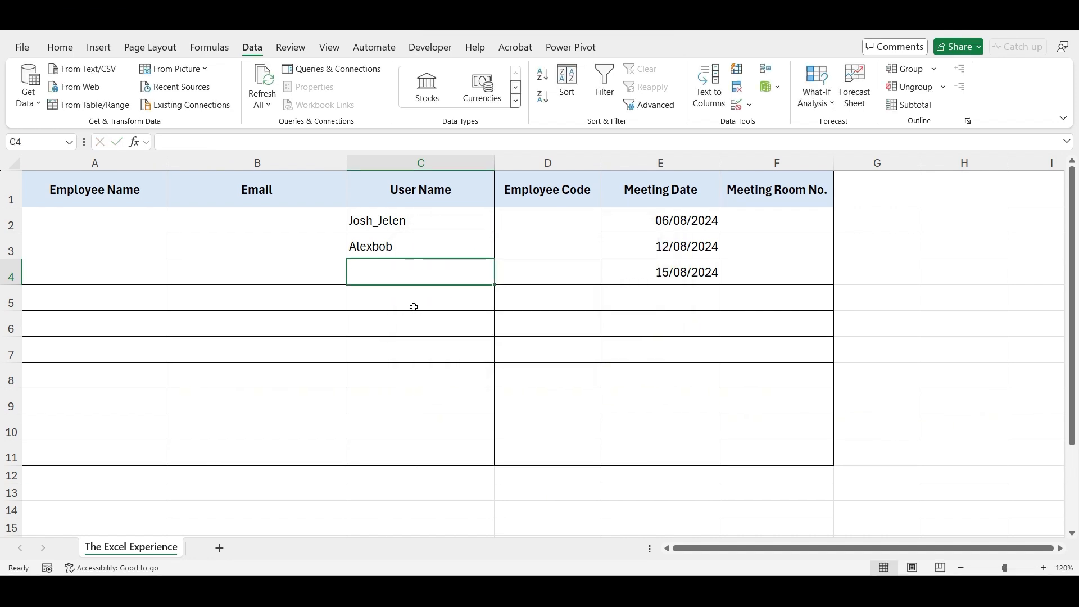
# Enter =MATCH("*?@?*.?*",B2,0) in G2 as an email-pattern test, returning #N/A.
pyautogui.click(256, 163)
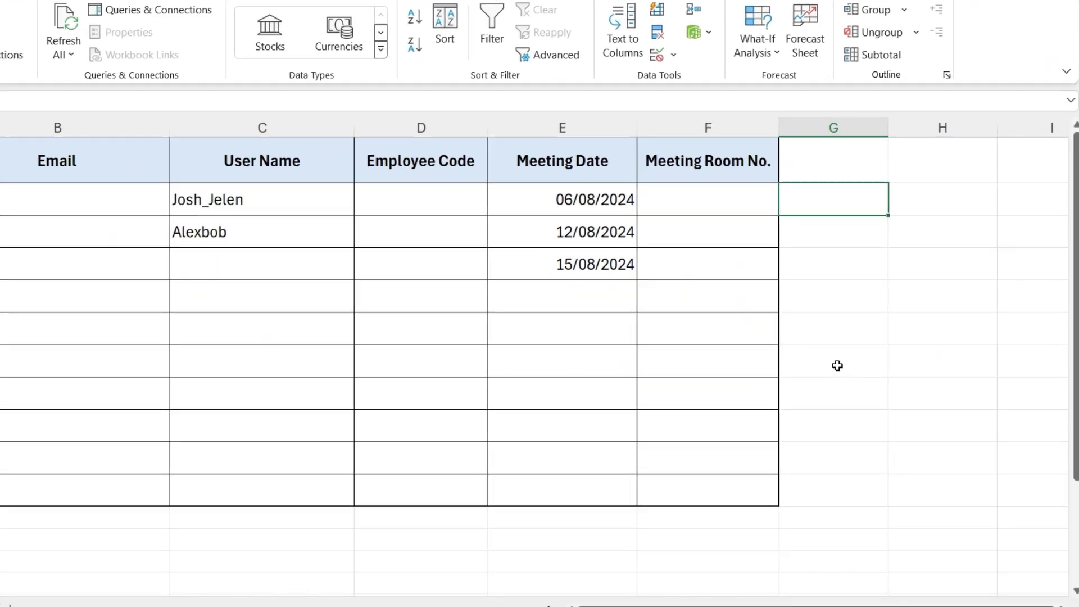
pyautogui.write('=M')
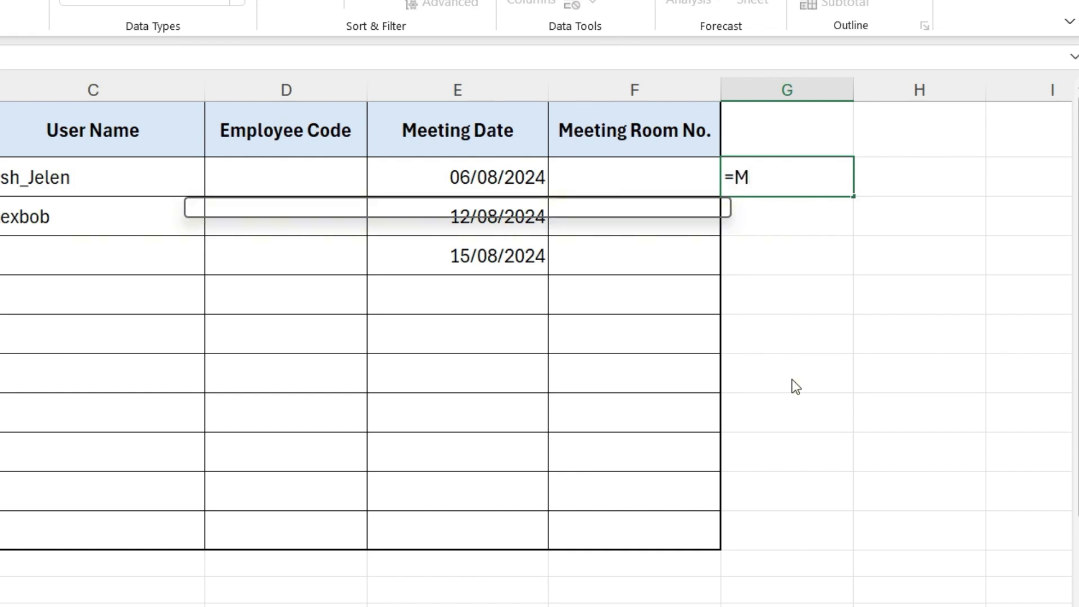
pyautogui.write('ATCH(')
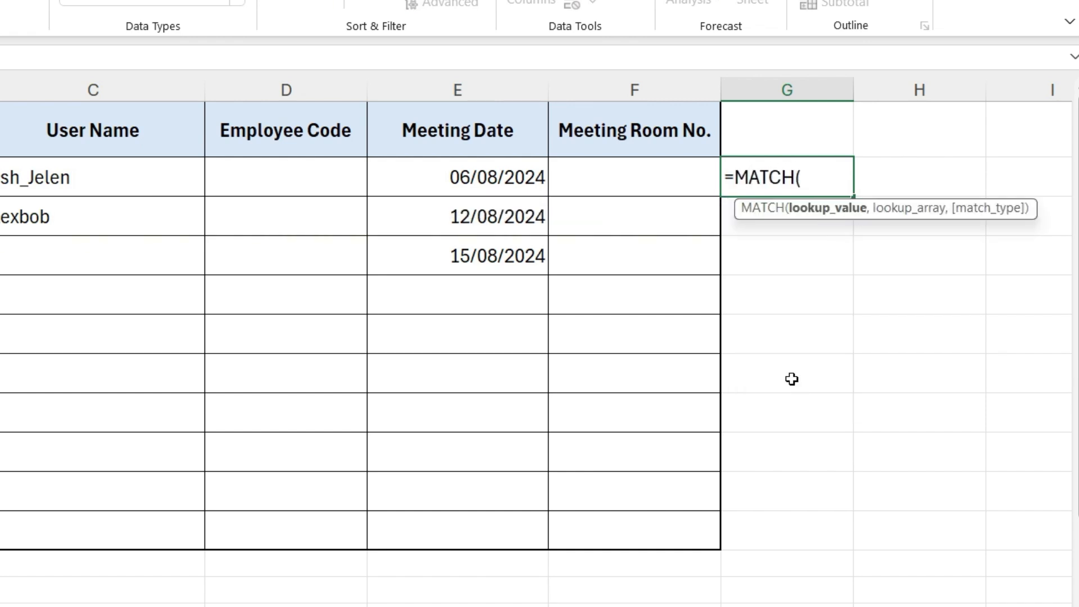
pyautogui.write('"')
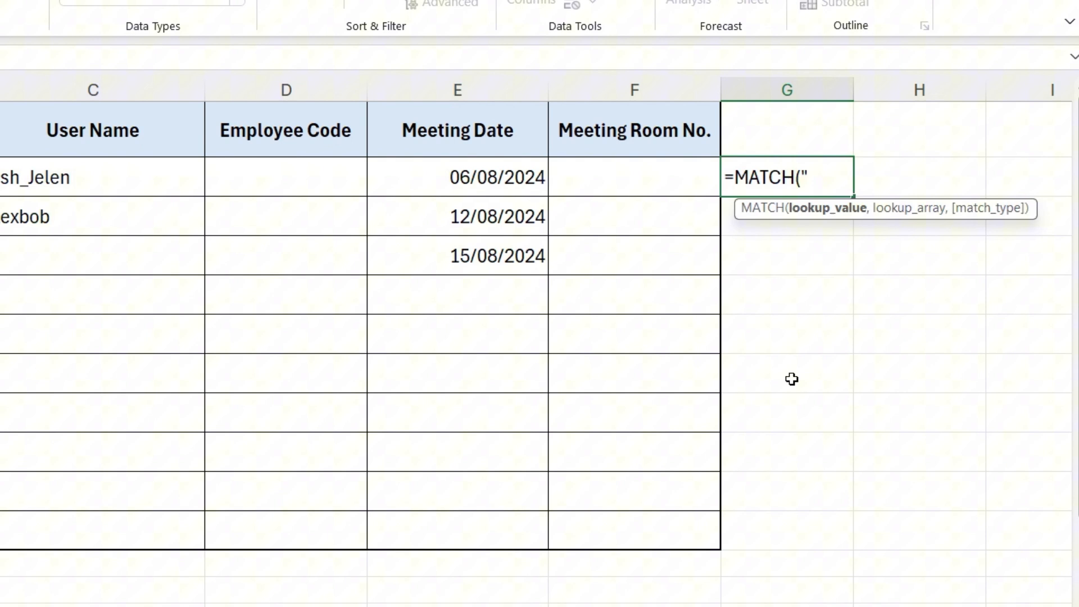
pyautogui.write('*')
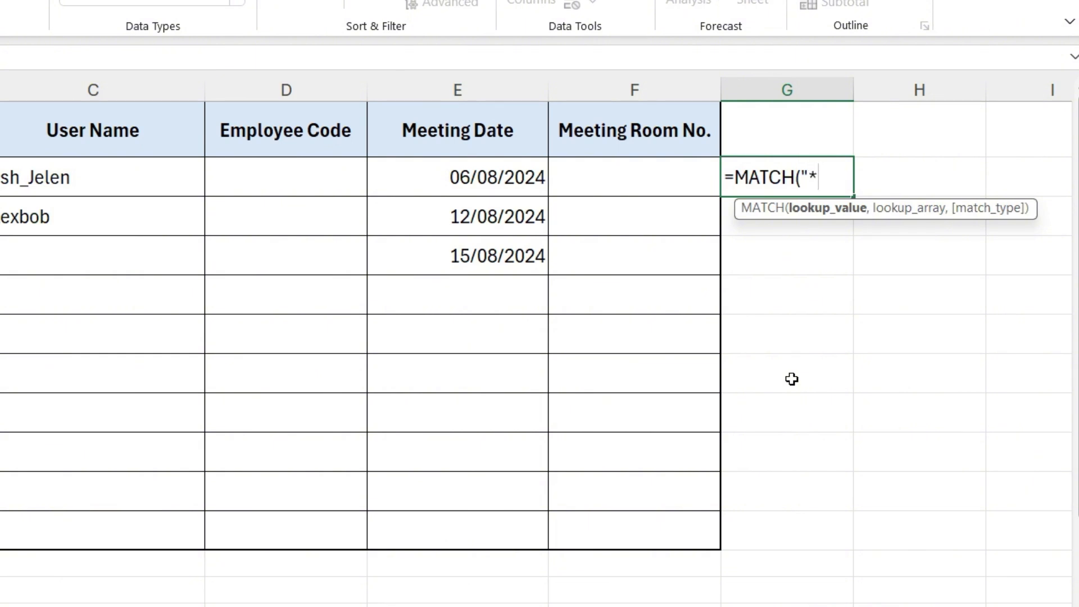
pyautogui.write('?')
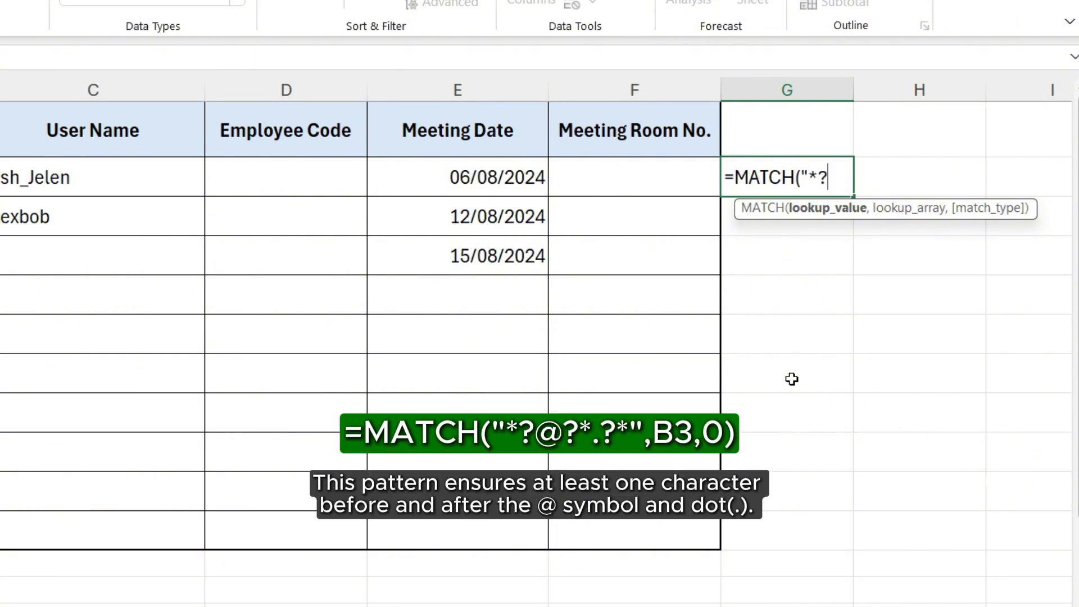
pyautogui.write('@?*')
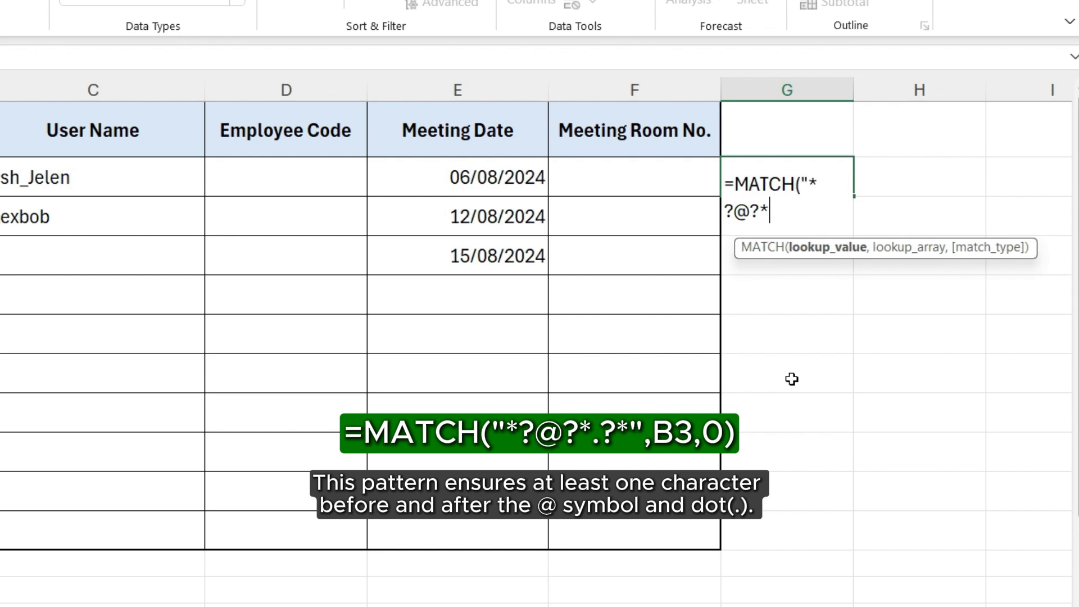
pyautogui.write('.?*",B2,0')
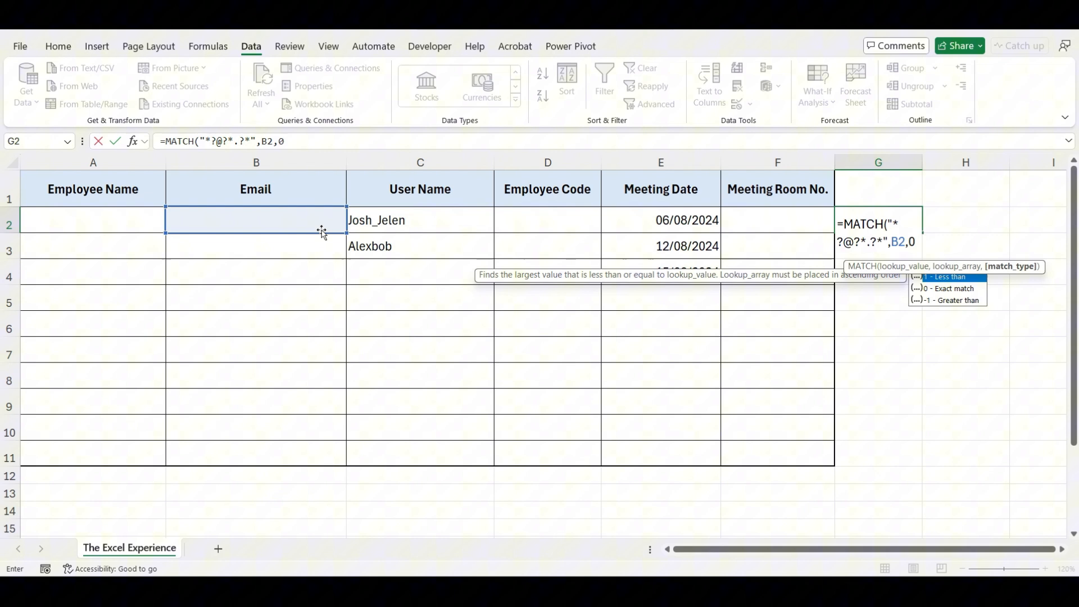
pyautogui.press('Enter')
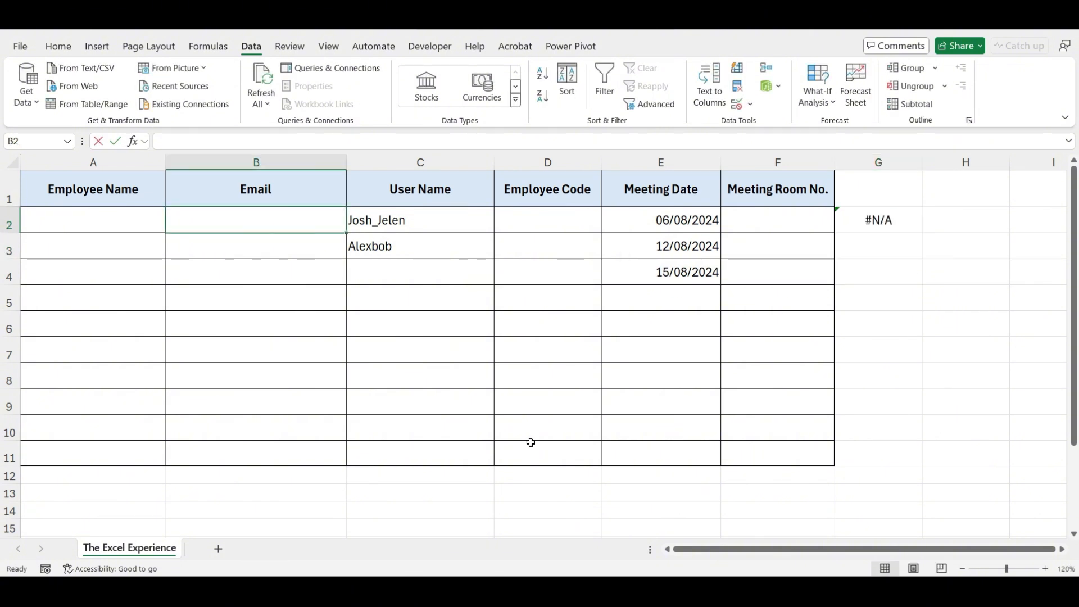
# Validate Email cells B2:B11 with custom formula =ISNUMBER(MATCH("*?@?*.?*",B2,0)).
pyautogui.write('example@exa')
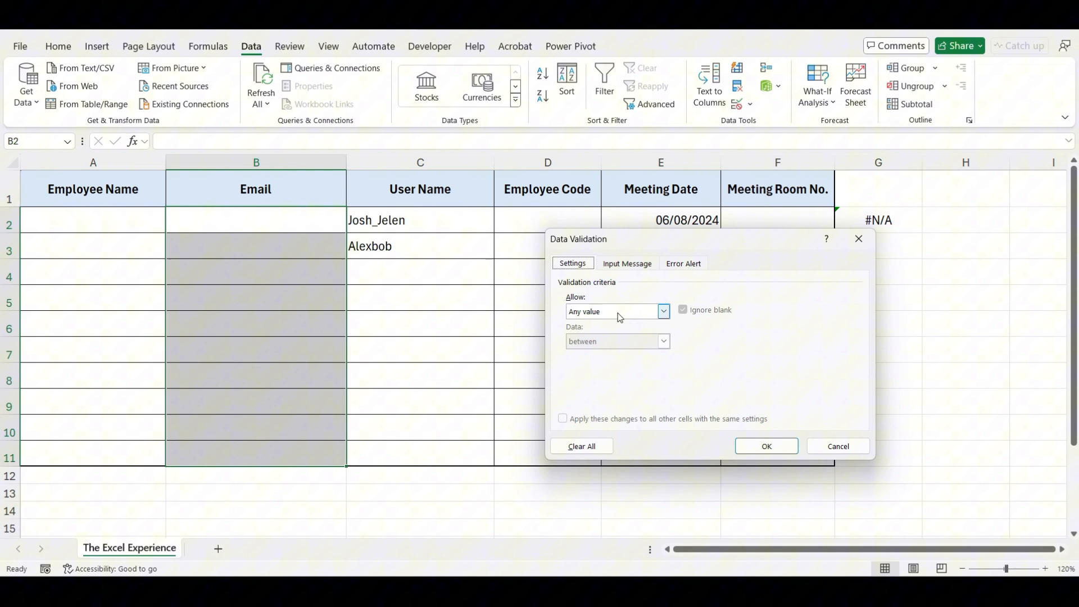
pyautogui.click(616, 311)
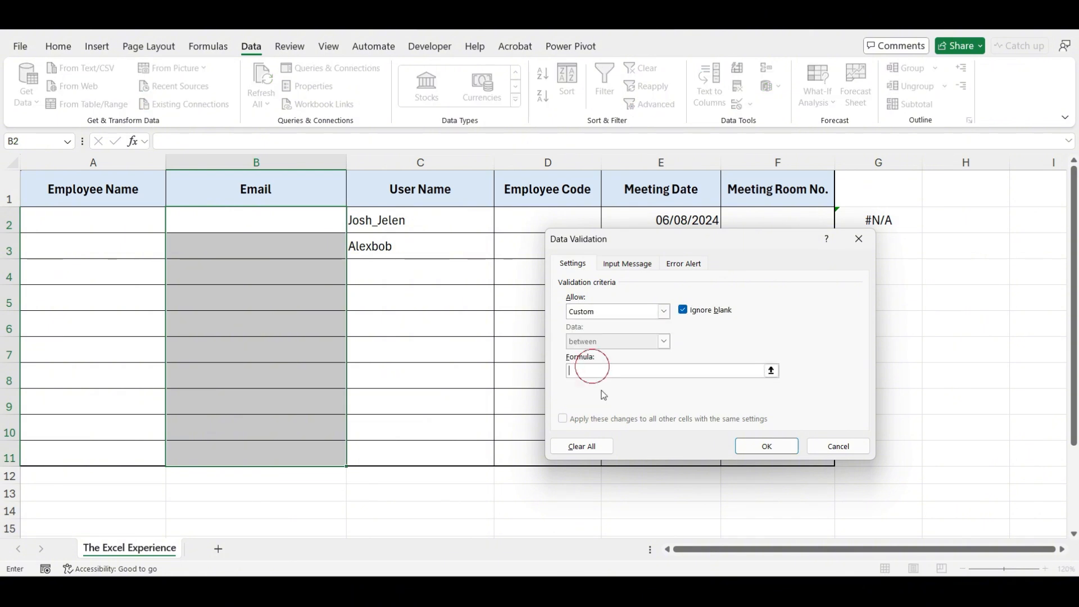
pyautogui.write('=MATCH("*?@?.?*",B2,0)')
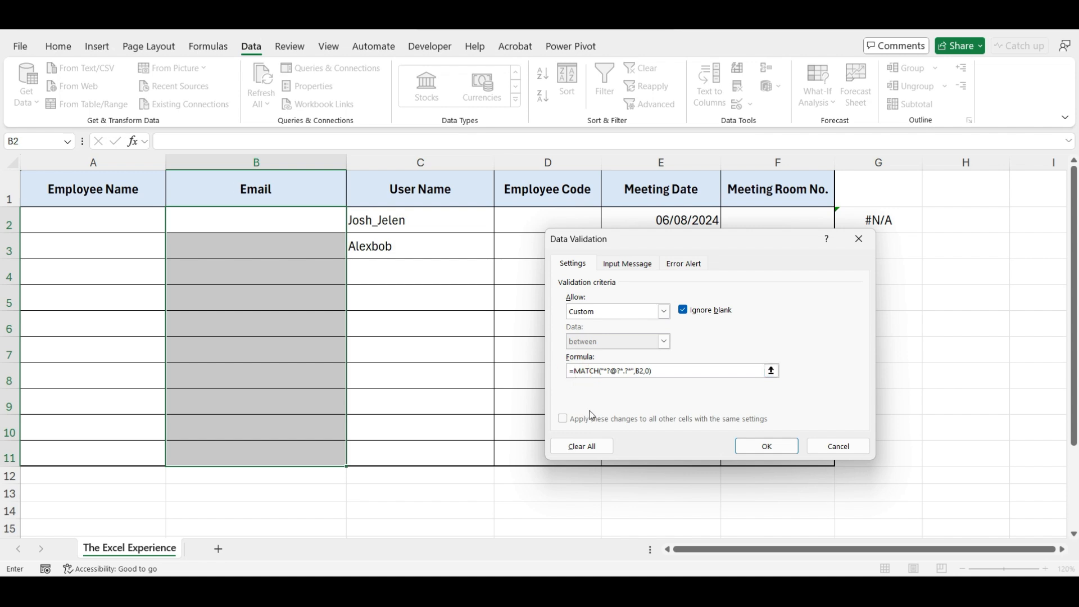
pyautogui.write('isnumber(')
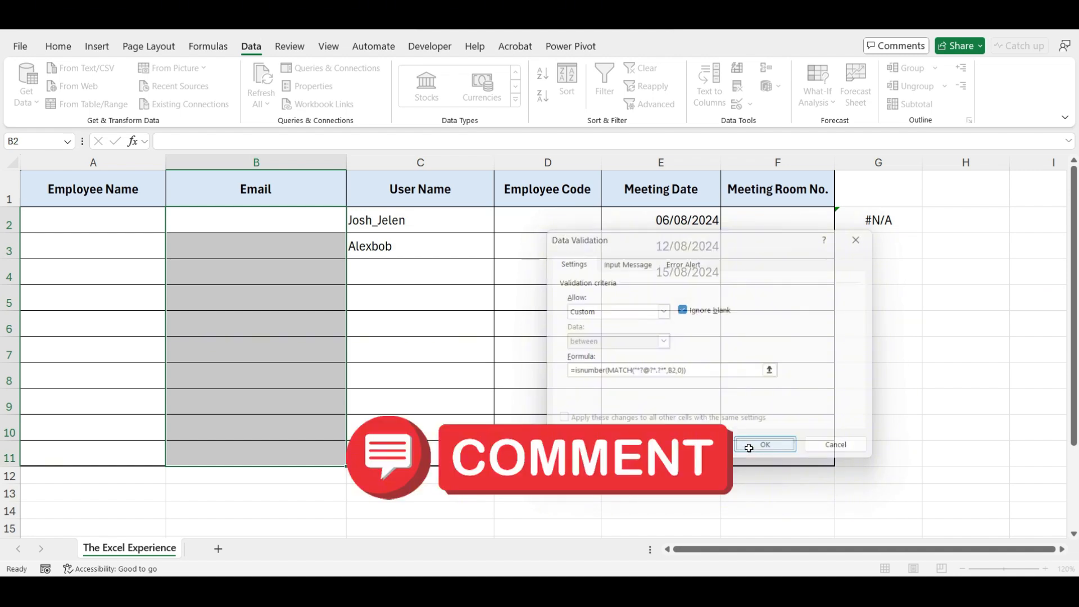
pyautogui.click(764, 445)
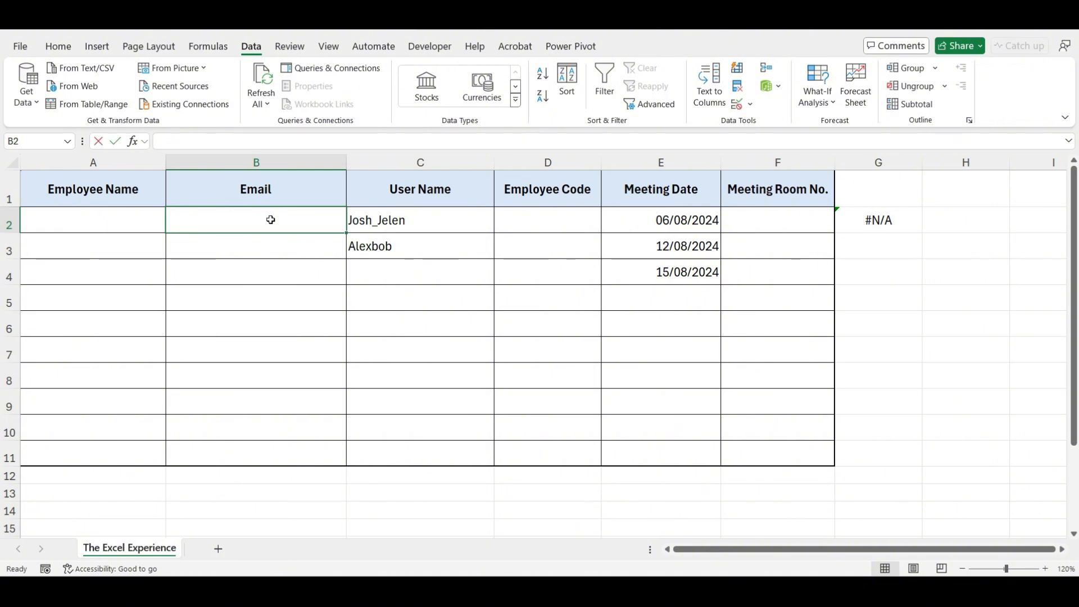
pyautogui.write('example')
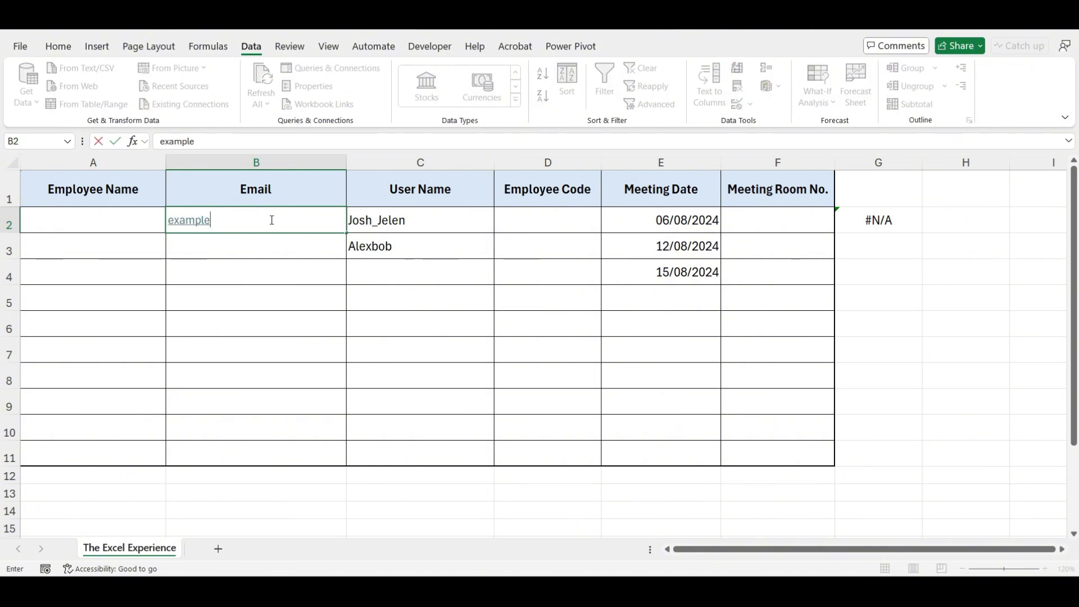
pyautogui.write('@ex')
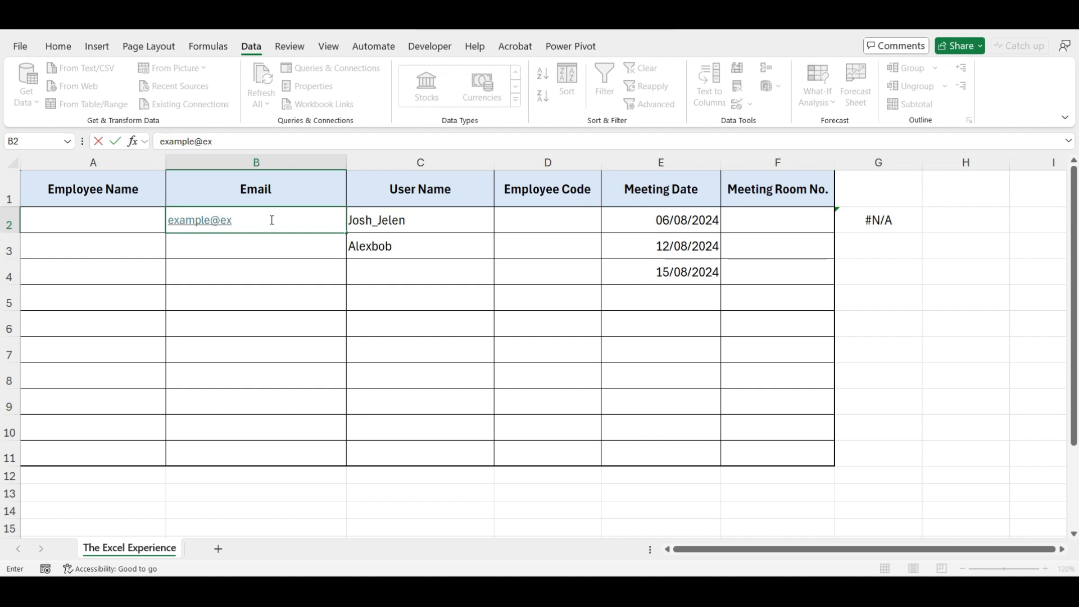
pyautogui.write('ample.com')
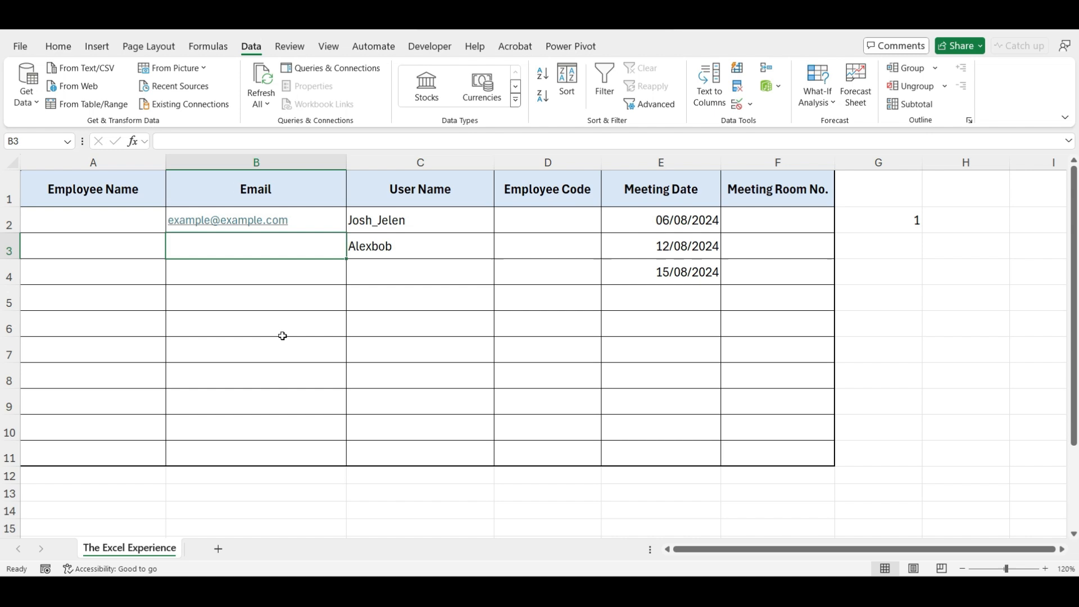
pyautogui.write('example@example.com')
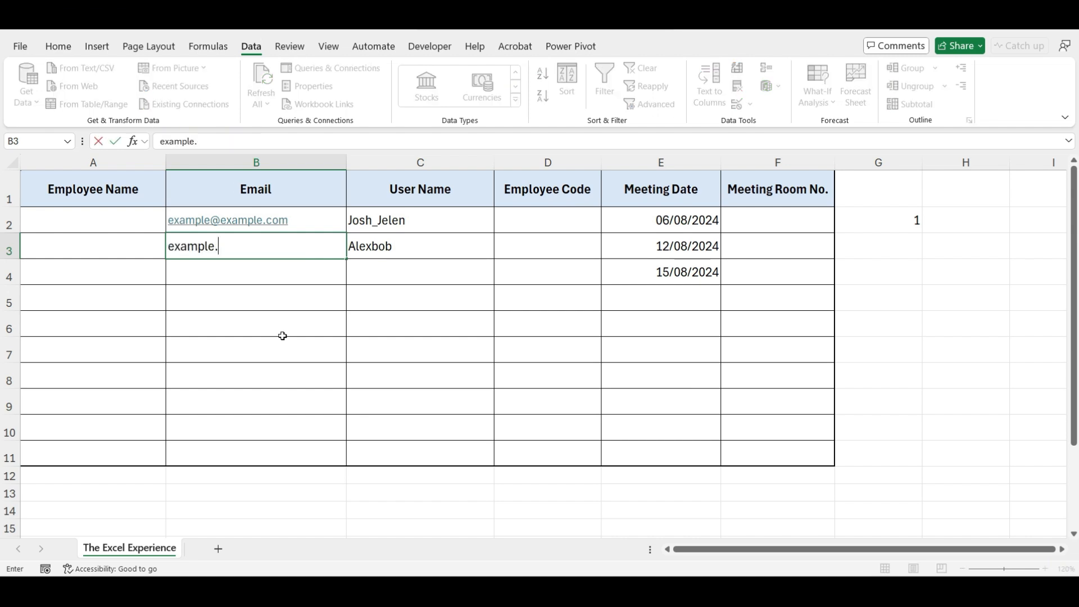
pyautogui.press('Enter')
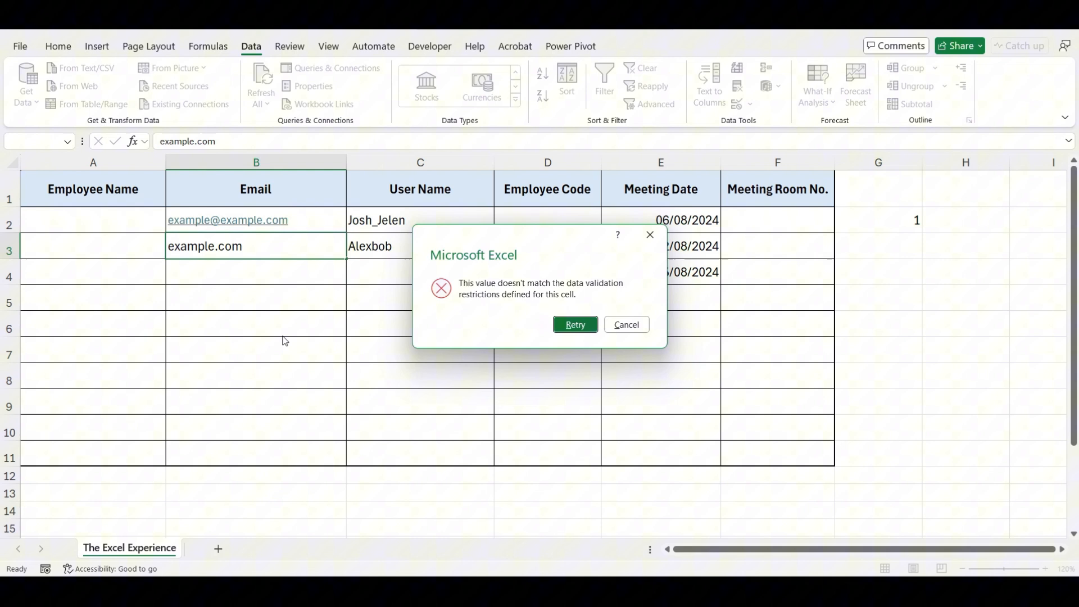
pyautogui.click(624, 324)
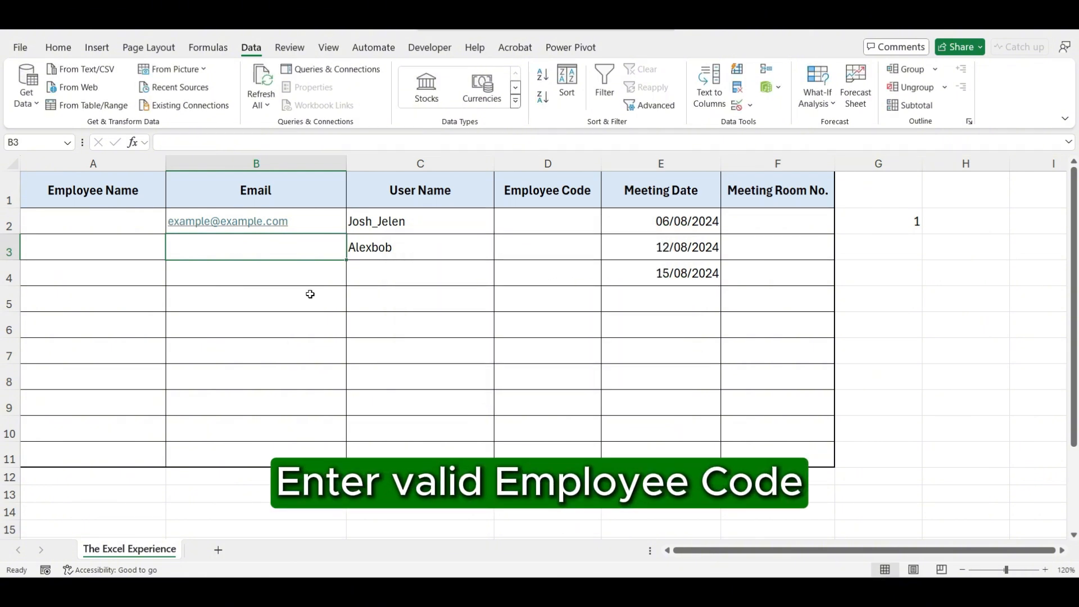
# Enter employee code TEE1234 in D2 and move to helper cell G2.
pyautogui.click(548, 163)
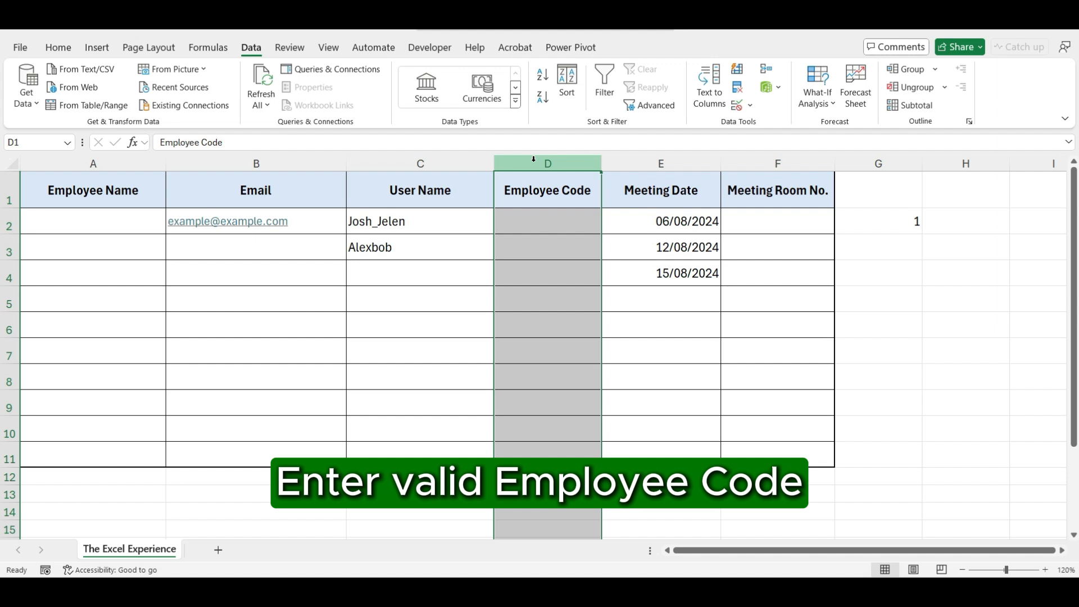
pyautogui.click(548, 221)
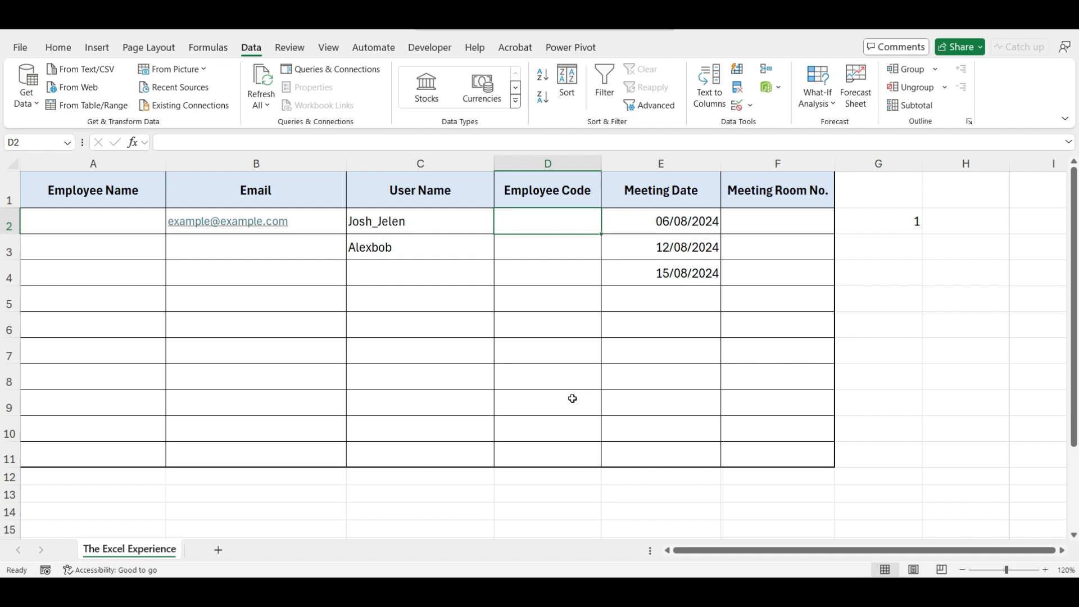
pyautogui.write('TEE1234')
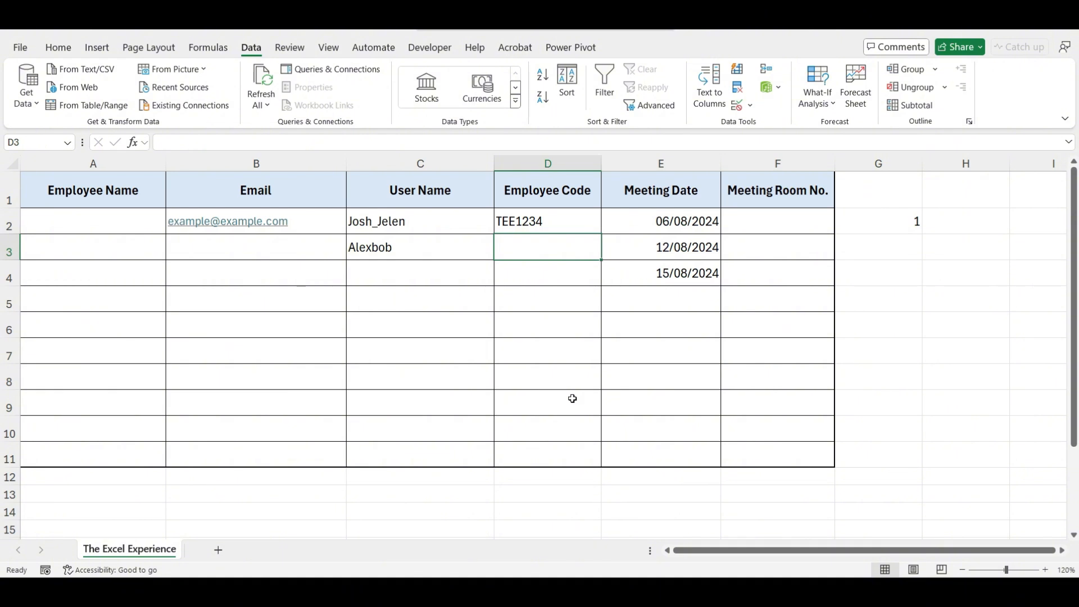
pyautogui.click(878, 221)
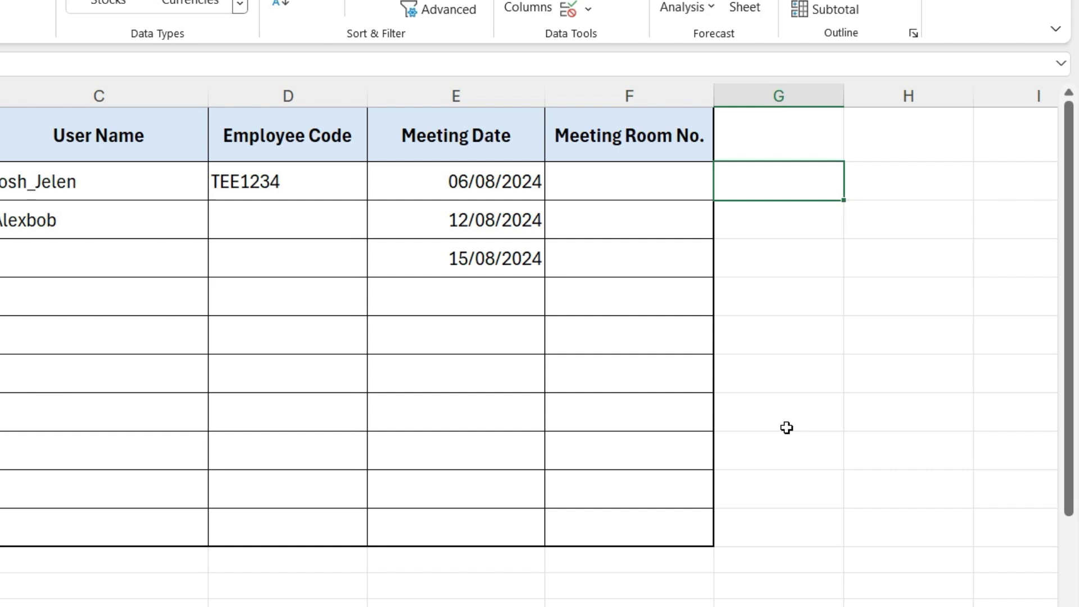
# Enter a LEN helper formula in G2 that returns 7 for employee code TEE1234.
pyautogui.write('=')
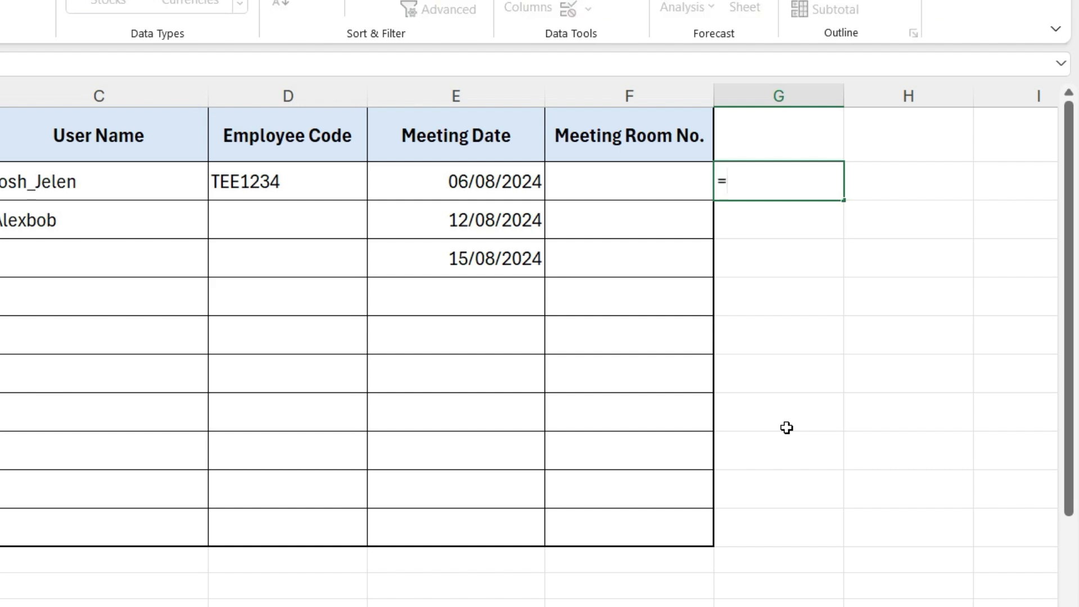
pyautogui.write('len')
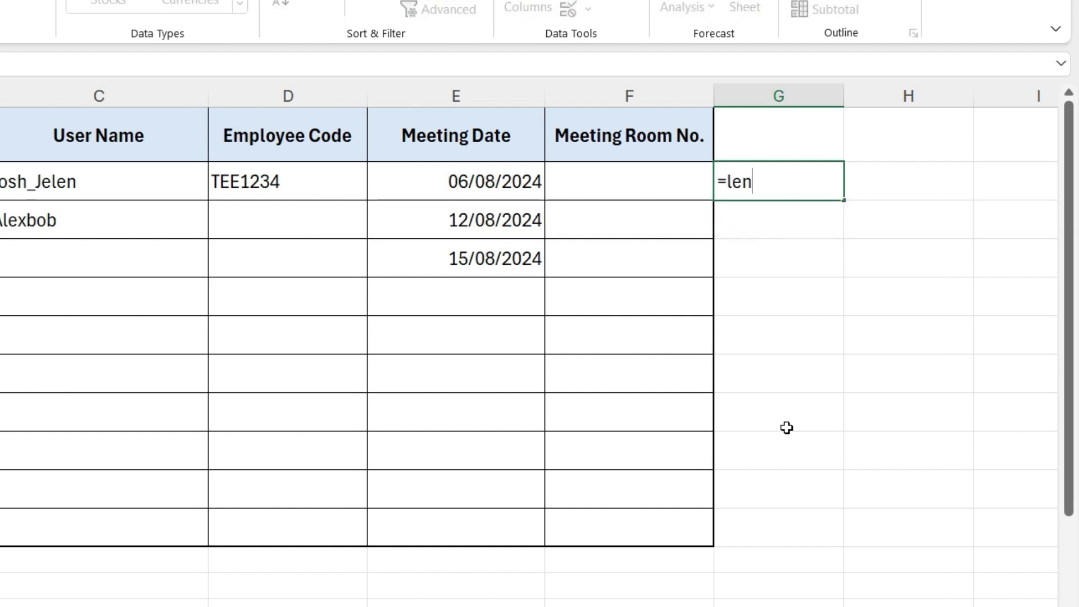
pyautogui.write('(')
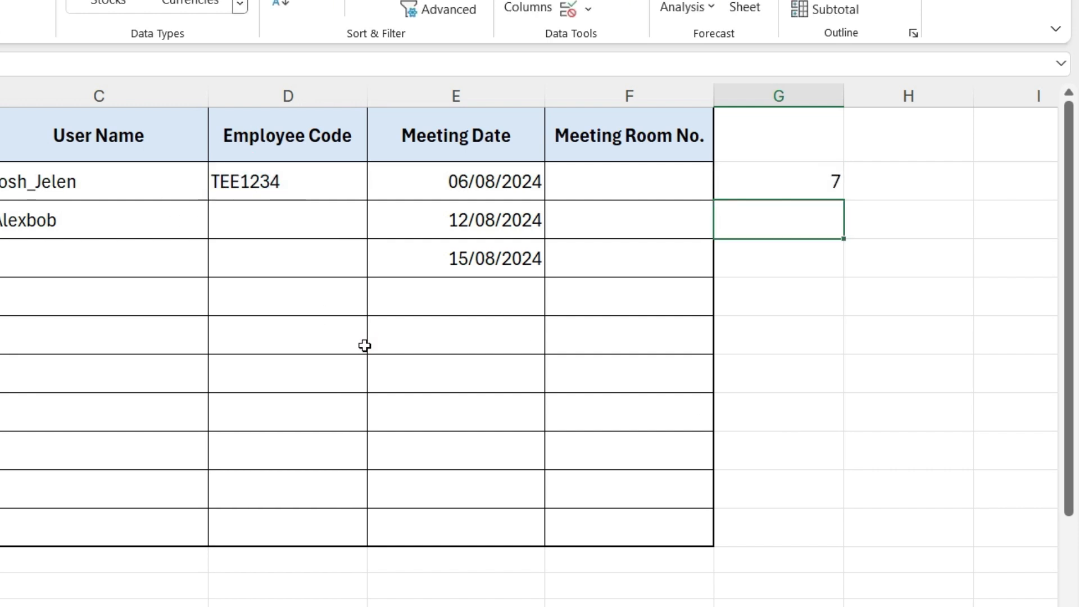
pyautogui.click(777, 180)
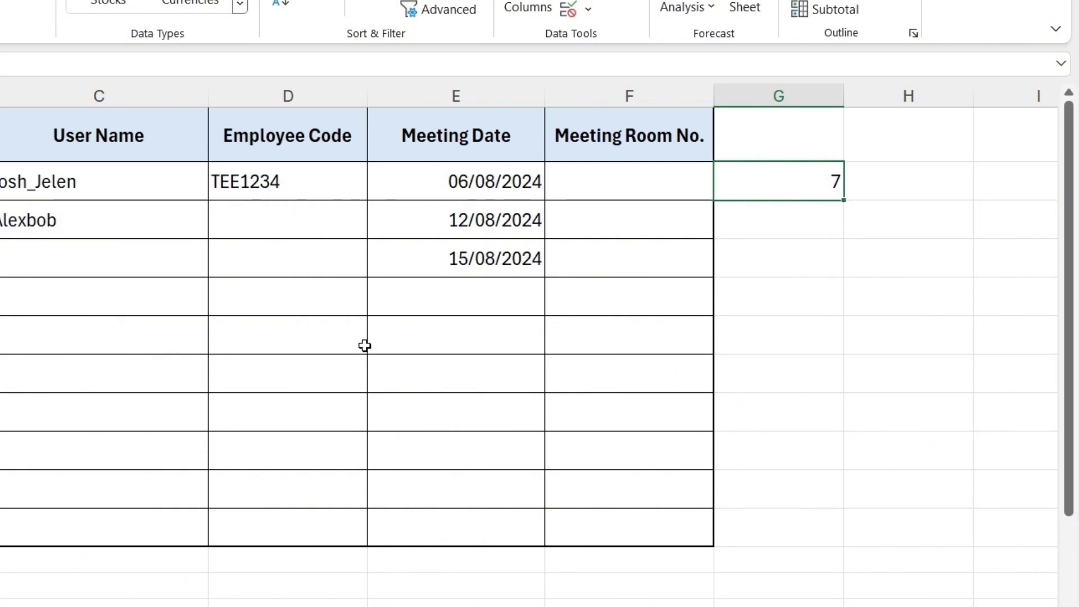
pyautogui.moveTo(835, 195)
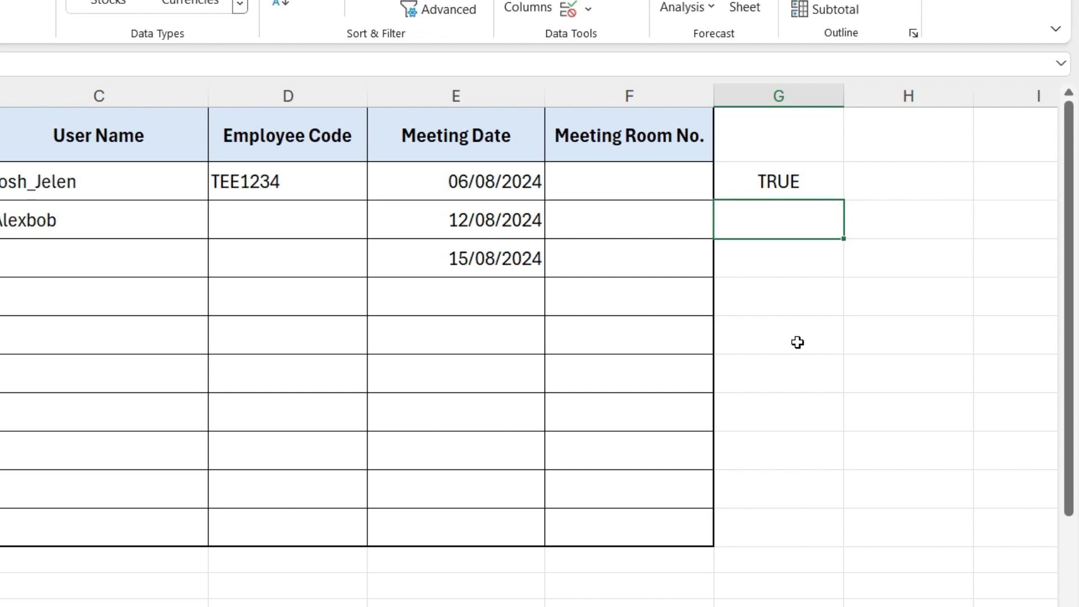
# Enter =LEFT(D2,3)="TEE" in G3, returning TRUE for the TEE prefix.
pyautogui.write('=L')
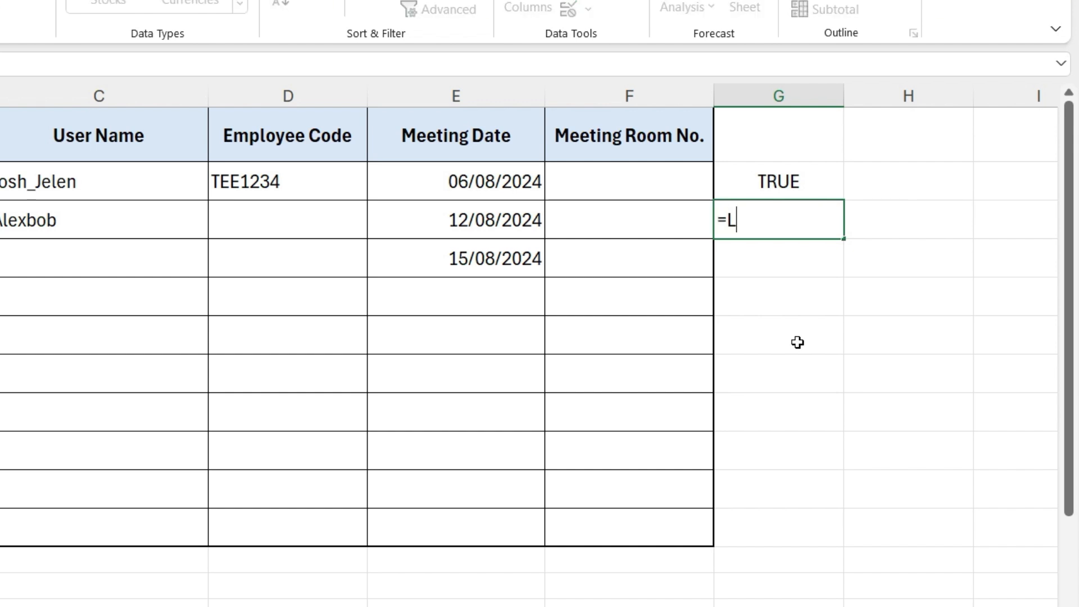
pyautogui.write('EFT(')
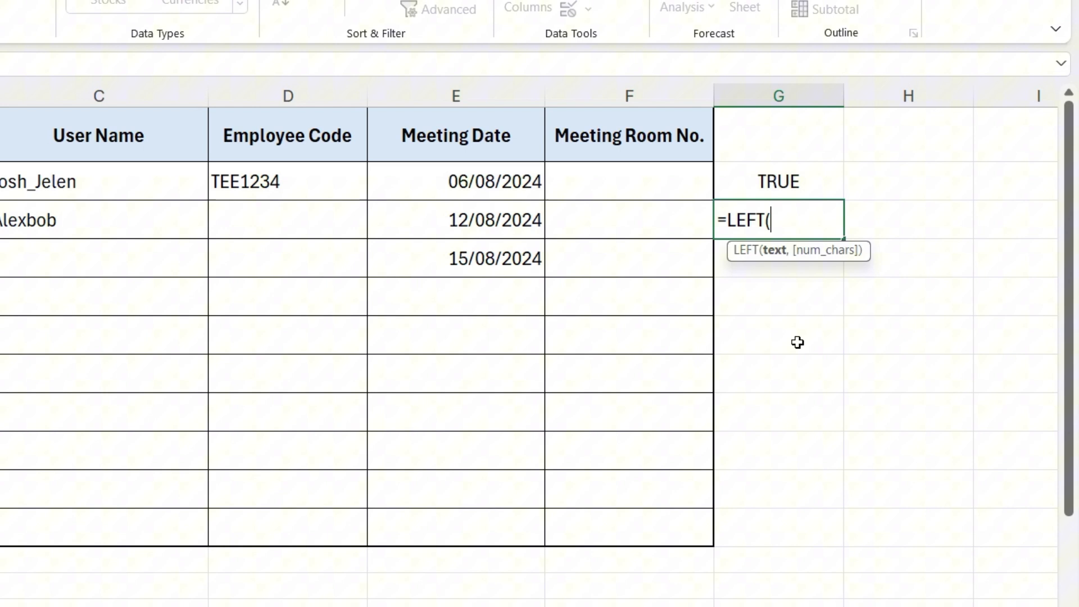
pyautogui.click(287, 182)
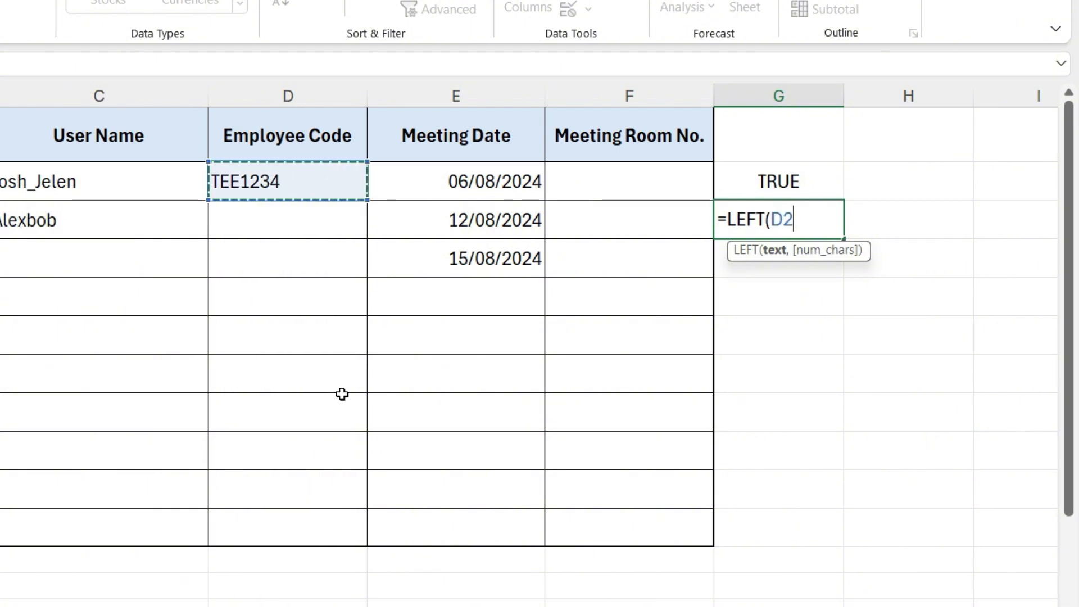
pyautogui.write(',3)')
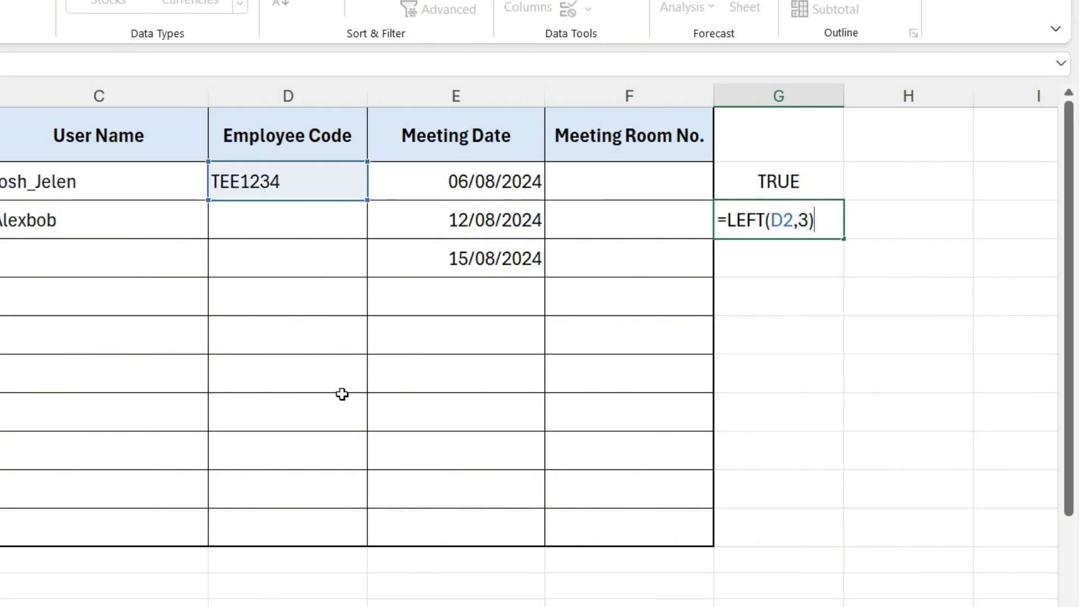
pyautogui.press('Enter')
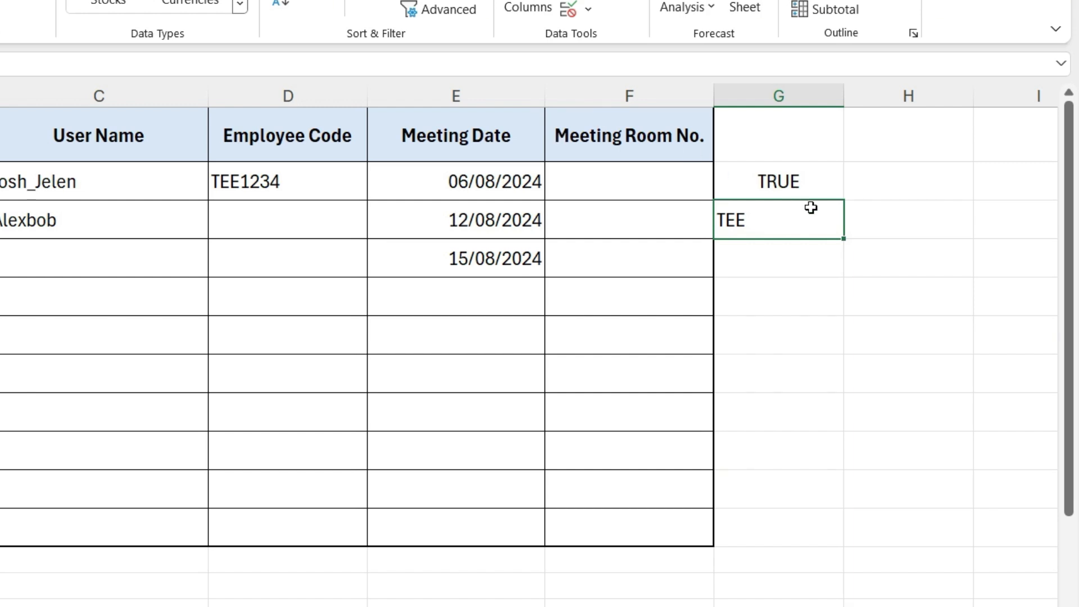
pyautogui.write('=LEFT(D2,3)')
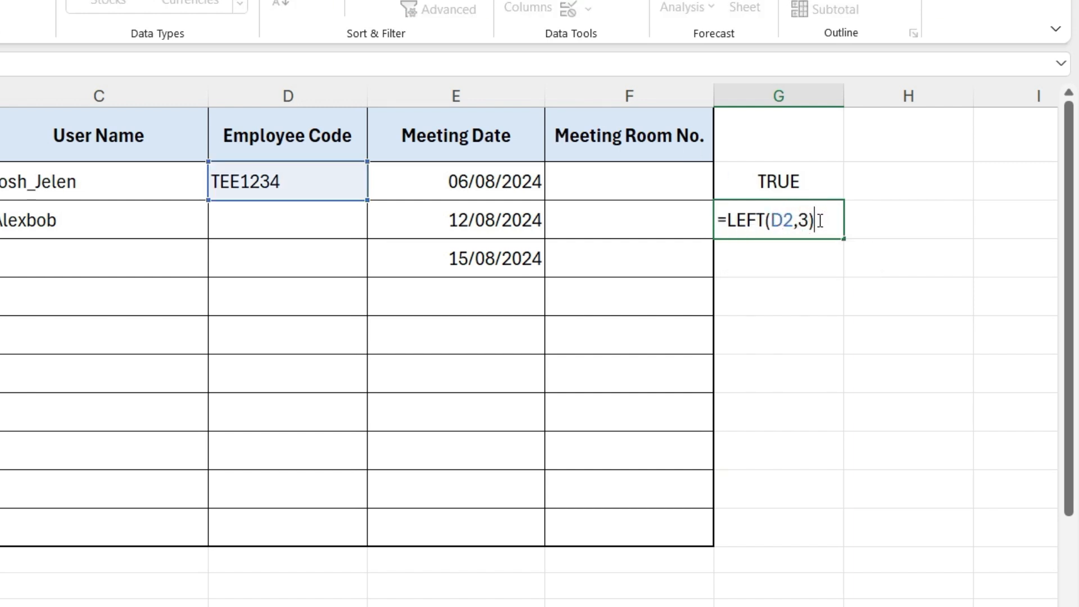
pyautogui.write('="')
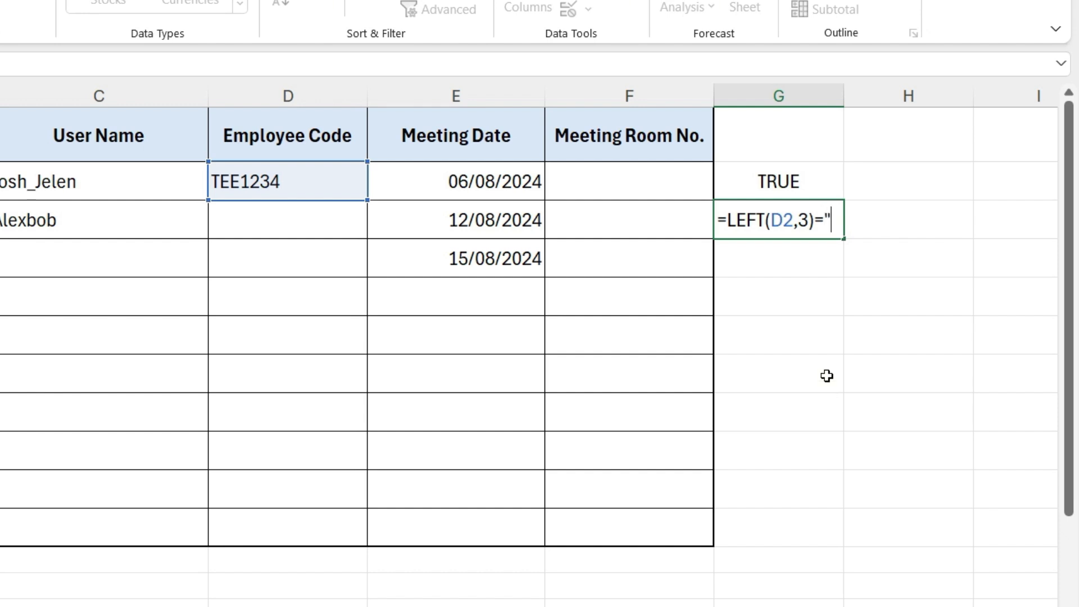
pyautogui.write('TEE"')
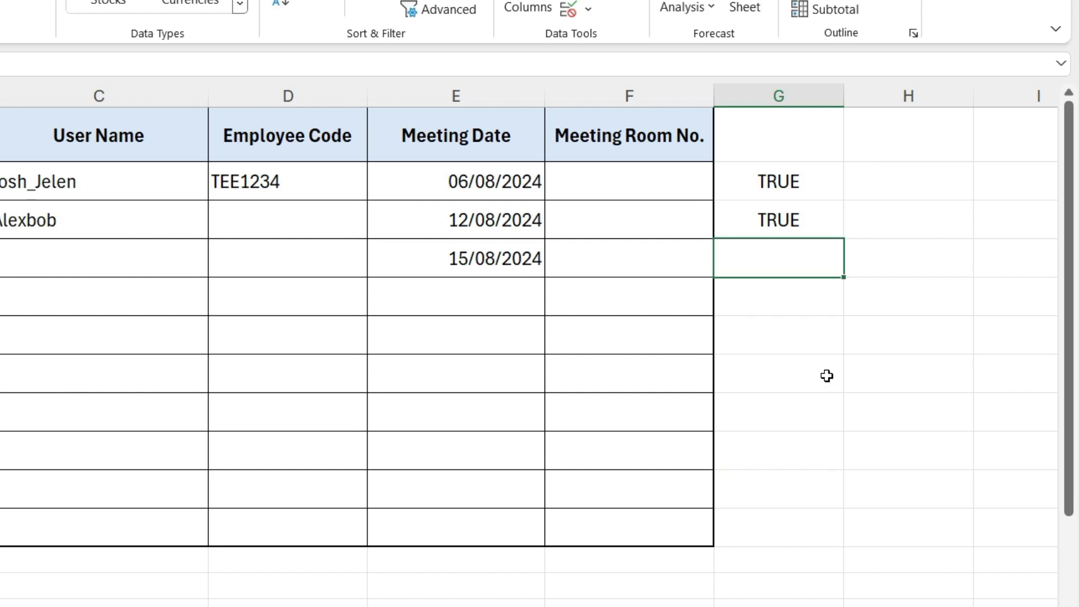
# Enter =ISNUMBER(VALUE(MID(D2,4,4))) in G4, confirming the last four characters 1234 are numeric.
pyautogui.write('=VALUE(')
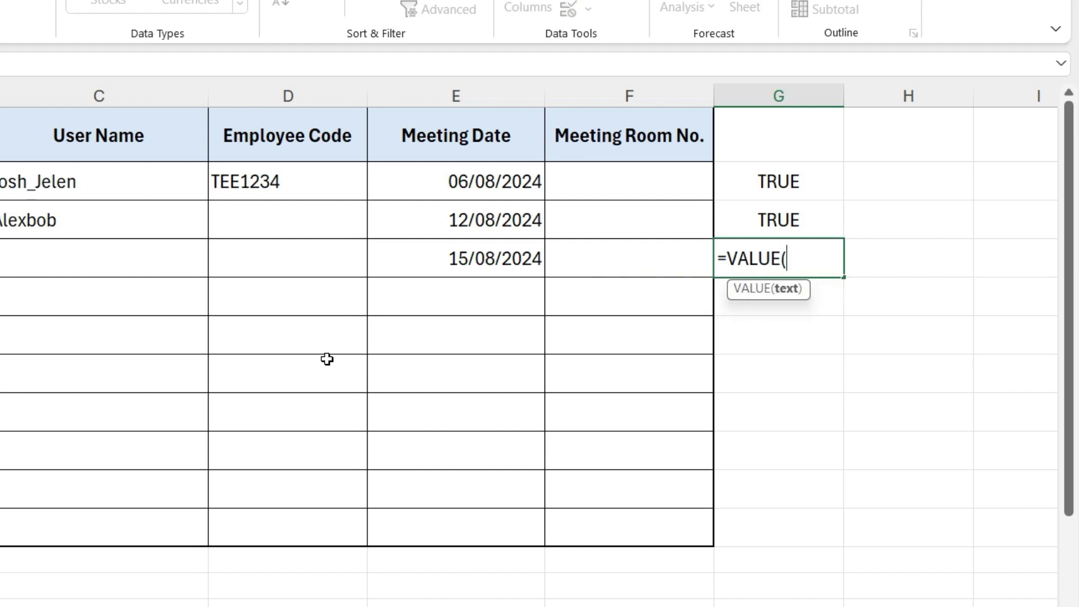
pyautogui.write('MID')
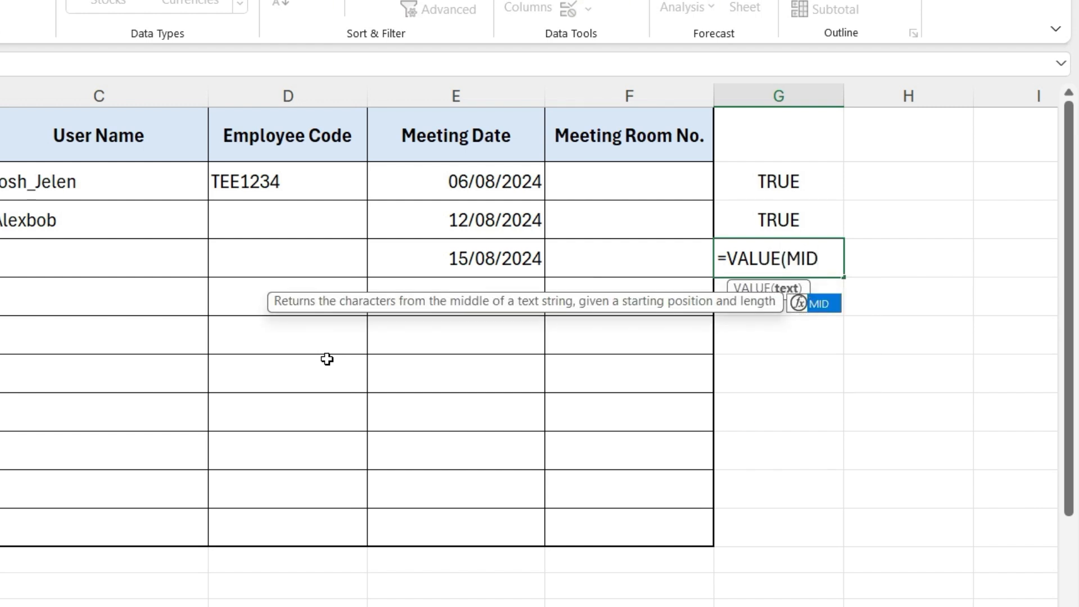
pyautogui.write('(')
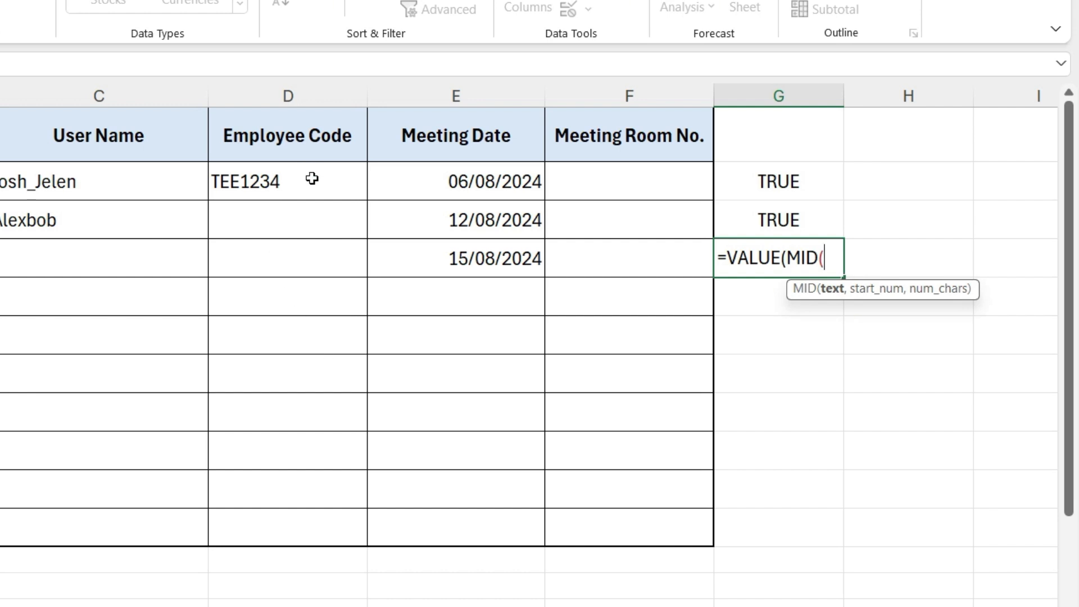
pyautogui.click(287, 180)
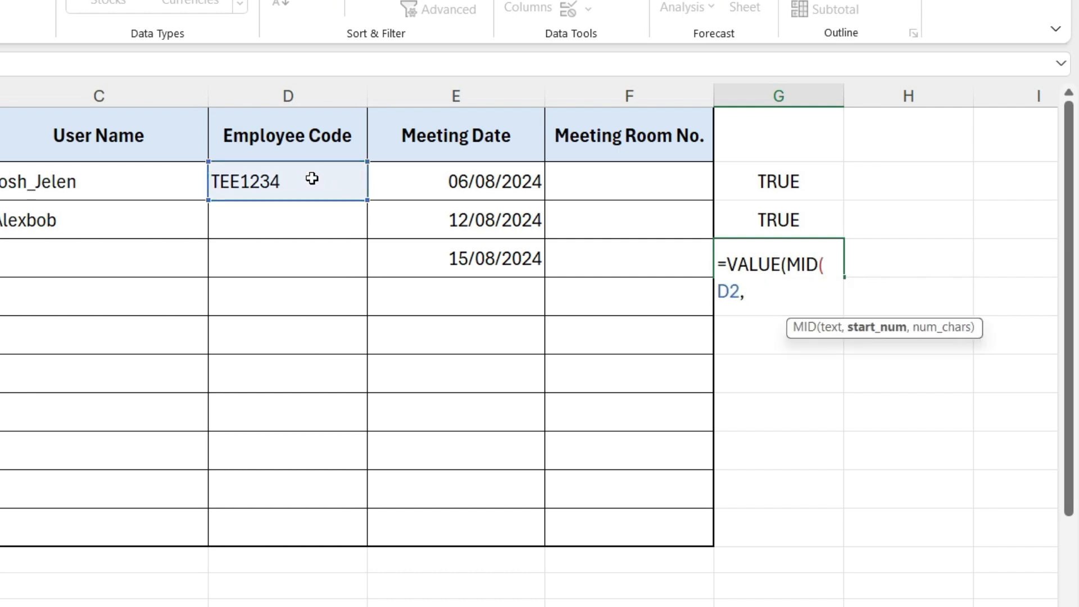
pyautogui.write('4,4')
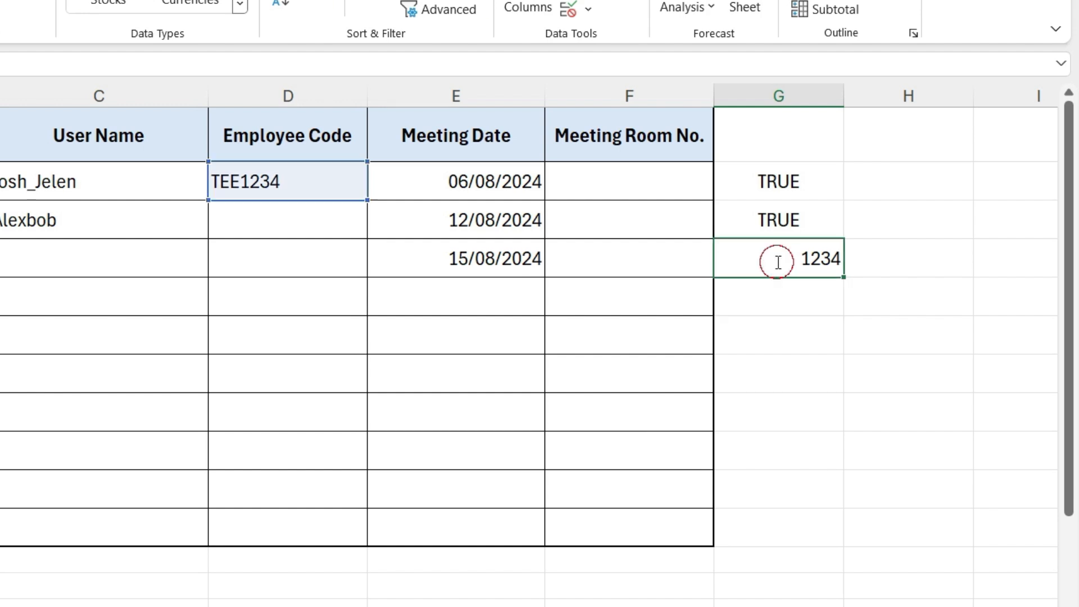
pyautogui.write('=VALUE(MID(D2,4,4))')
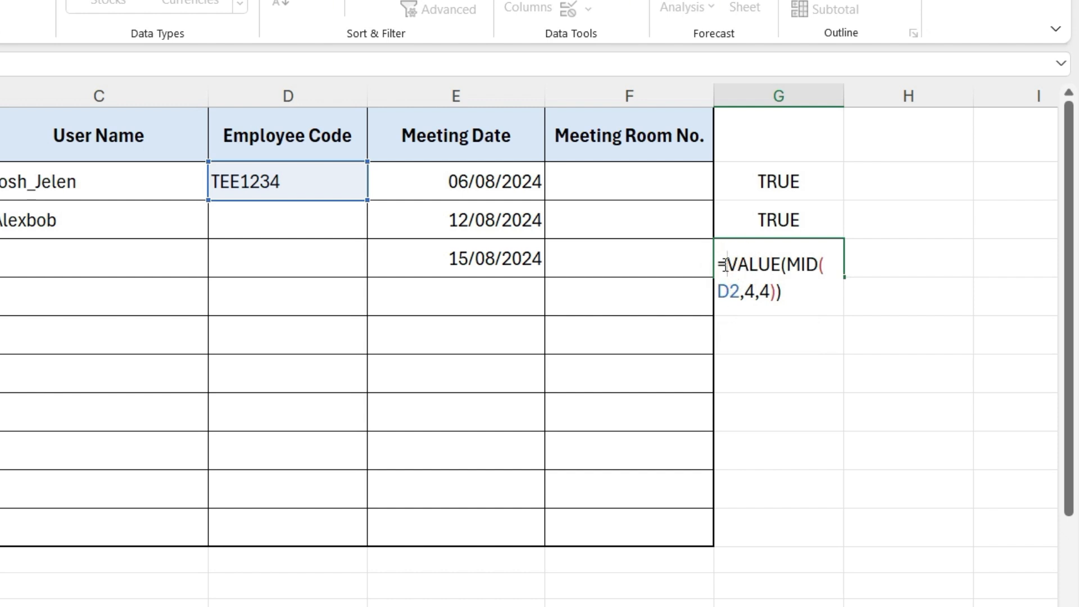
pyautogui.write('ISNUMBER(')
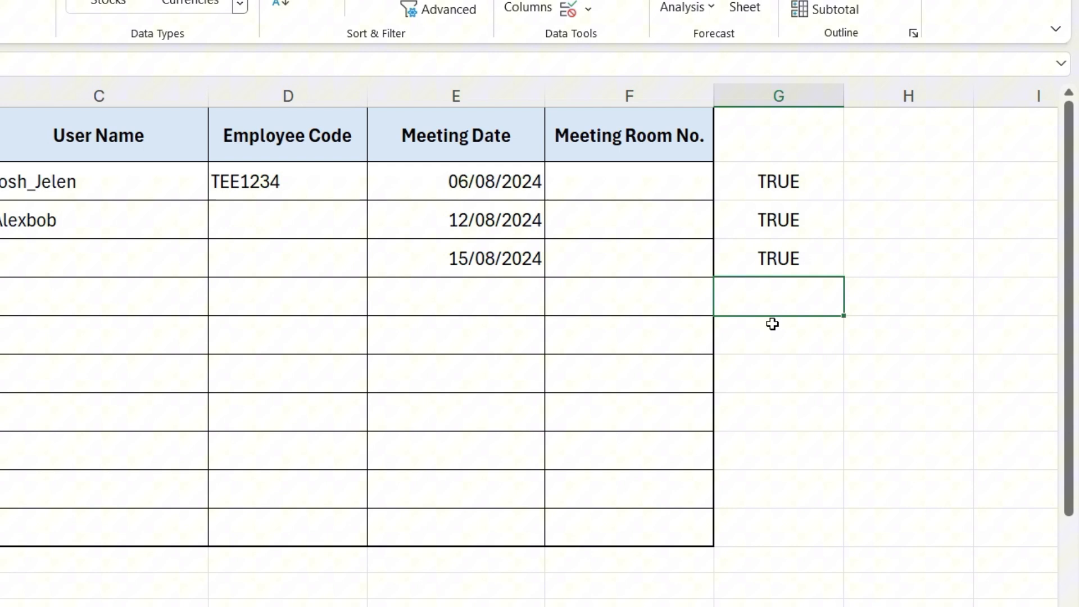
# Enter in G5 the combined =AND(LEN(D2)=7,LEFT(D2,3)="TEE",ISNUMBER(VALUE(MID(D2,4,4)))) test returning TRUE.
pyautogui.write('=AND(LEN(D2')
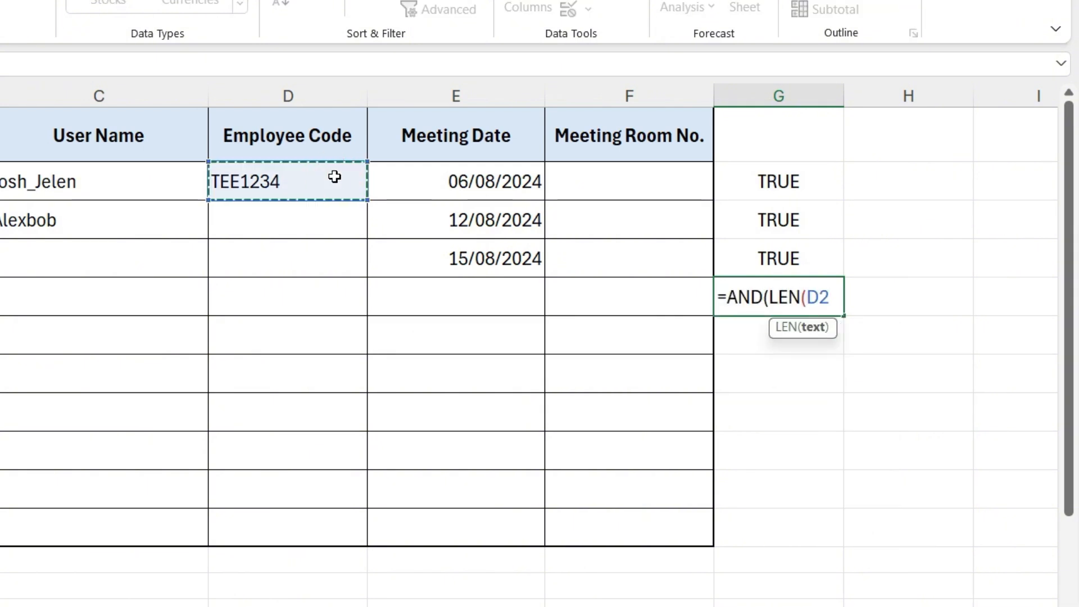
pyautogui.write('=7,L')
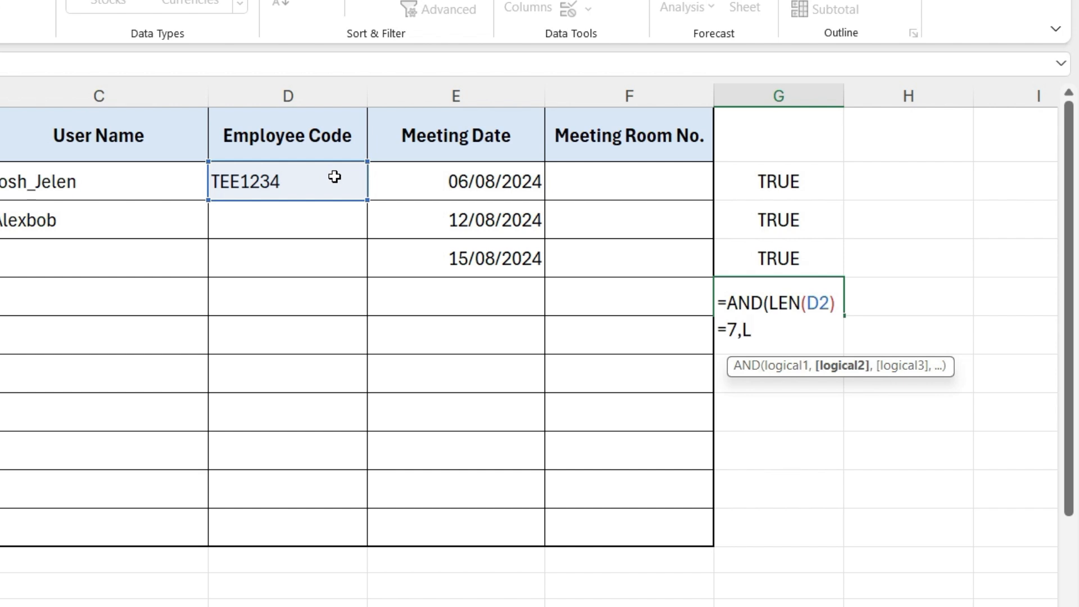
pyautogui.write('EFT(D2,3)="TEE')
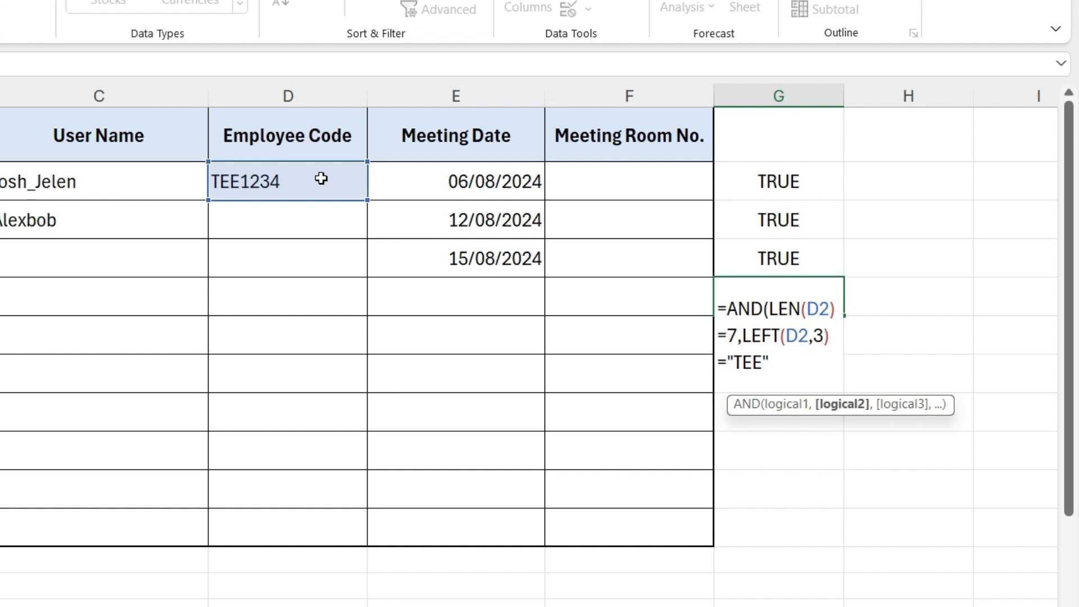
pyautogui.write(',ISNUMBER(VALUE(MID')
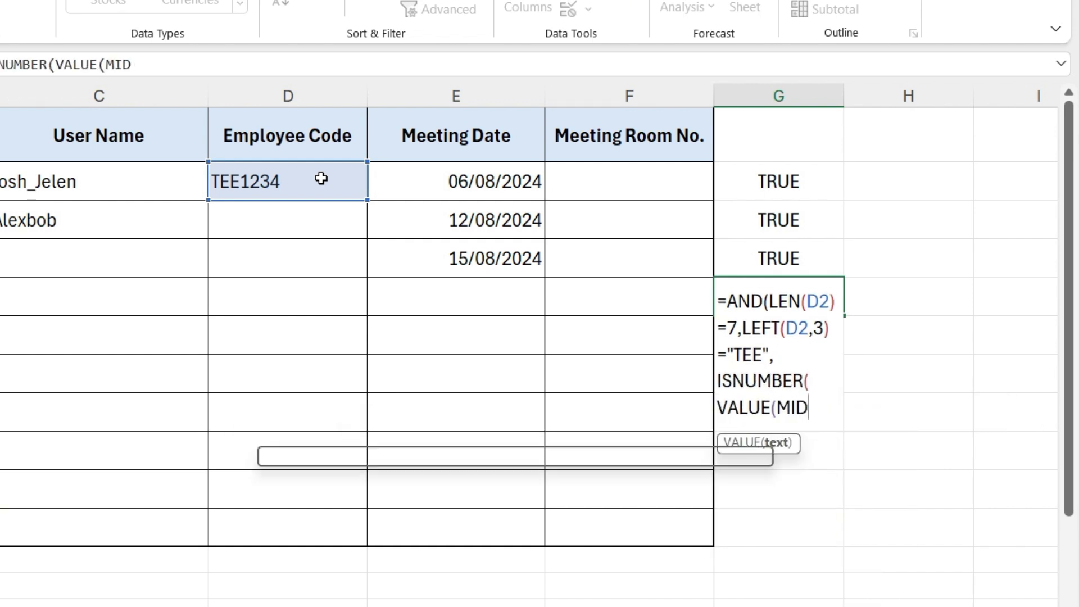
pyautogui.write('D2,4,4')
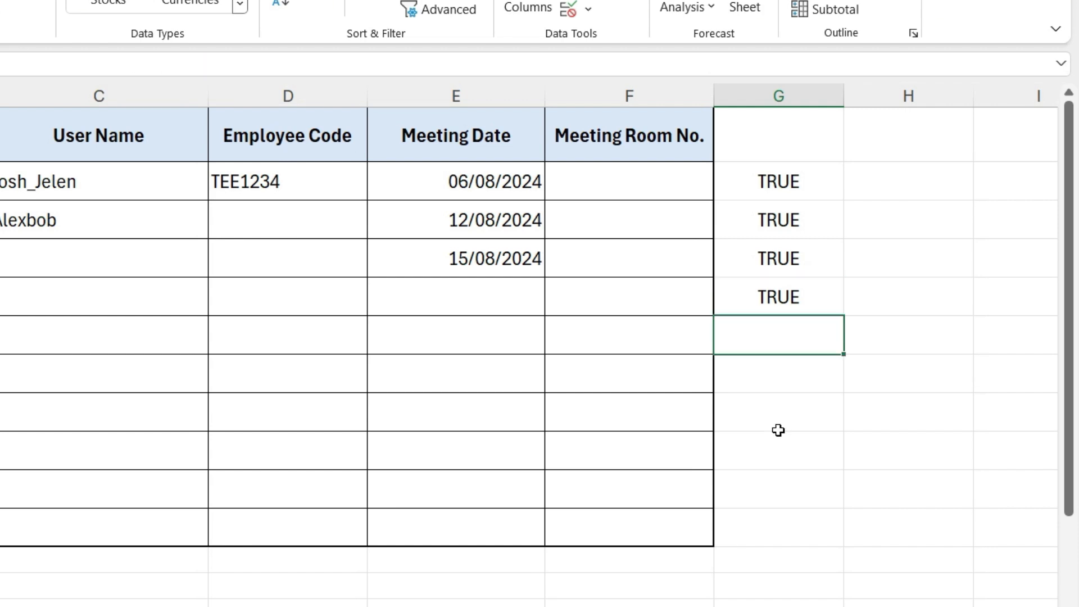
# Test the helper formulas by changing D2 to wrong codes such as TEA1234, turning the checks FALSE.
pyautogui.click(288, 182)
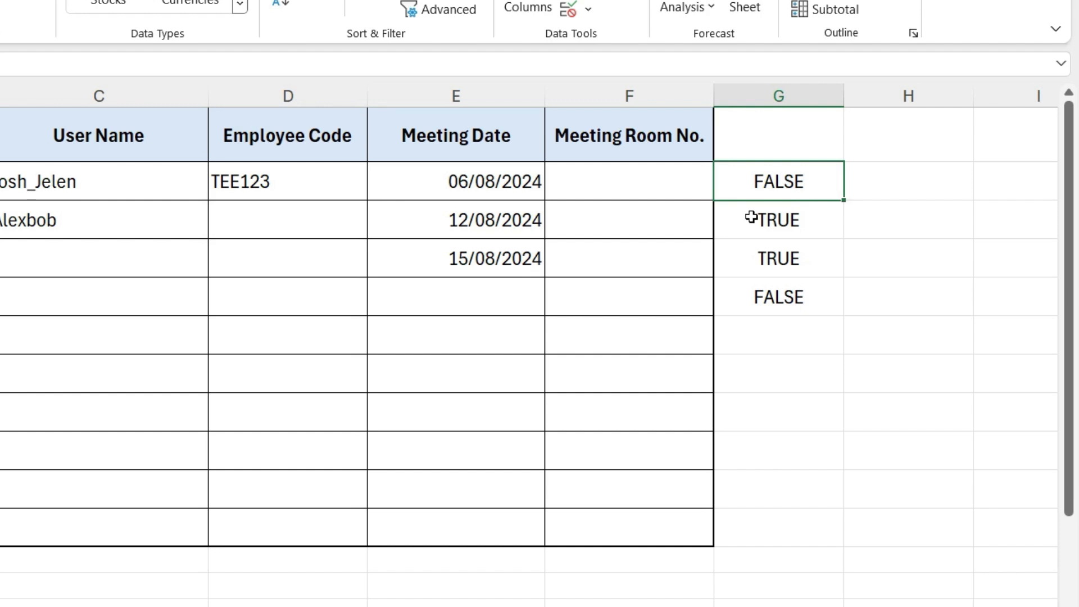
pyautogui.click(286, 181)
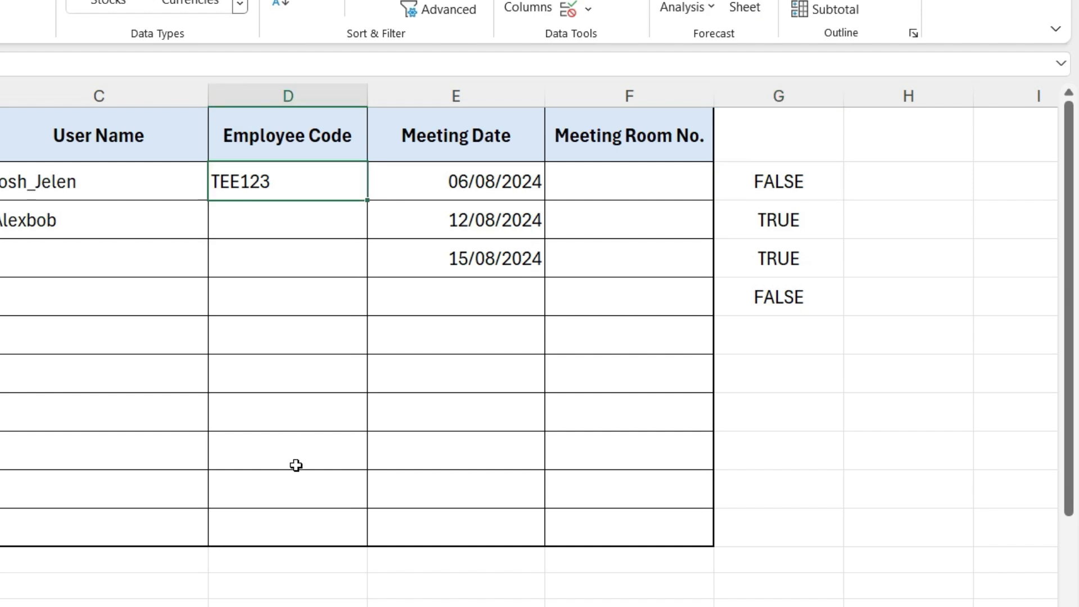
pyautogui.write('TEA1234')
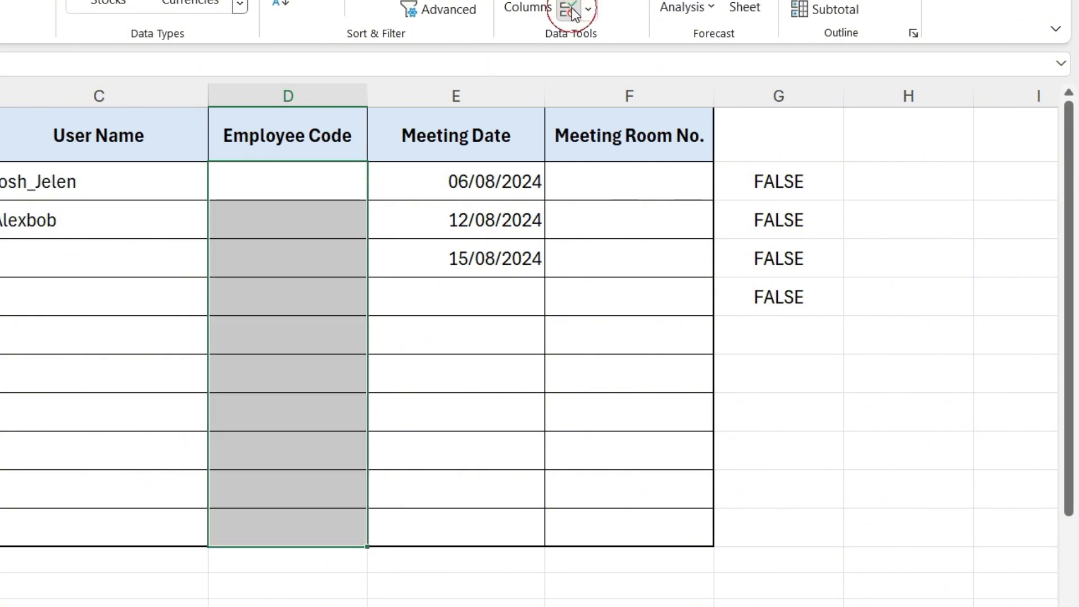
# Apply custom TEE-code validation to the Employee Code cells with error message Enter Correct Code.
pyautogui.click(566, 8)
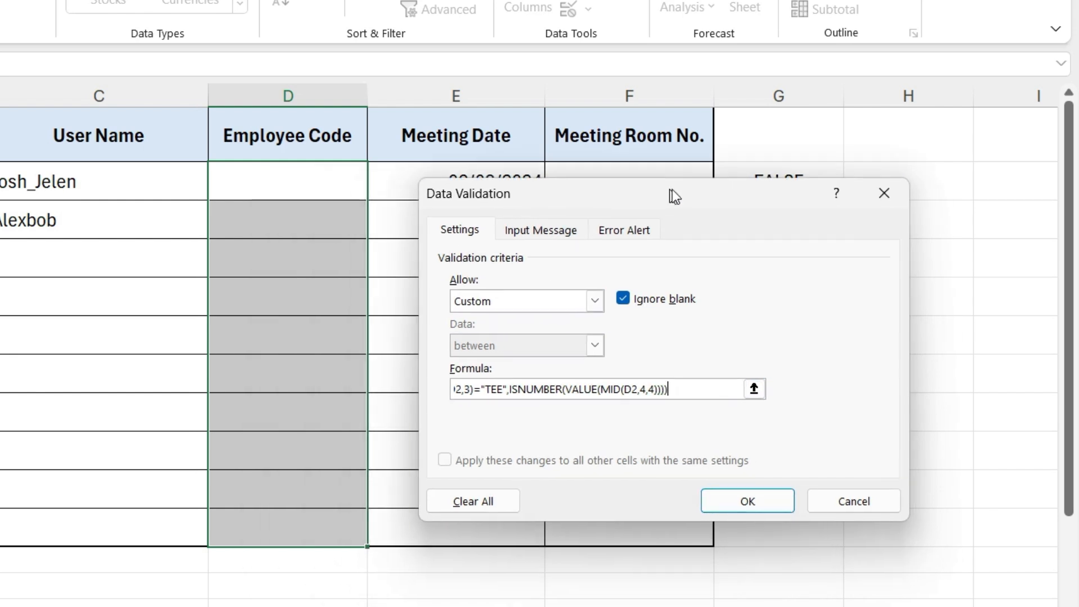
pyautogui.click(628, 229)
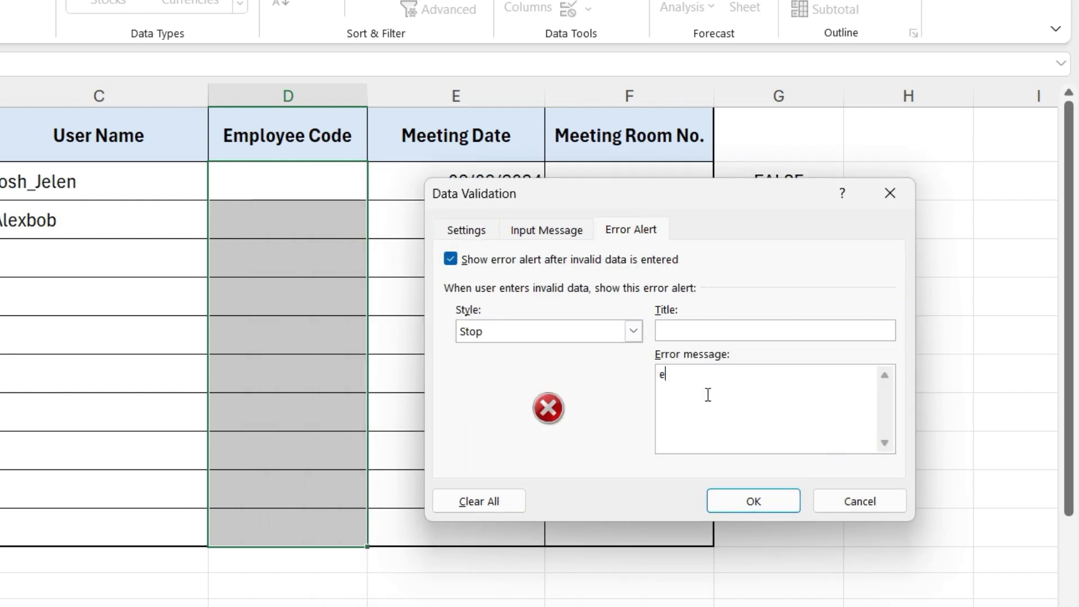
pyautogui.write('nter Correct Code')
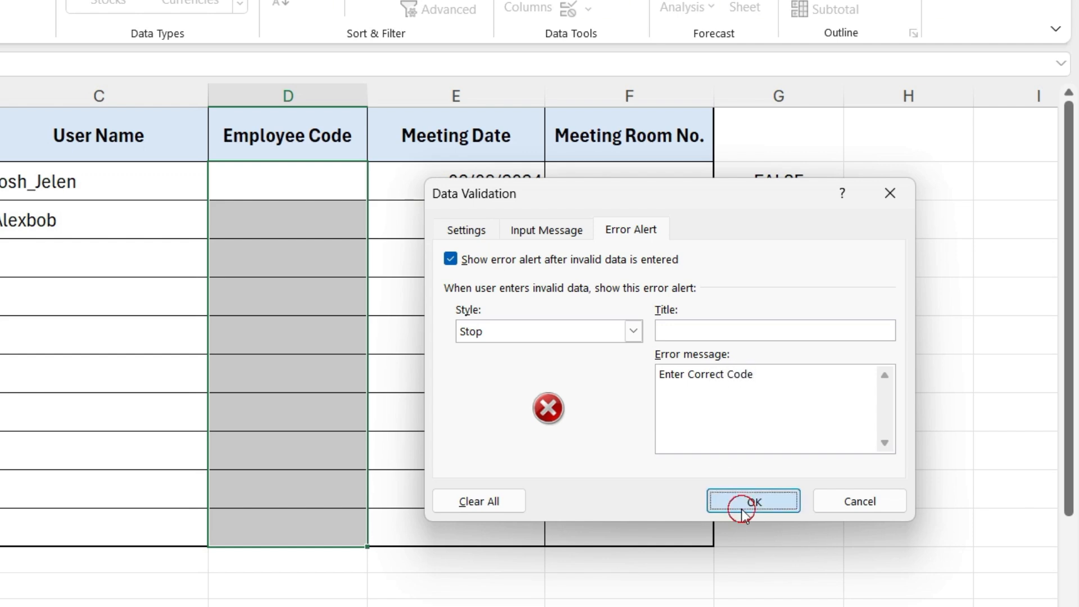
pyautogui.click(753, 500)
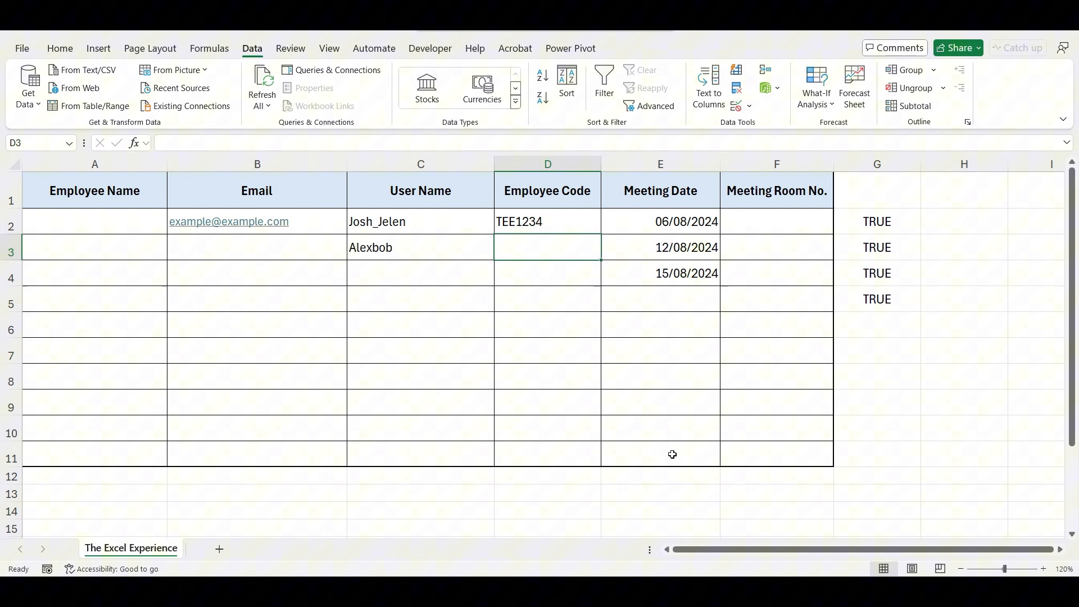
# Try the invalid code TEE123 against the new Employee Code validation.
pyautogui.write('TEE123')
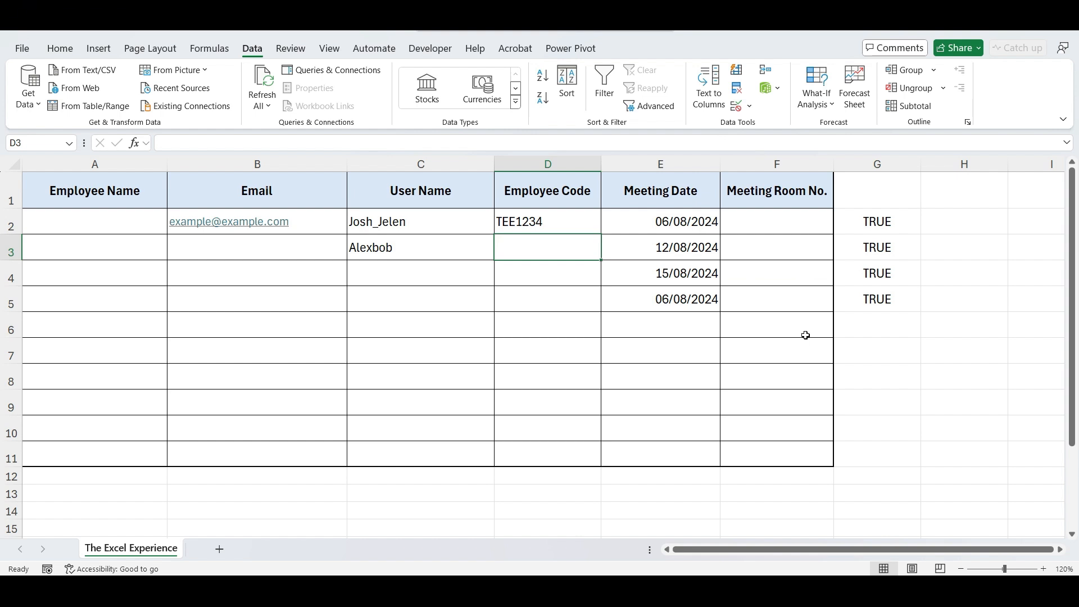
pyautogui.moveTo(781, 262)
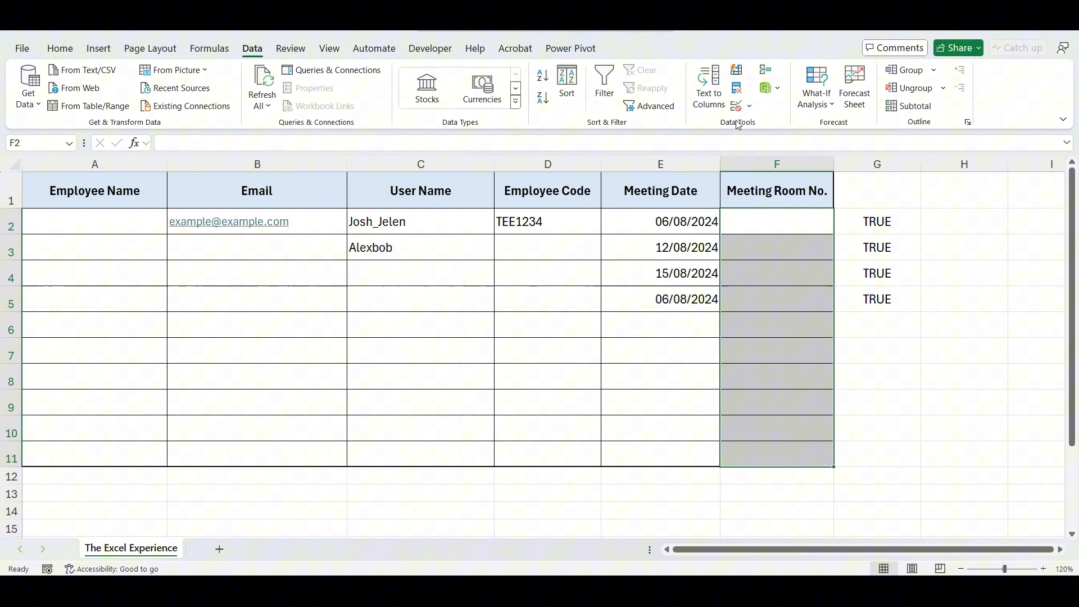
# Write the room validation formula's COUNTIFS($E$2:$E$11,E2,$F$2:$F$11,F2)=1 uniqueness part inside =AND.
pyautogui.click(289, 241)
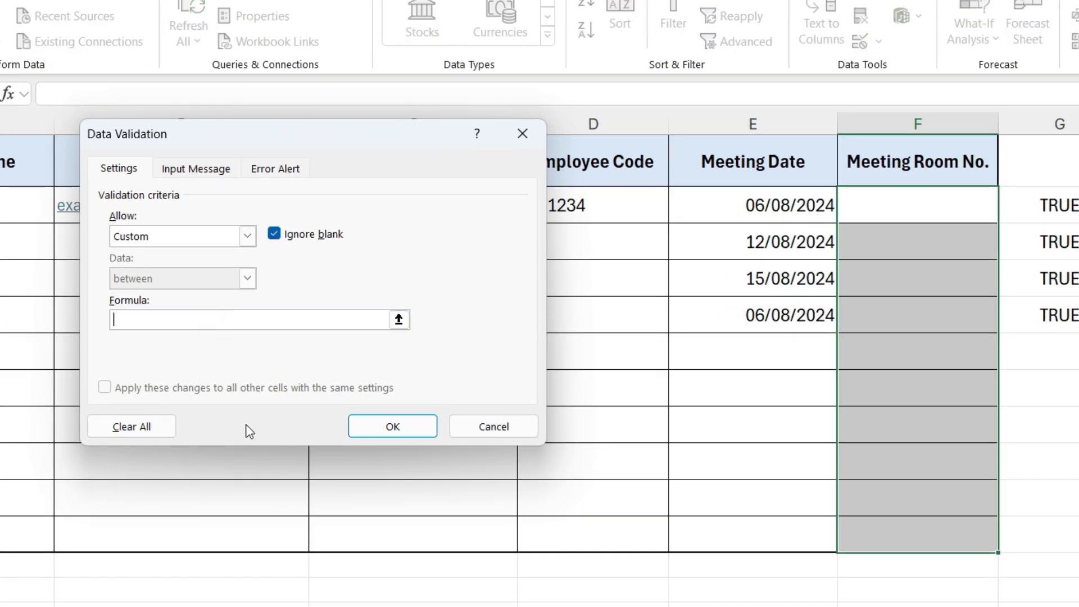
pyautogui.write('=AND')
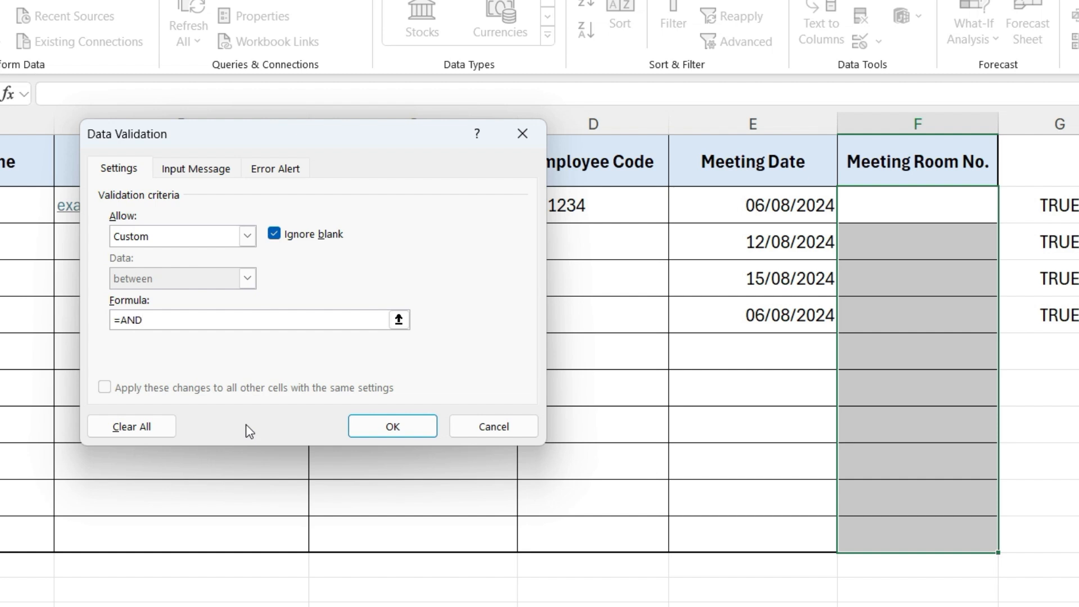
pyautogui.write('(COUNTI')
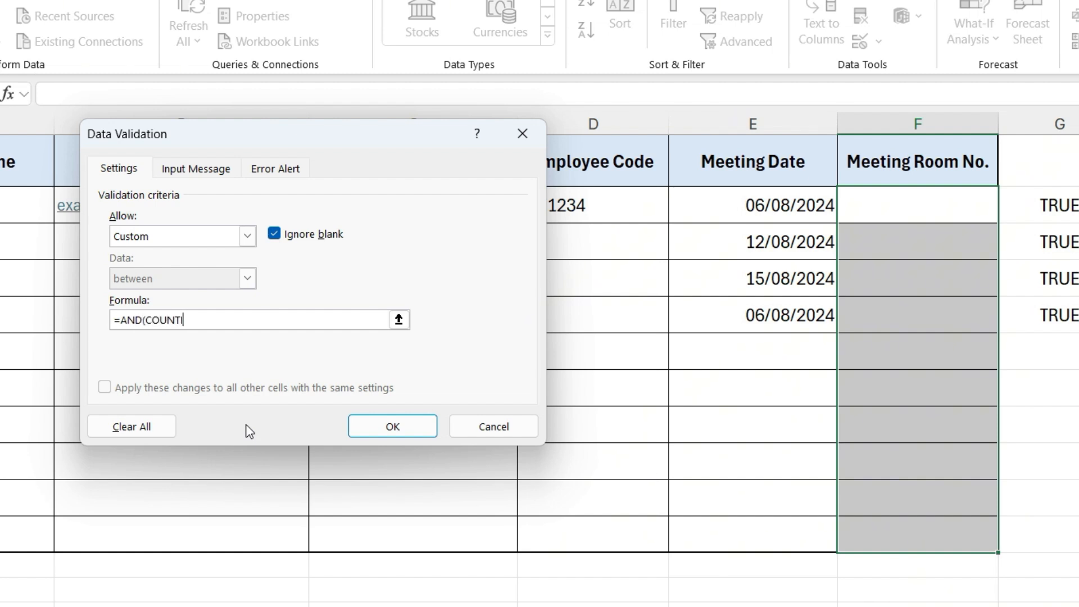
pyautogui.write('FS(E2:E11')
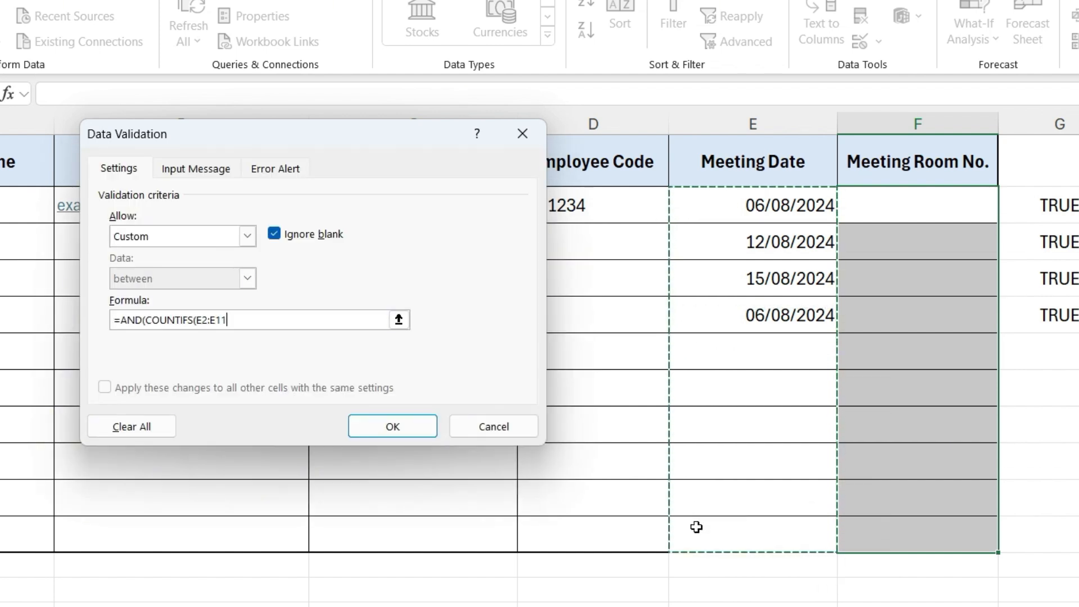
pyautogui.write('$E$2:$E$11,E2,F2')
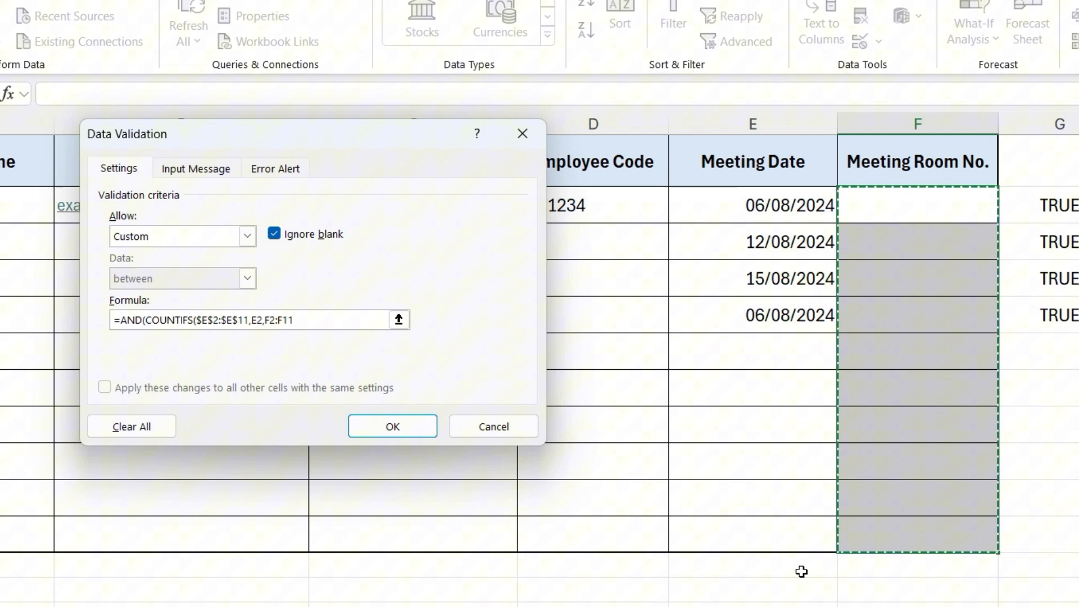
pyautogui.write('$F$2:$F$11,')
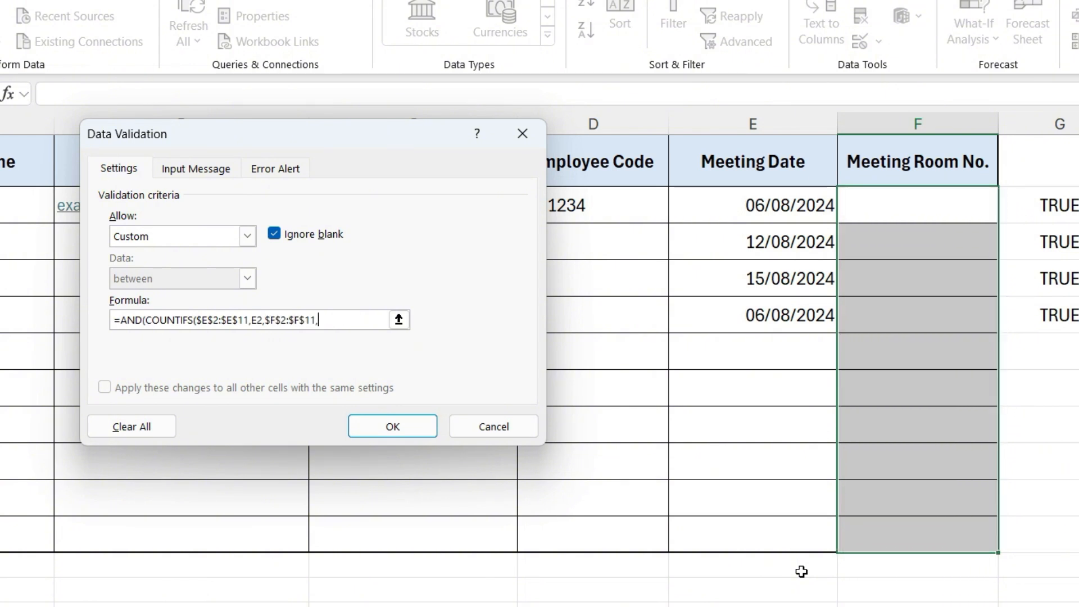
pyautogui.click(917, 204)
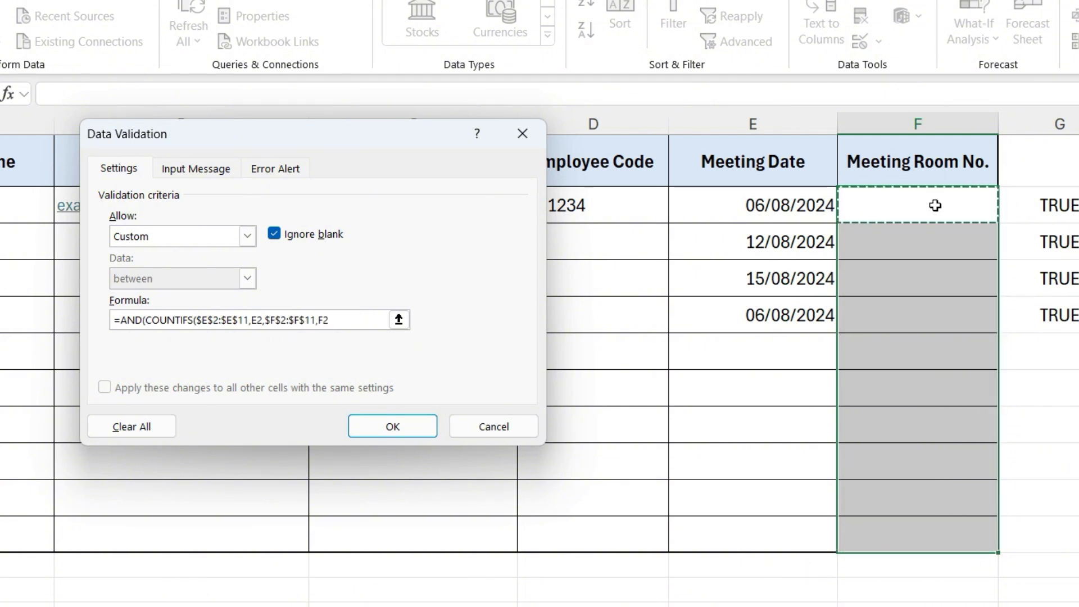
pyautogui.write('=1')
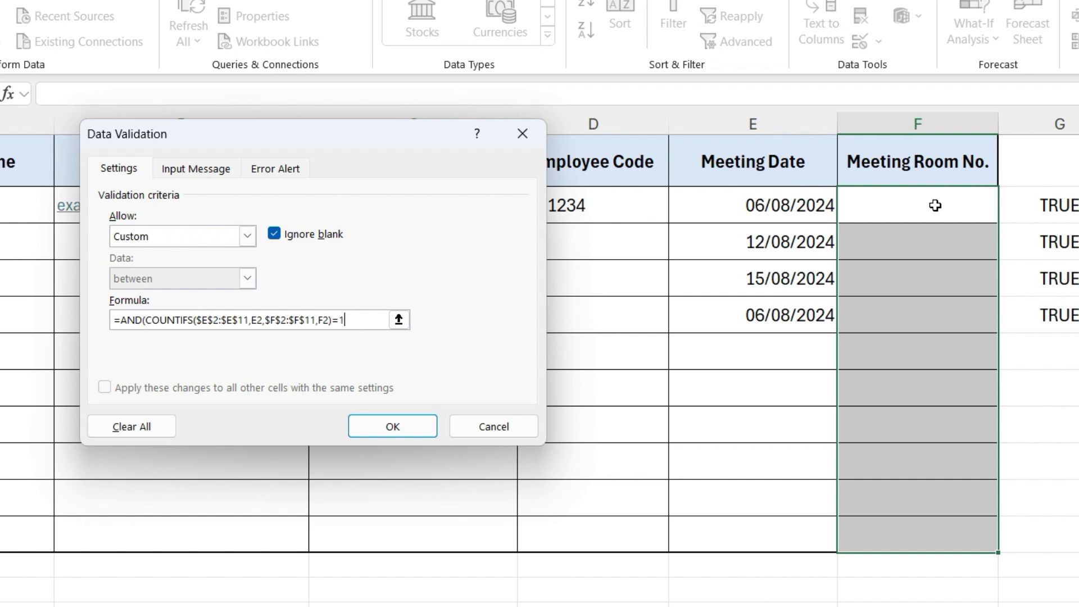
pyautogui.moveTo(933, 253)
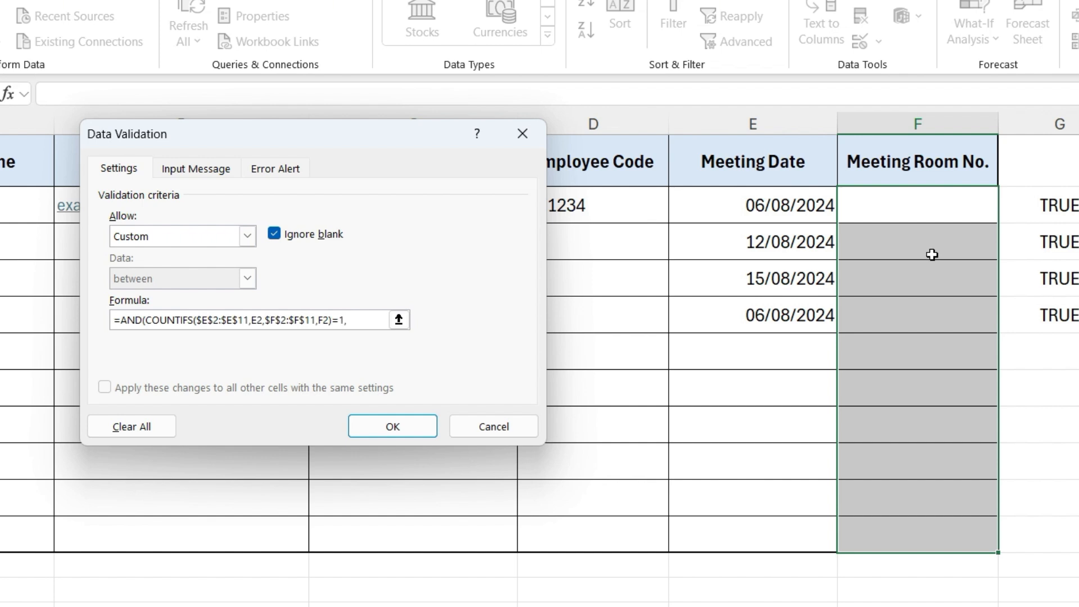
# Add OR(F2=1,F2=2,F2=3) to allow only rooms 1–3 and apply the rule to the Meeting Room No. cells.
pyautogui.write('OR')
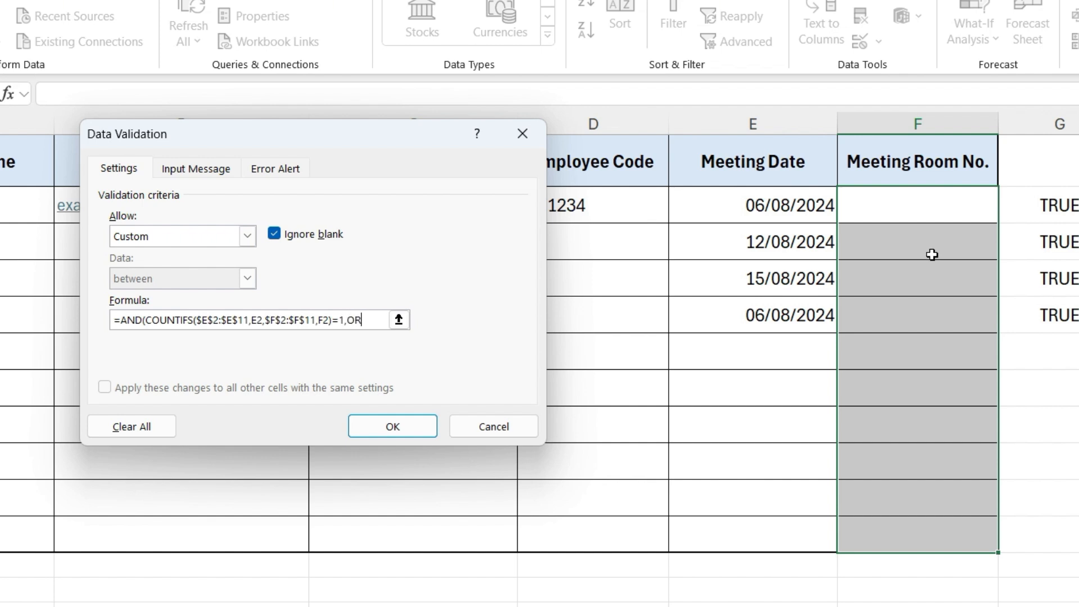
pyautogui.write('(')
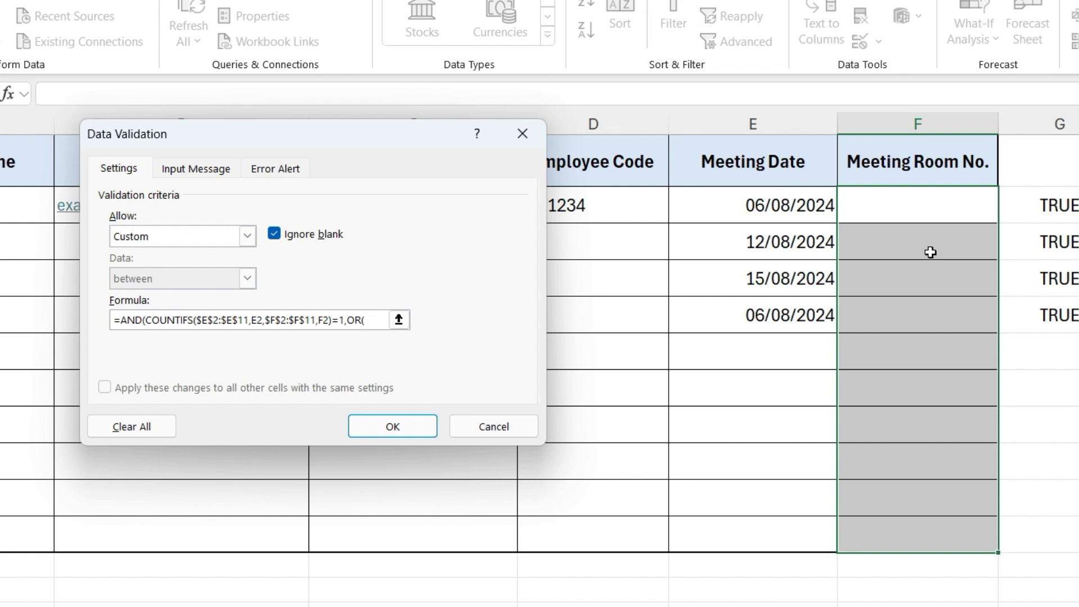
pyautogui.write('F2=1')
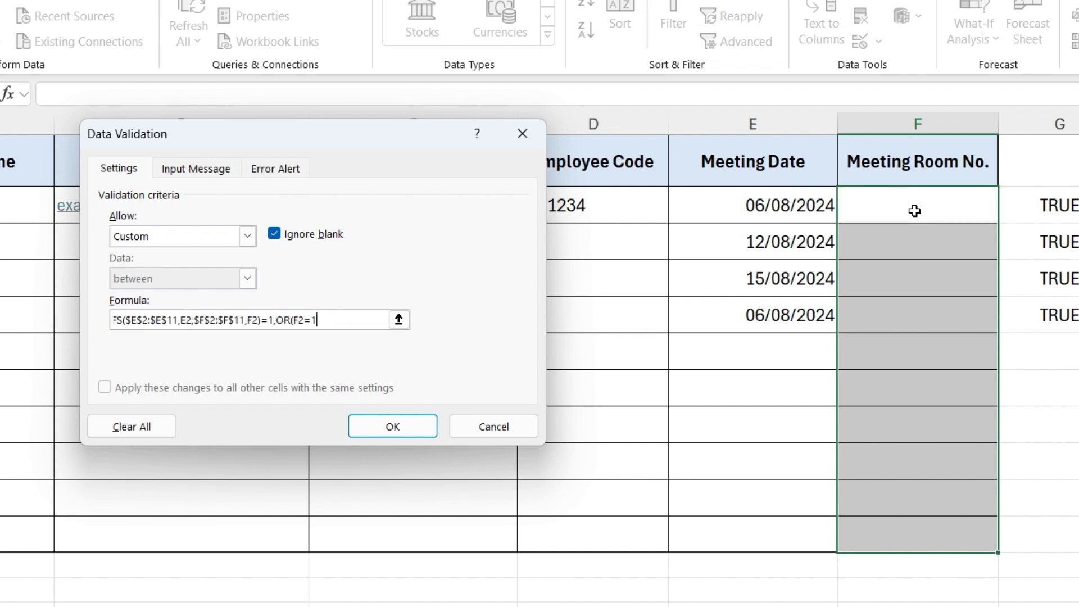
pyautogui.write(',F2=2')
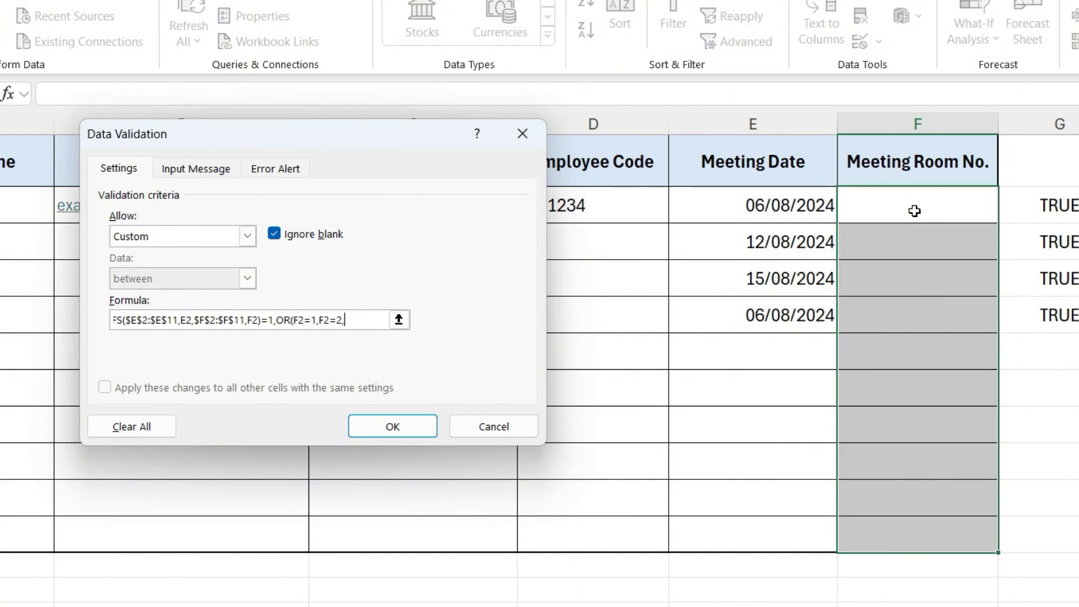
pyautogui.write(',F2=3))')
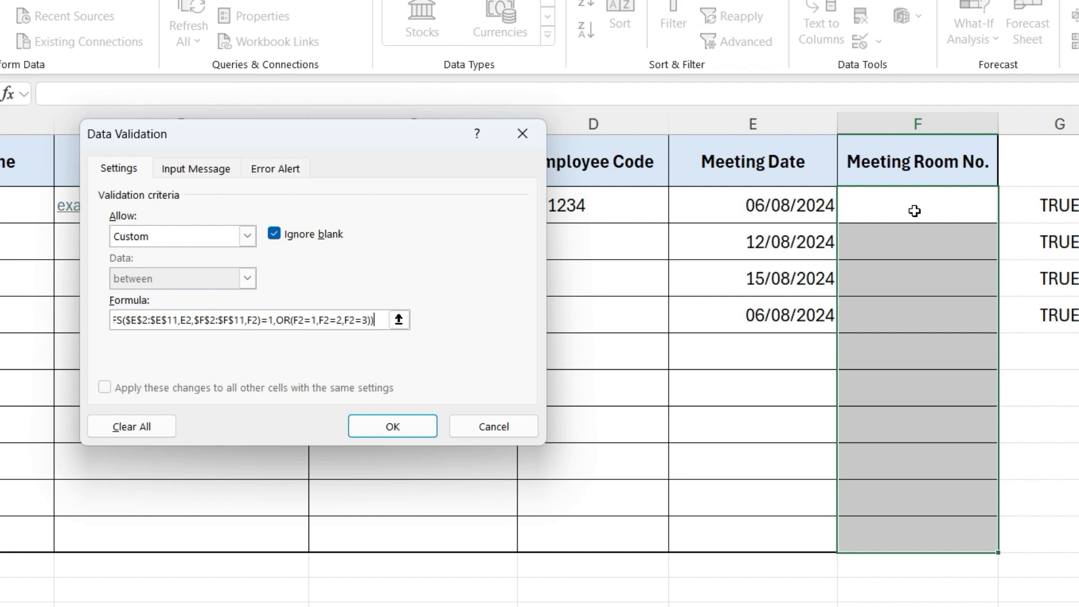
pyautogui.click(392, 425)
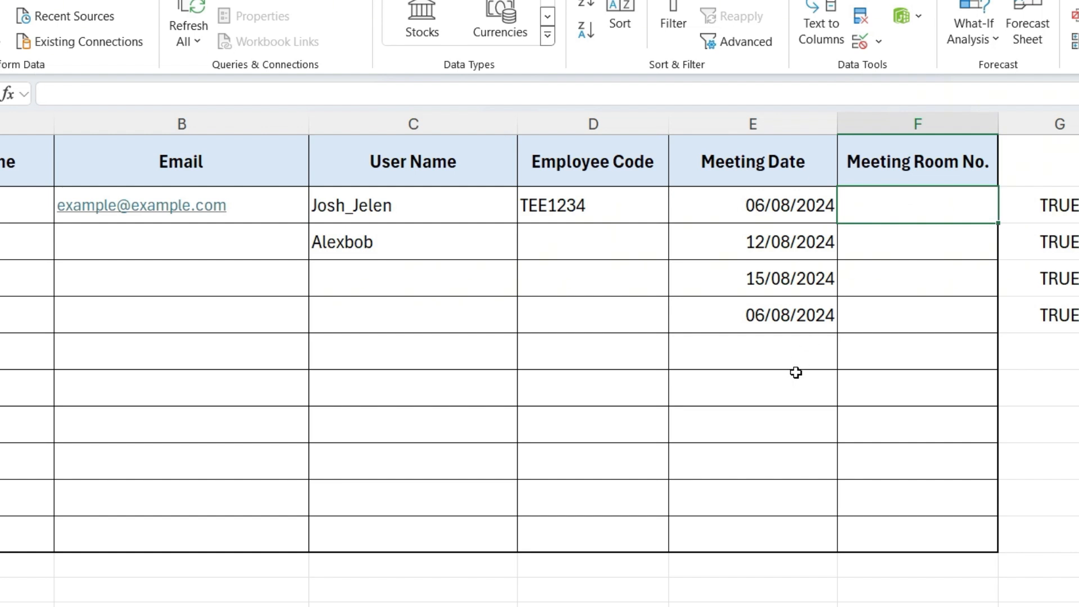
# Test the room rule: room 1 in F2, a rejected duplicate, date 15/8/2024 in E6 and room 2 accepted.
pyautogui.write('1')
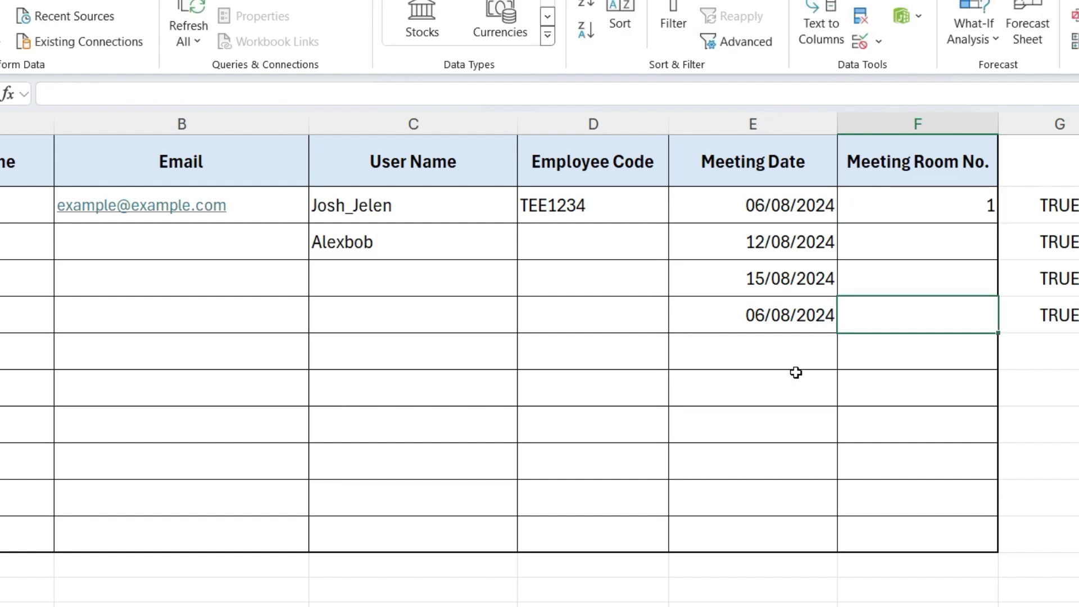
pyautogui.write('1')
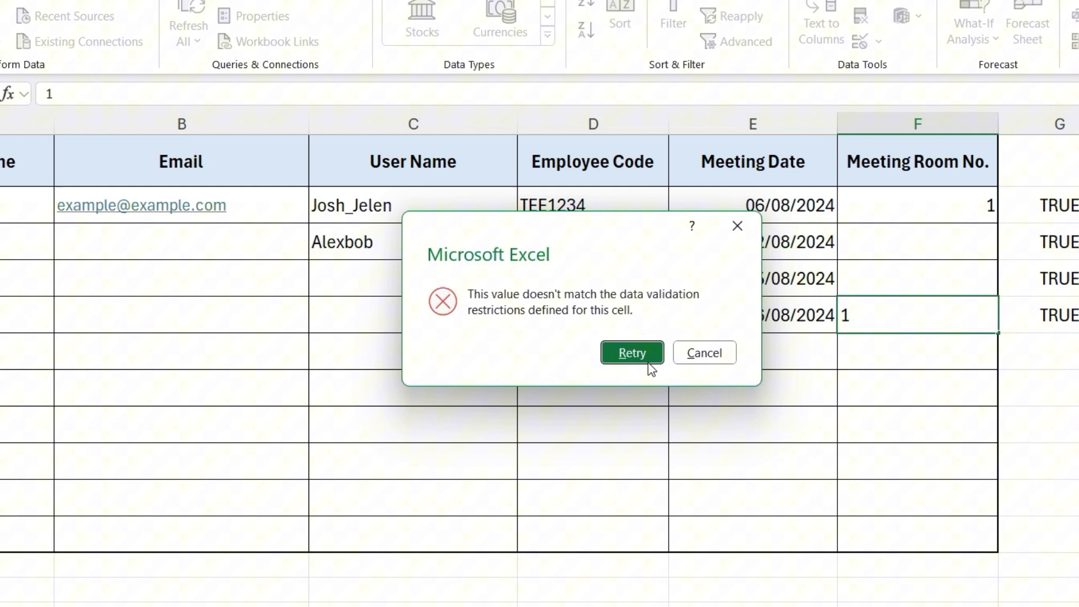
pyautogui.click(630, 352)
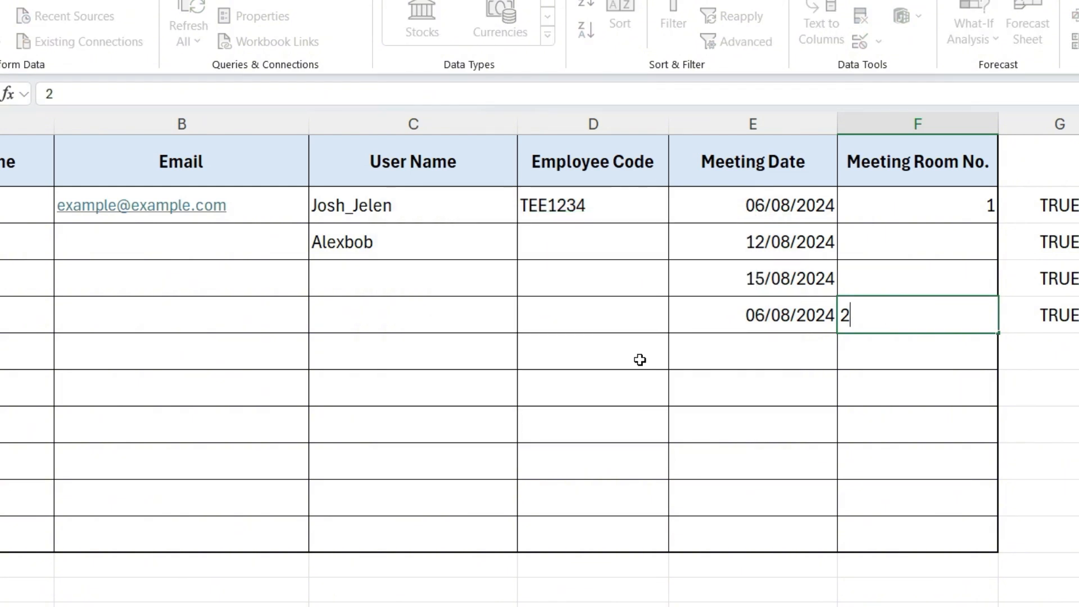
pyautogui.write('15/8')
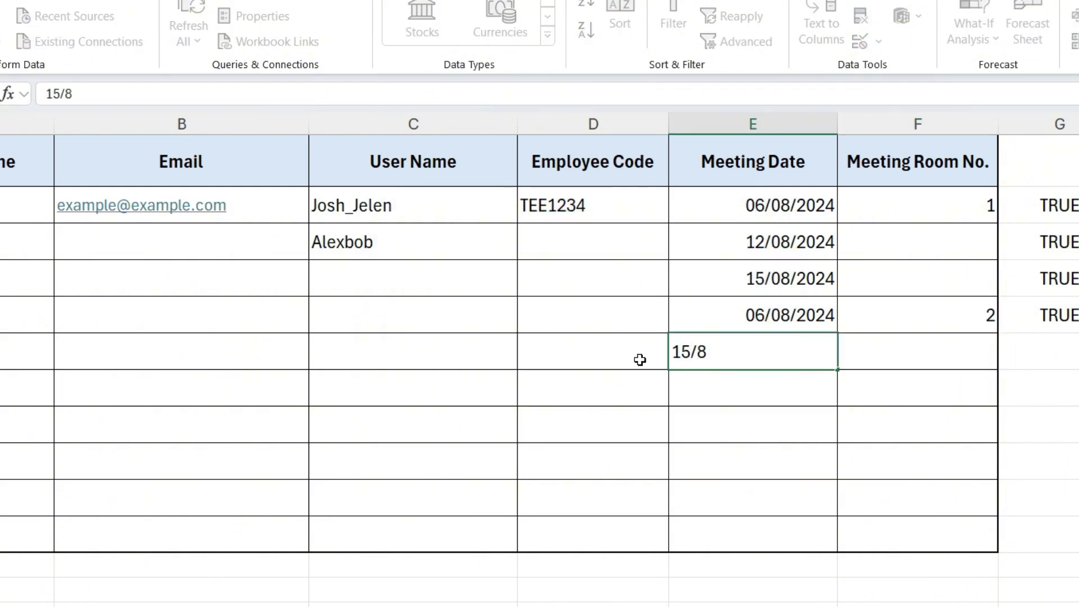
pyautogui.write('2024')
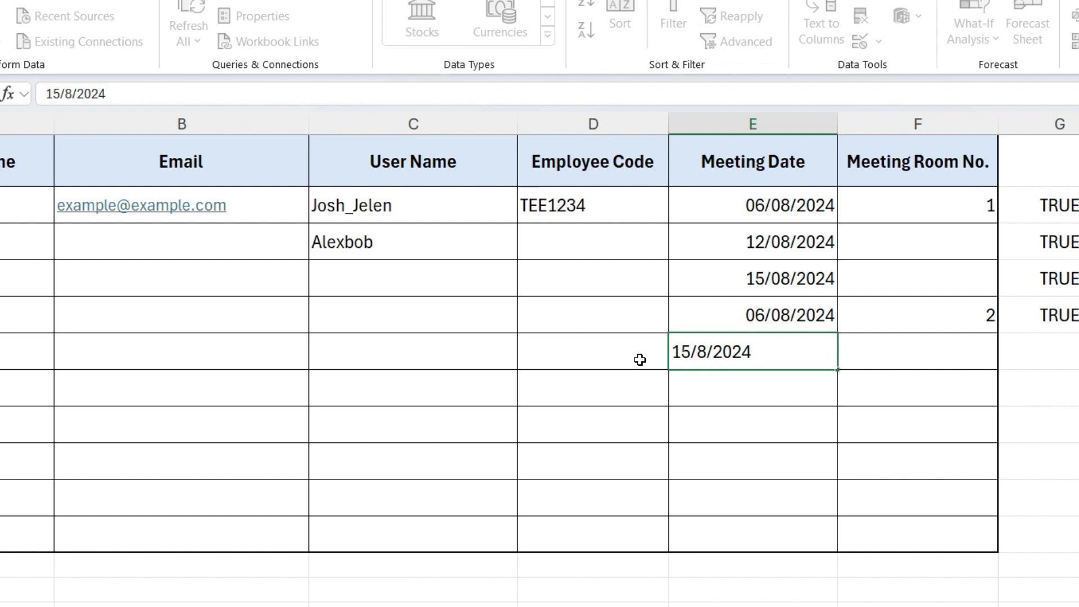
pyautogui.write('2')
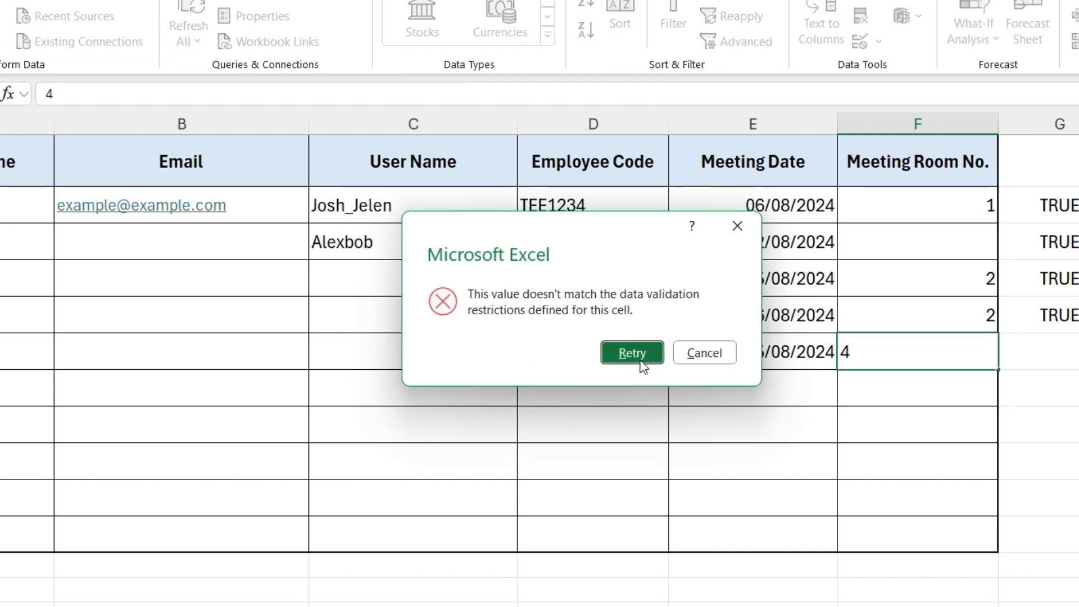
pyautogui.click(630, 351)
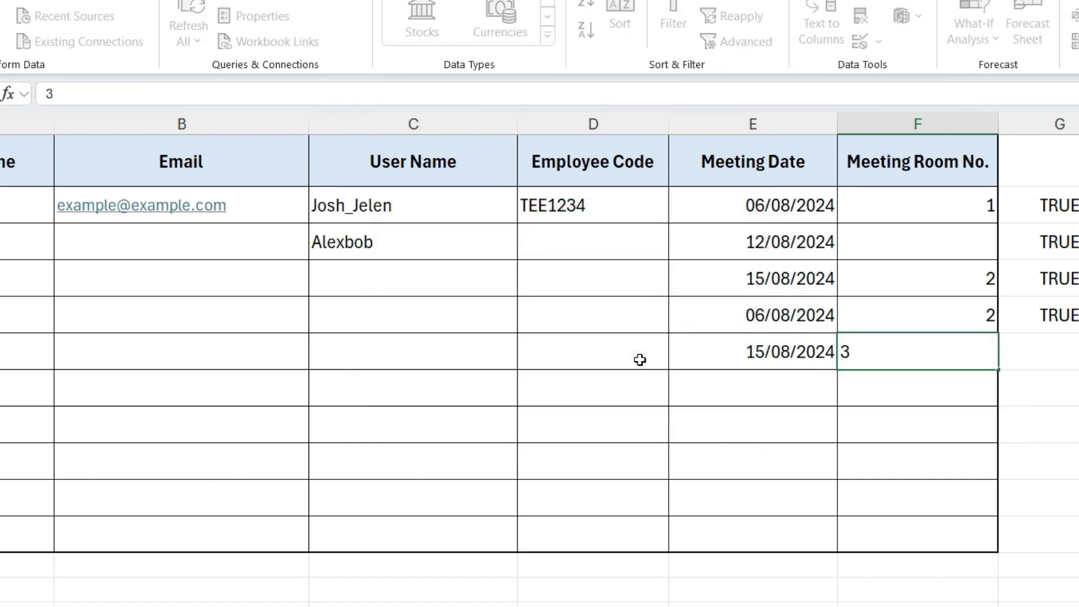